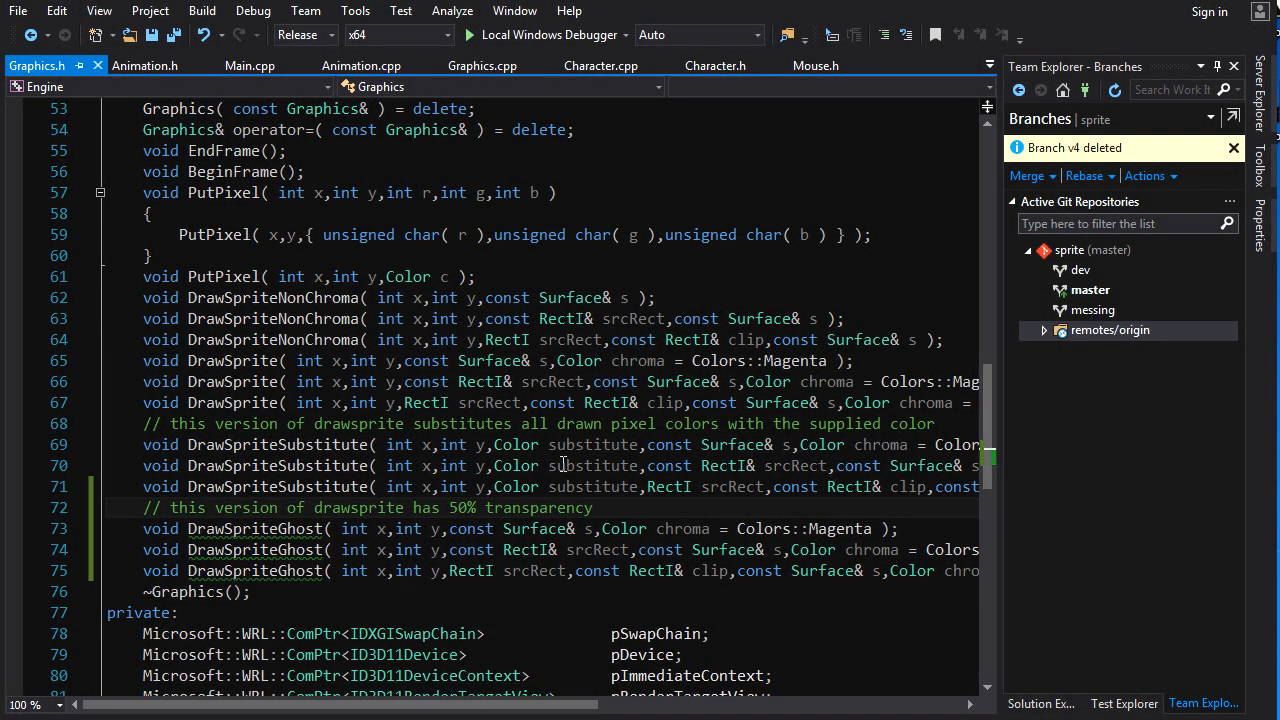
- Bring up the copied DrawSprite definitions in Graphics.cpp
scroll(down, 3)
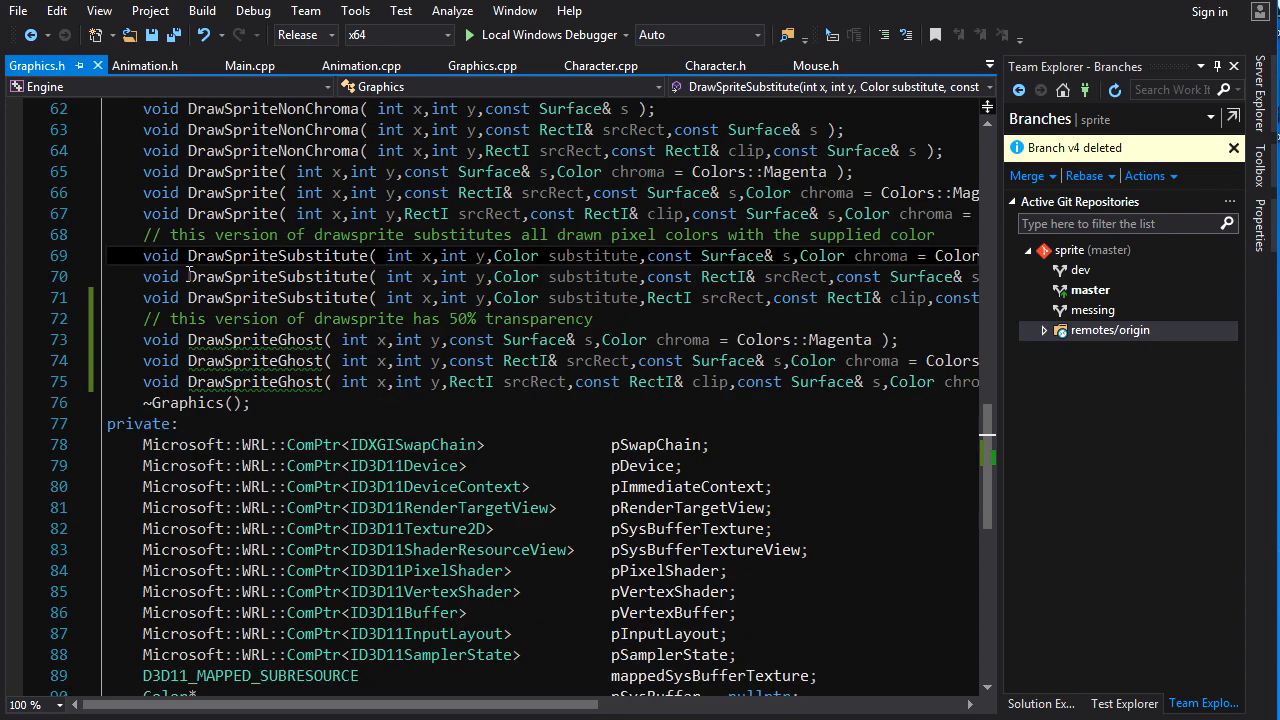
mouse_move(424, 396)
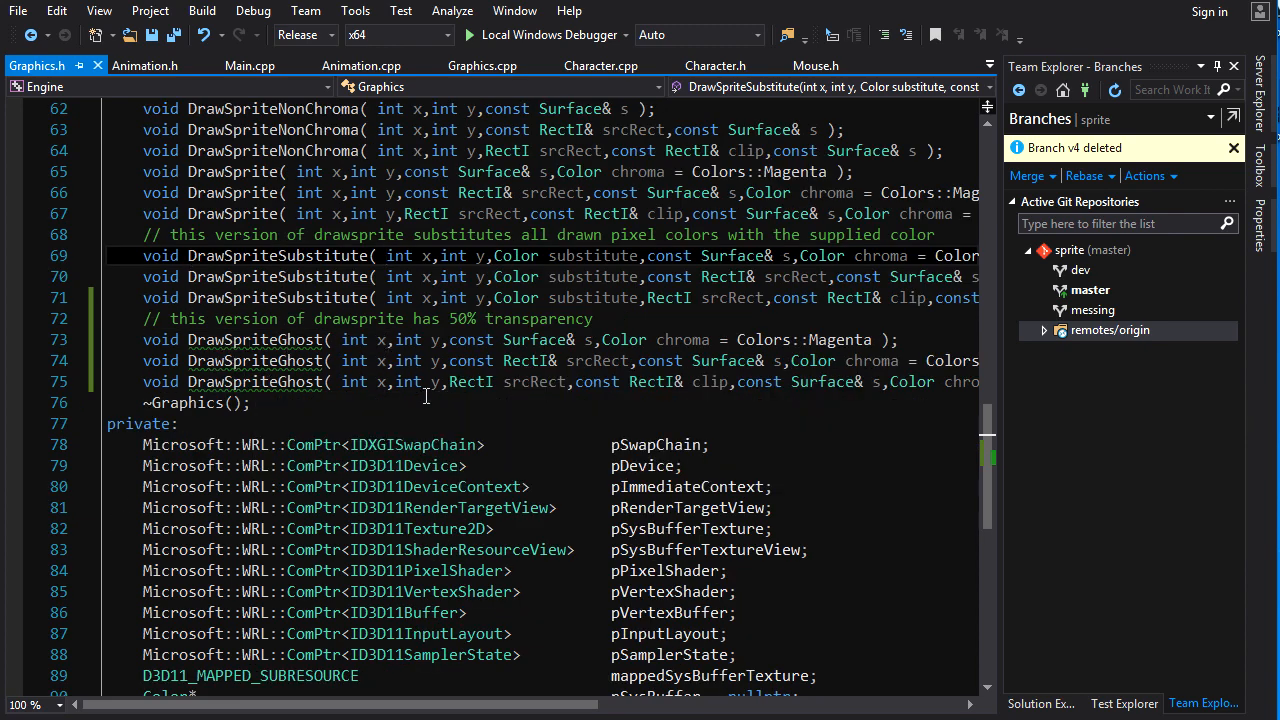
scroll(up, 3)
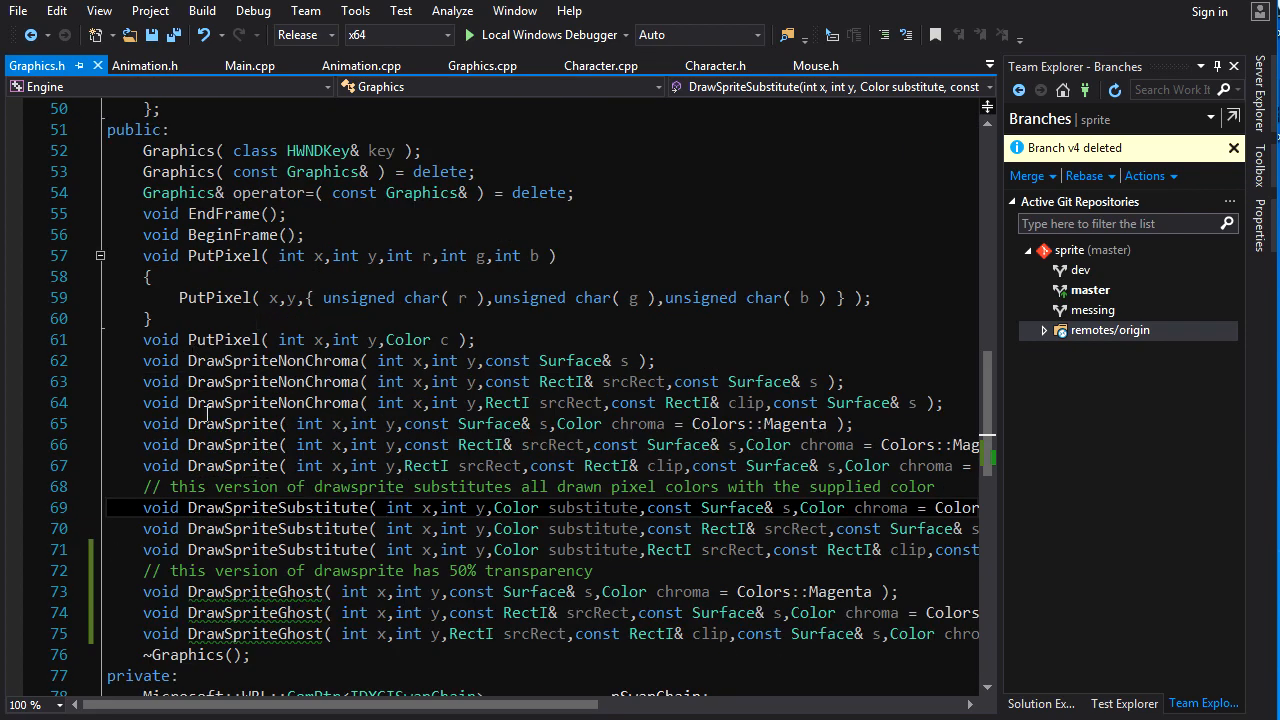
scroll(down, 3)
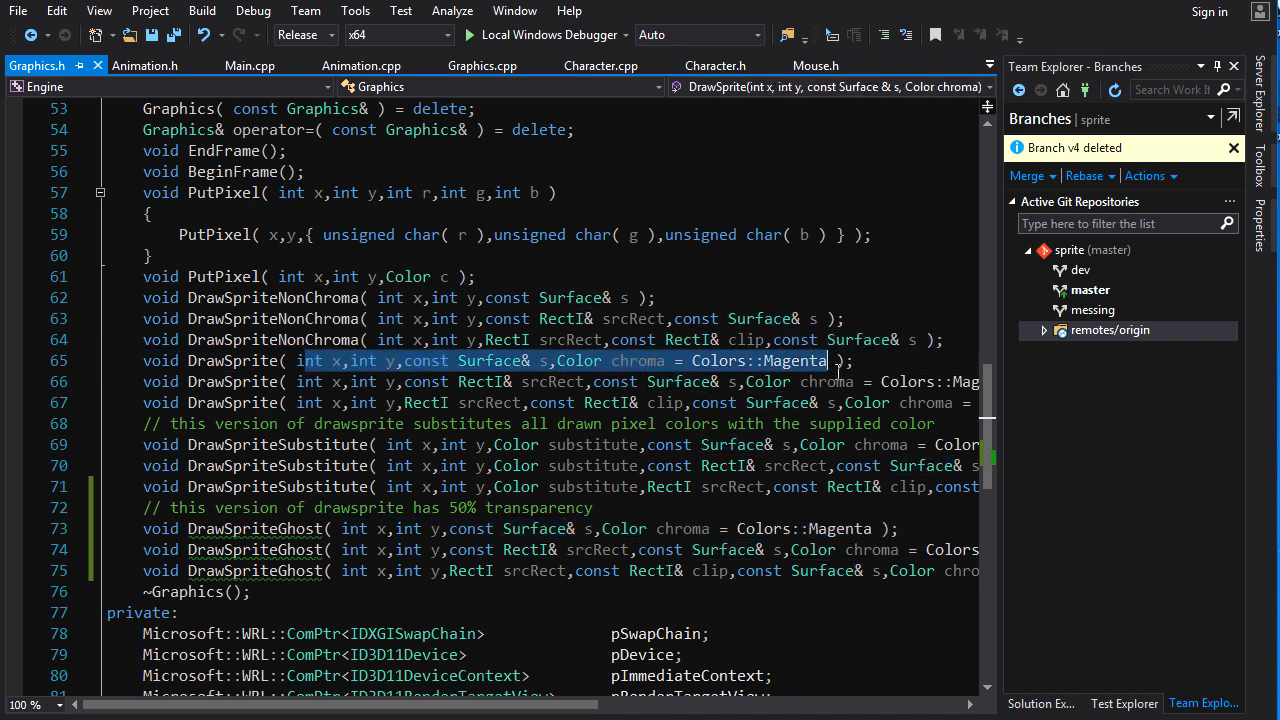
mouse_move(828, 368)
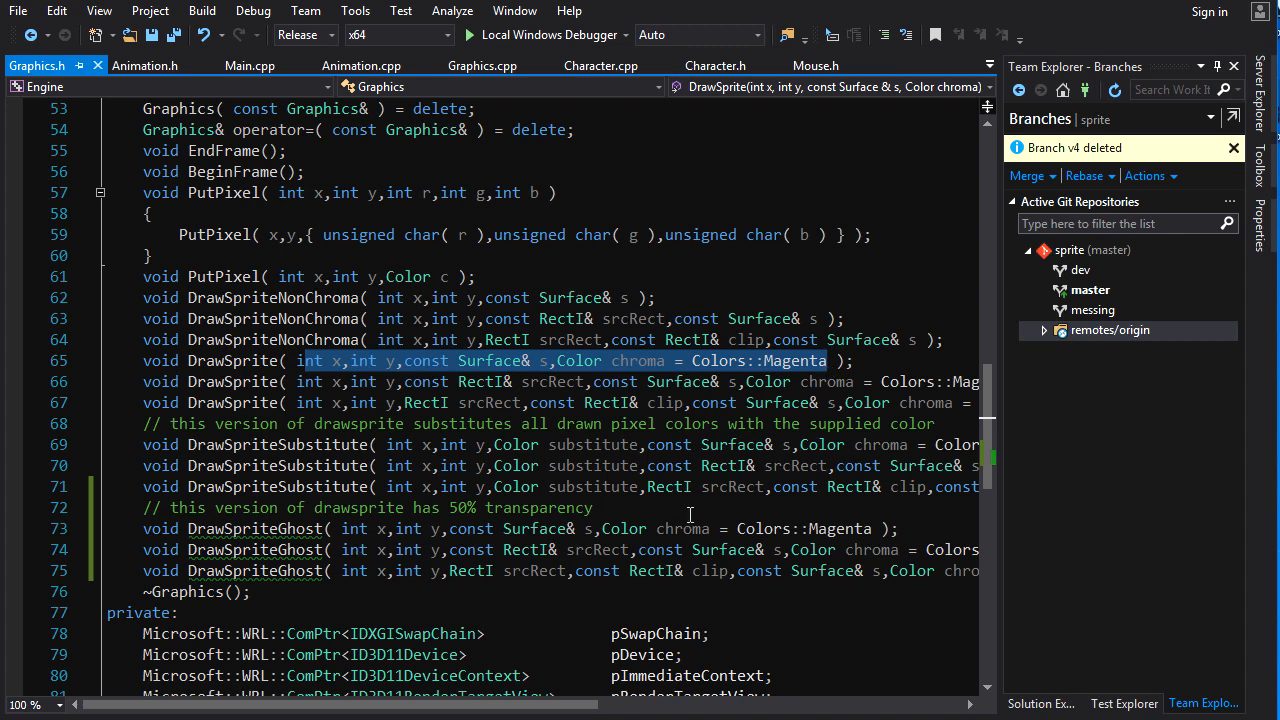
click(482, 64)
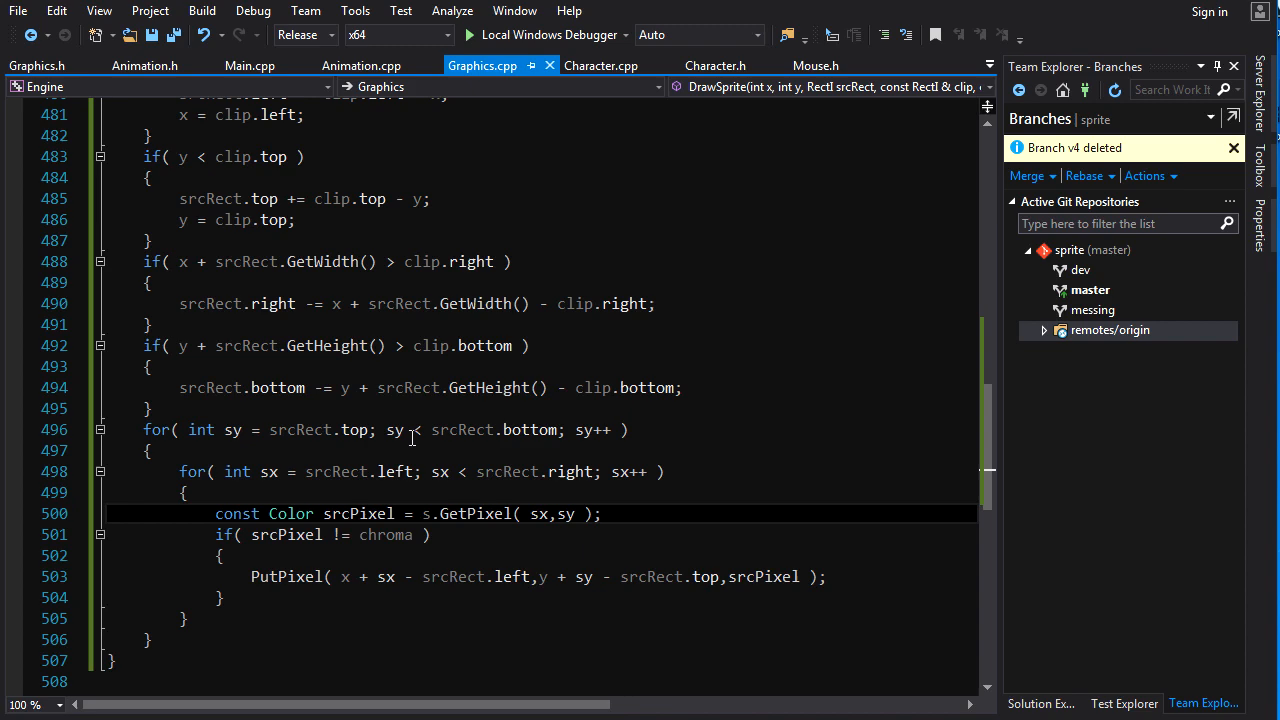
scroll(up, 3)
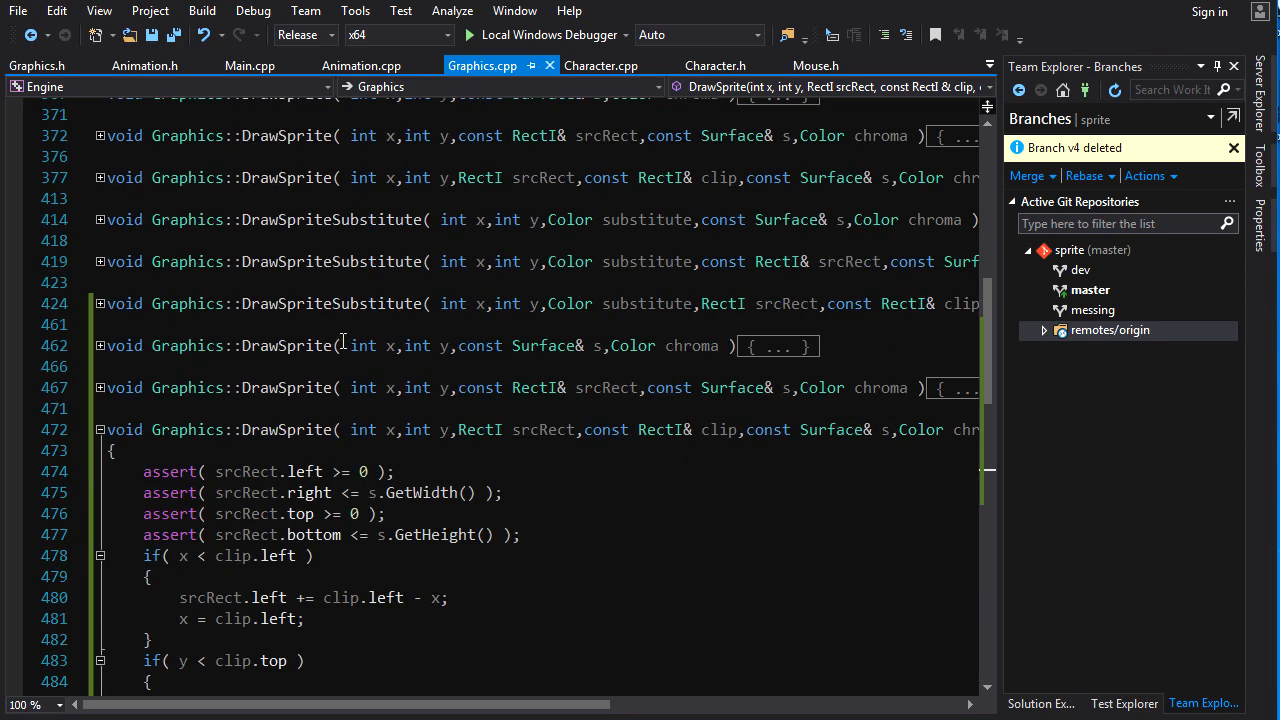
- Rename the copied definitions to DrawSpriteGhost and open a blank line inside the chroma check
double_click(288, 344)
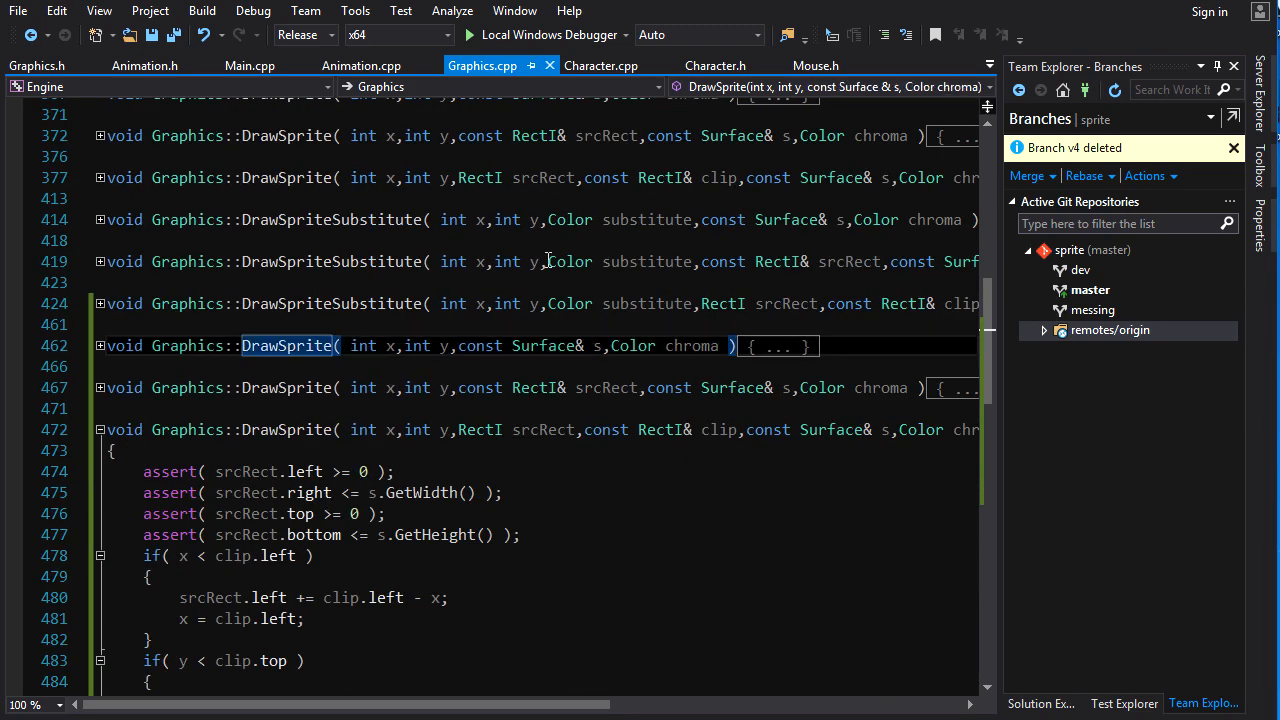
text(G)
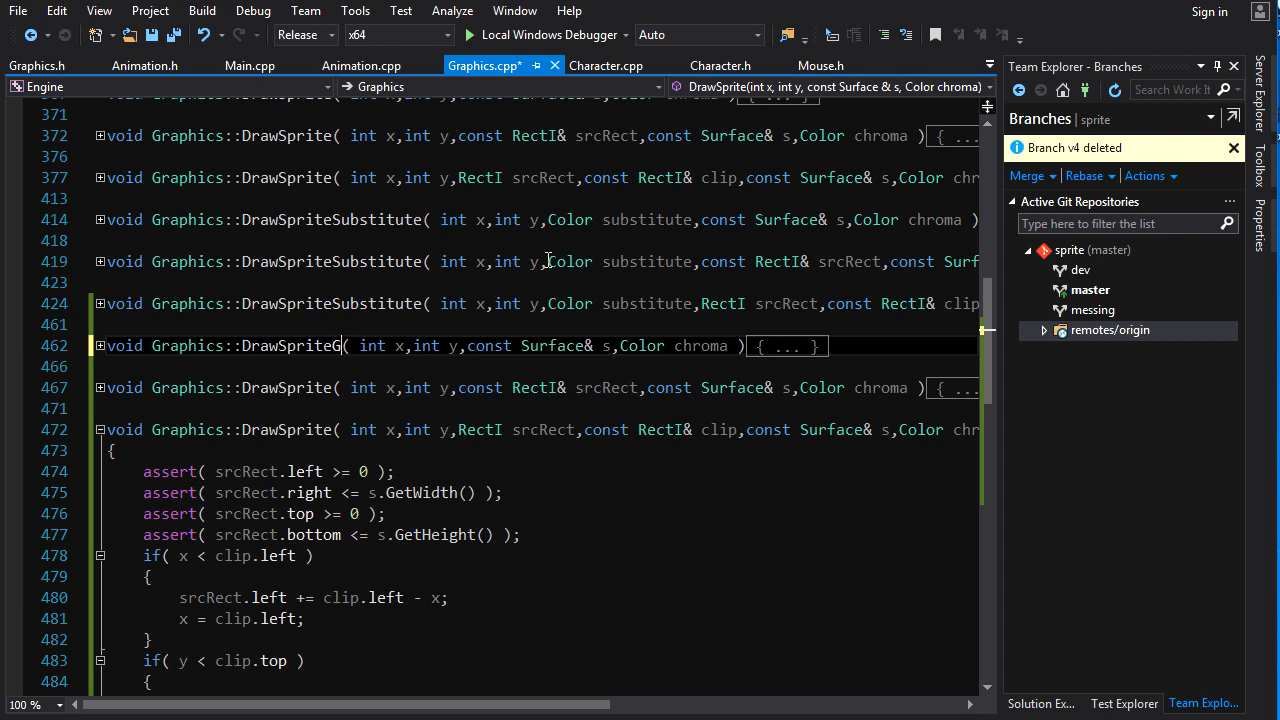
double_click(308, 344)
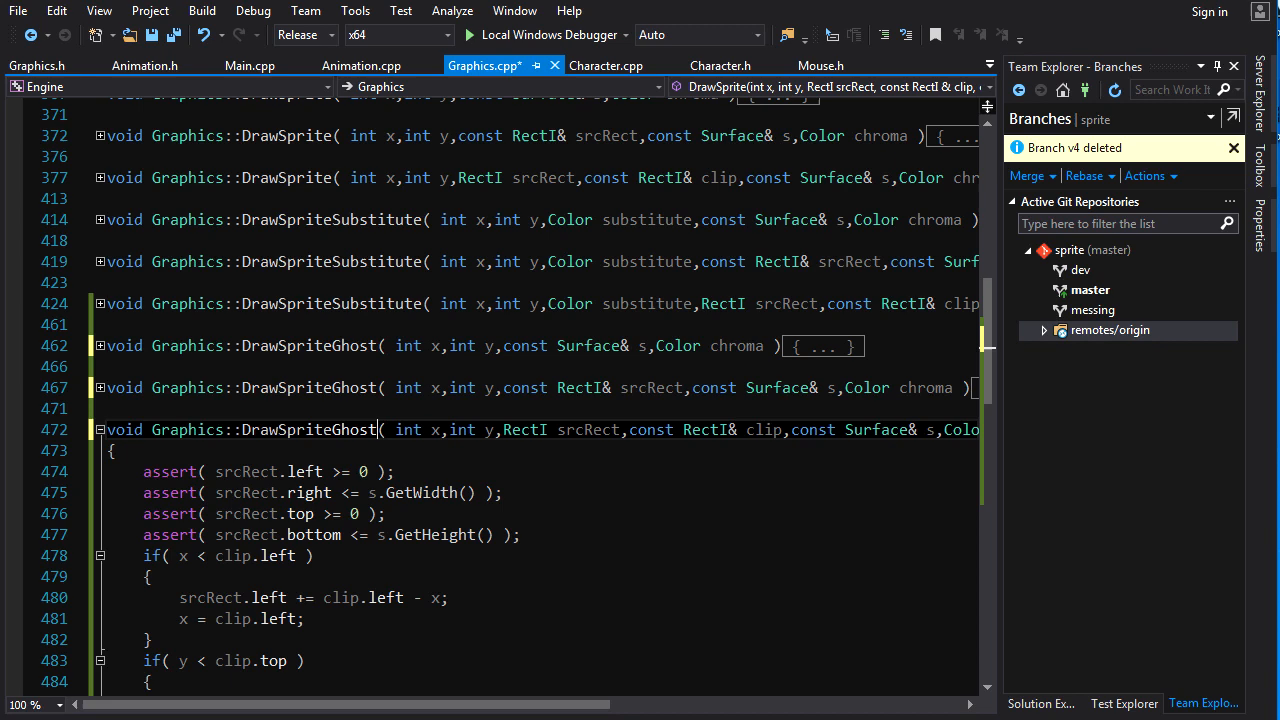
scroll(down, 3)
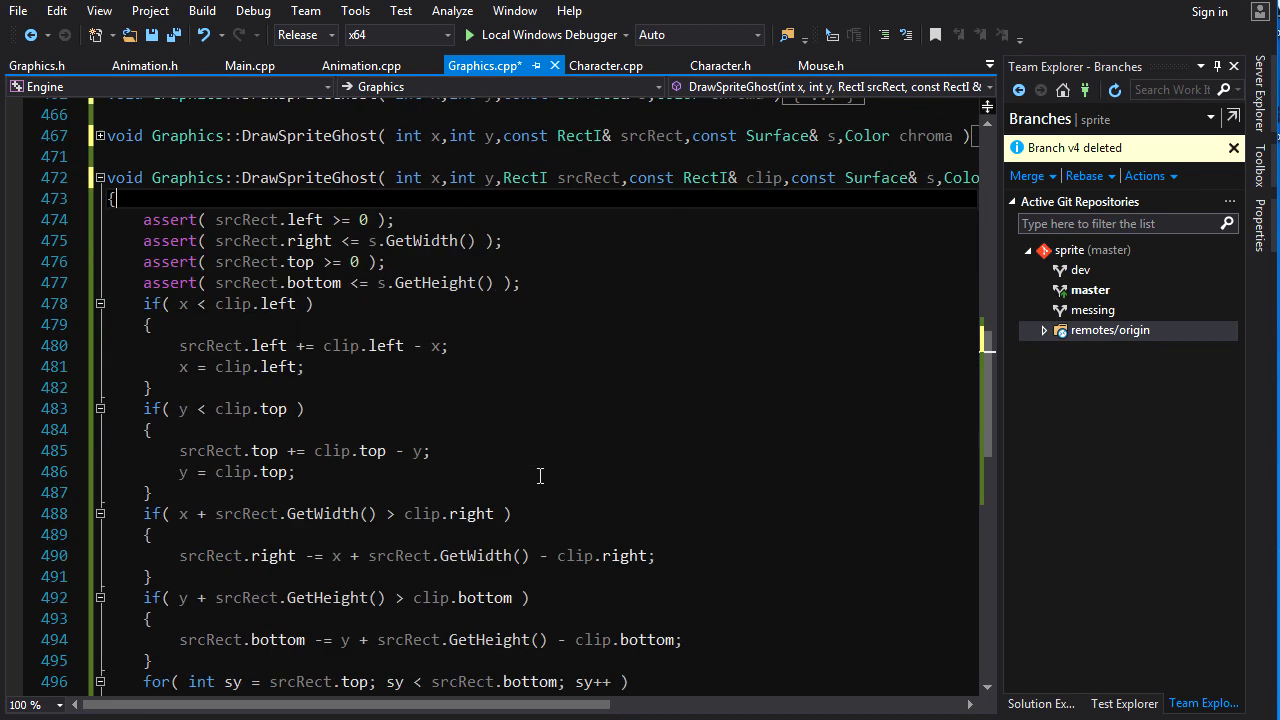
scroll(down, 3)
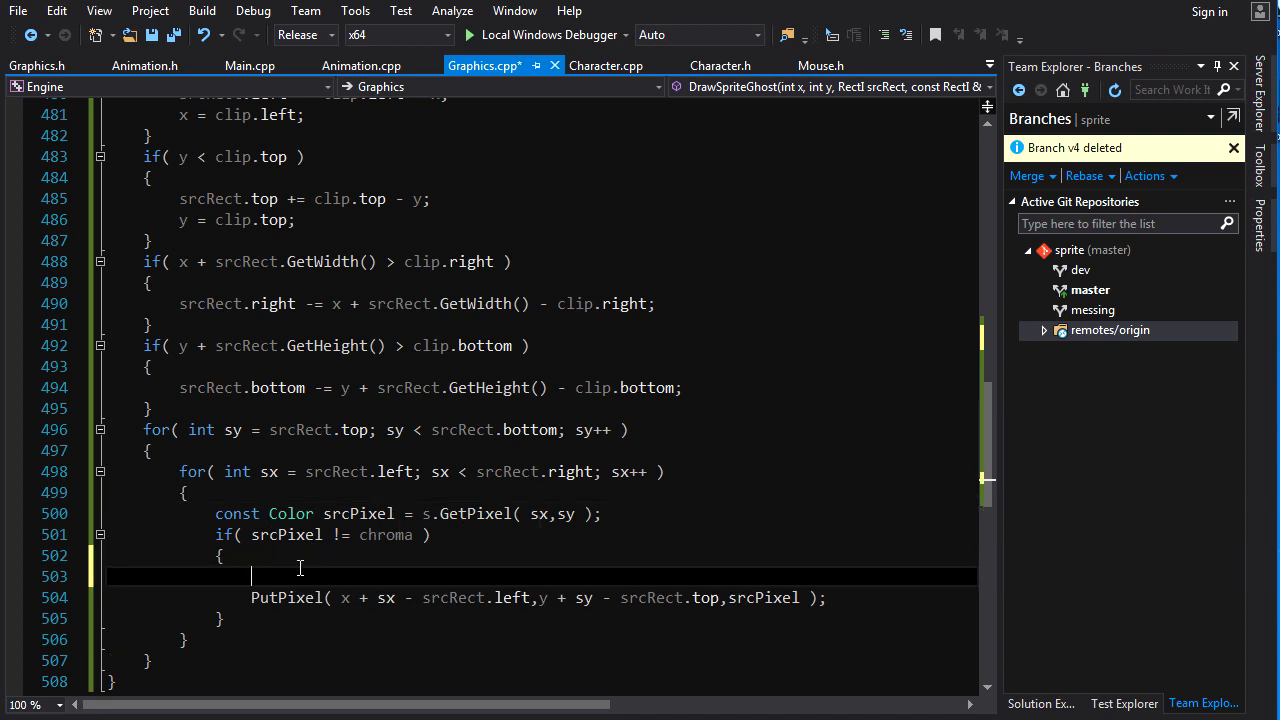
- Declare const Color dstPixel = GetPixel() inside the chroma check, dropping the gfx prefix
text(const C)
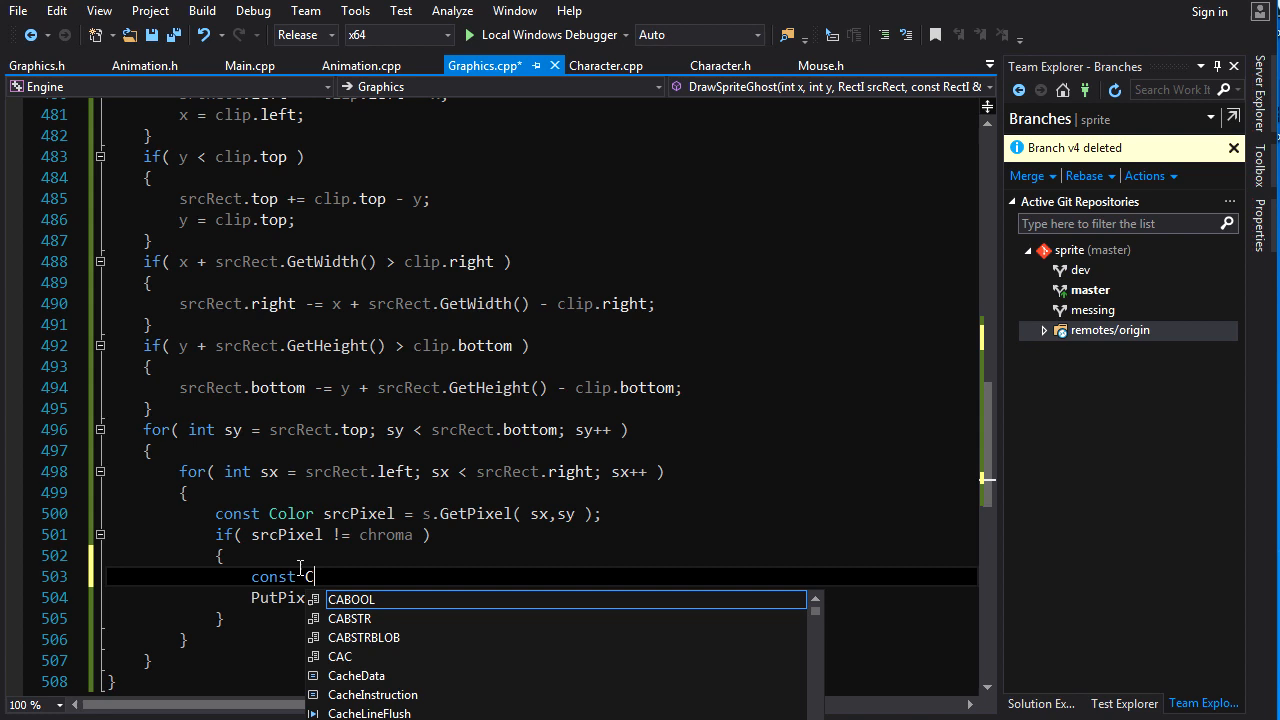
text(olor)
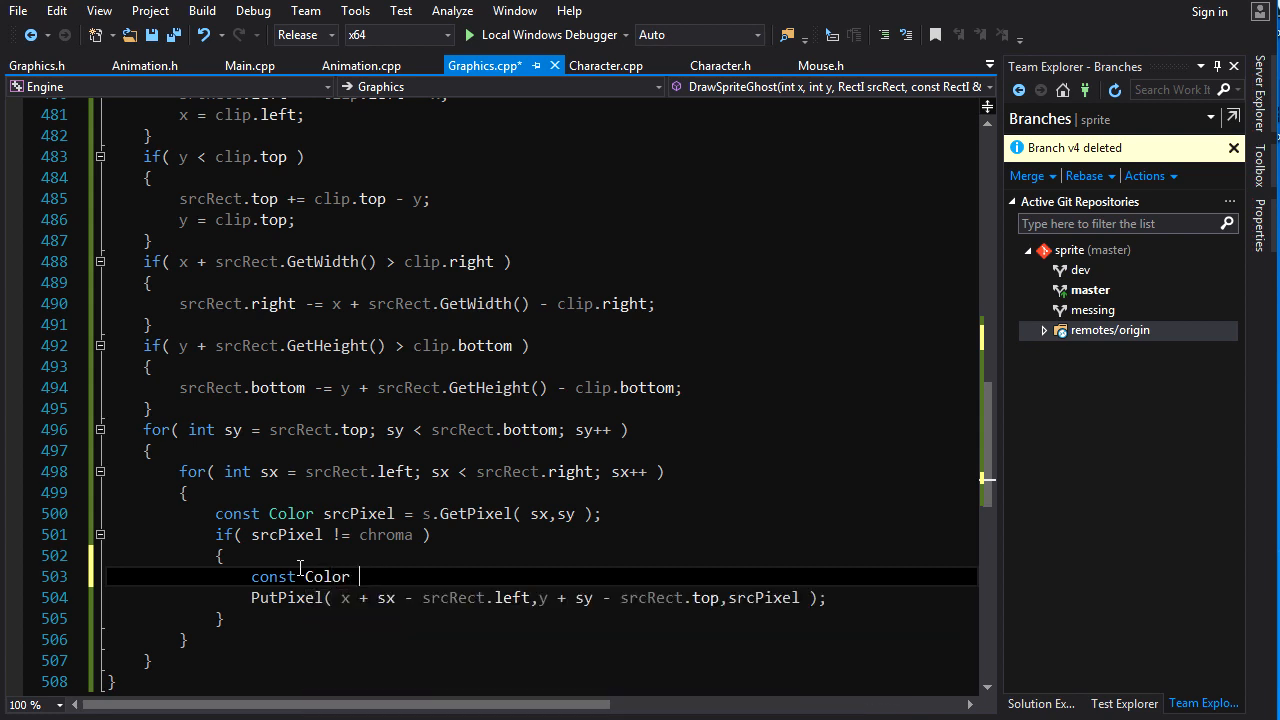
text(dstPixel =)
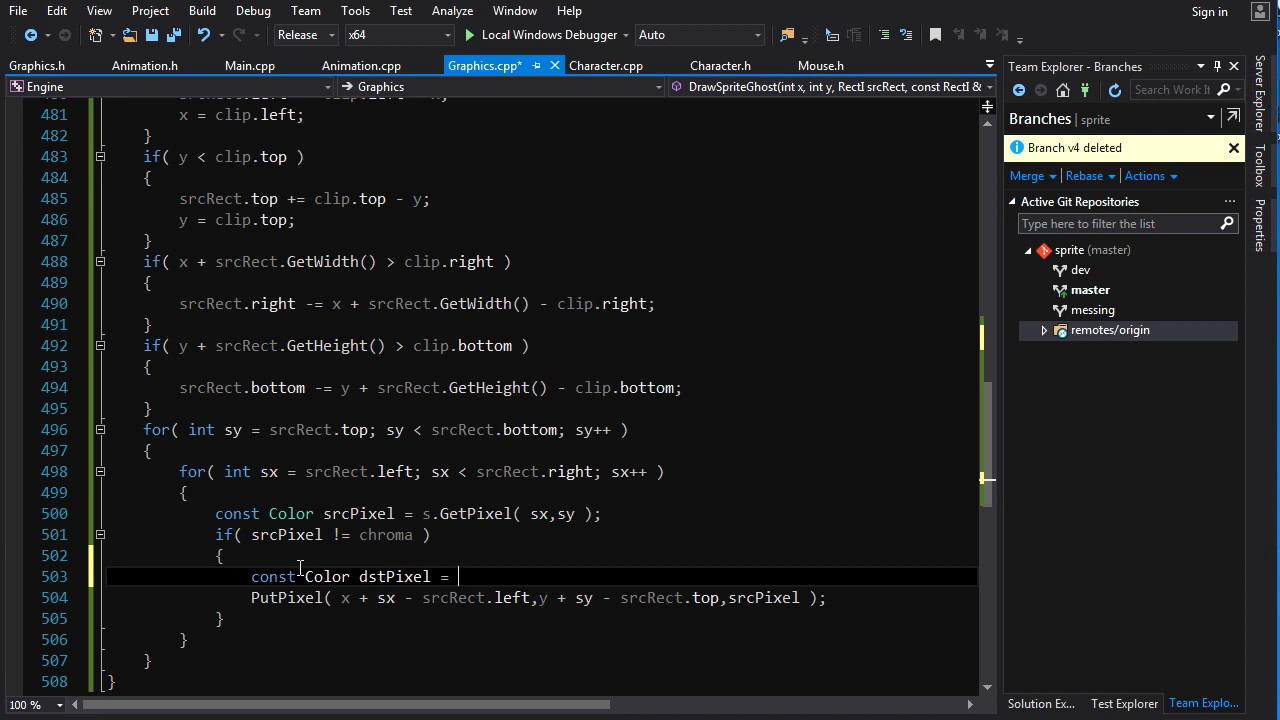
text(gfx.Get)
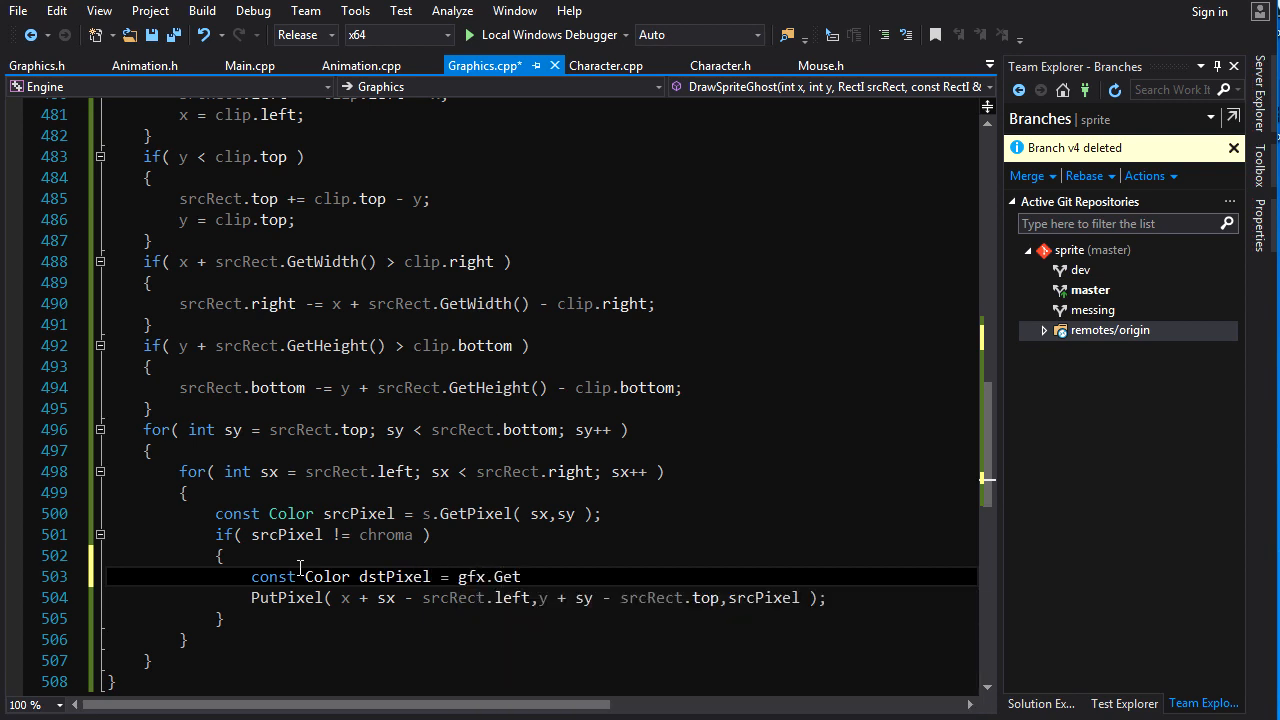
text(P)
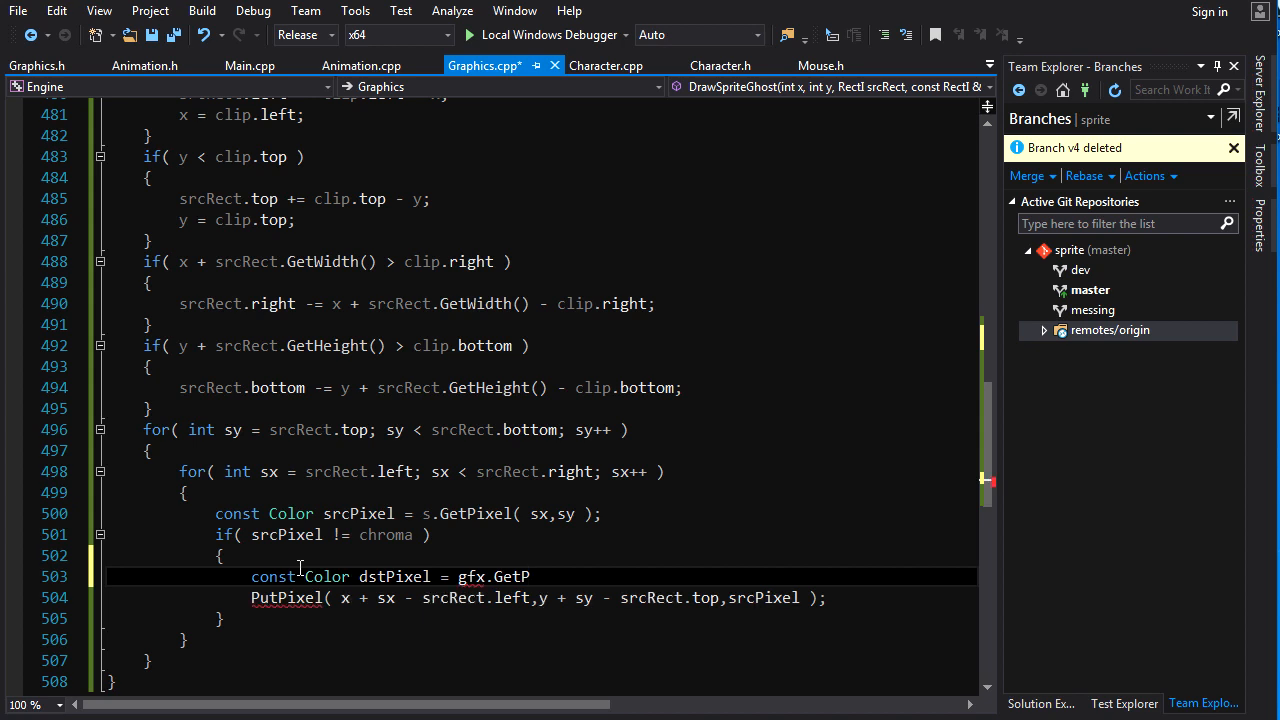
key(BackSpace)
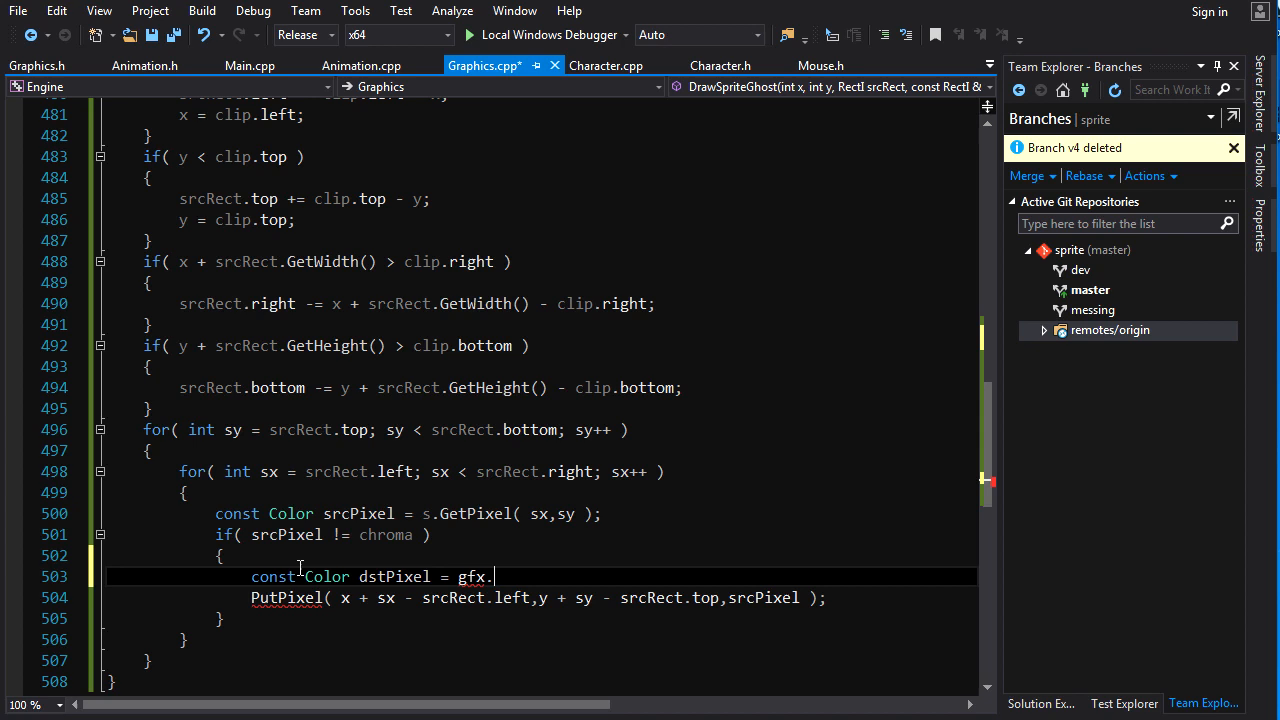
key(BackSpace)
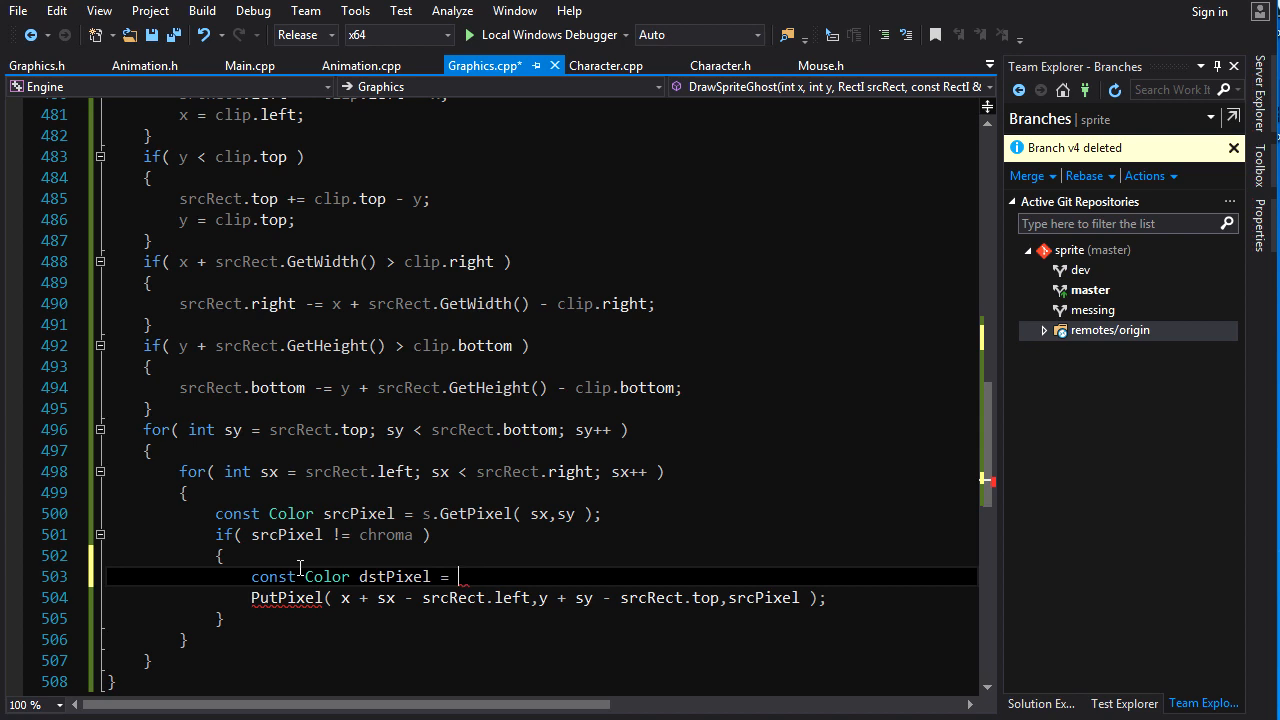
text(GetPi)
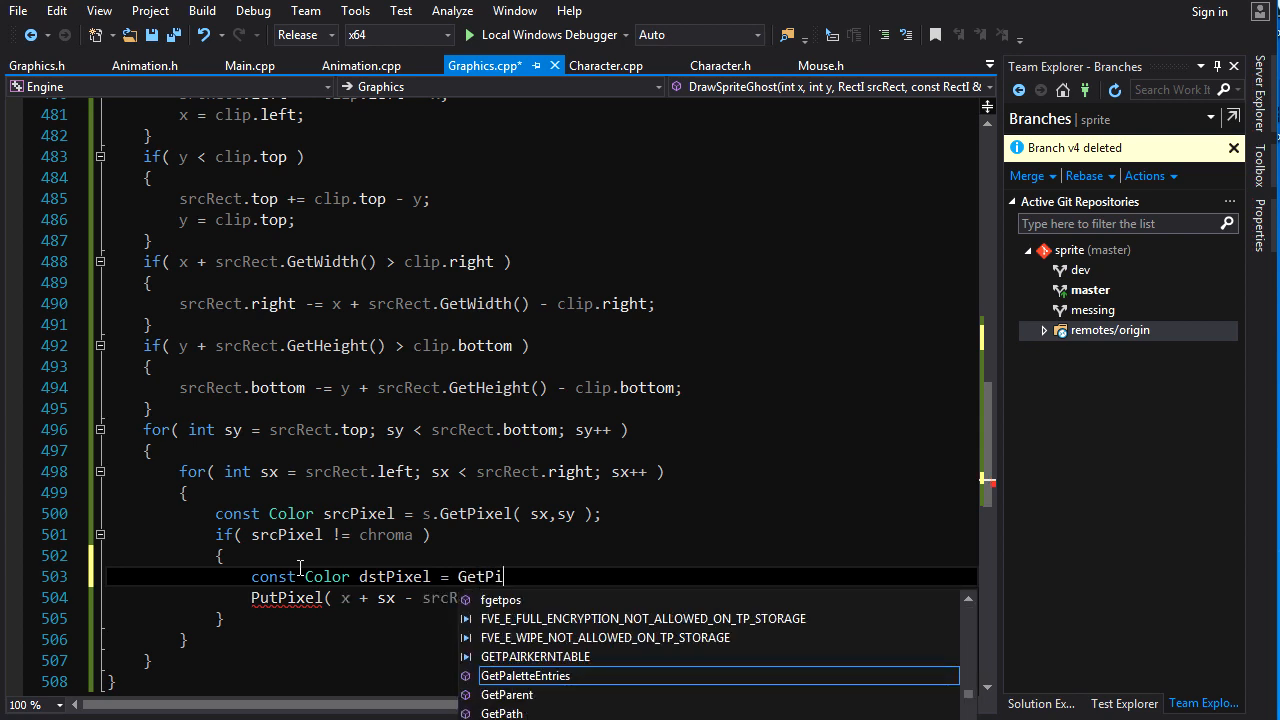
text(z)
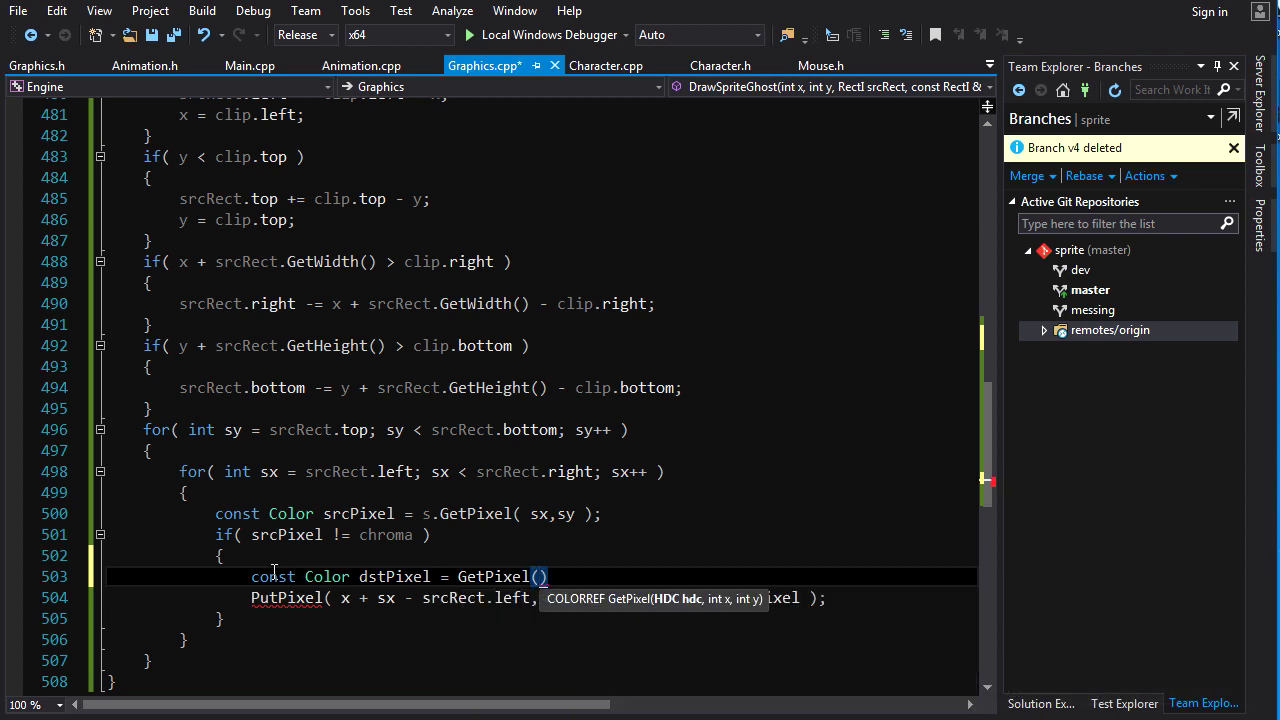
mouse_move(668, 608)
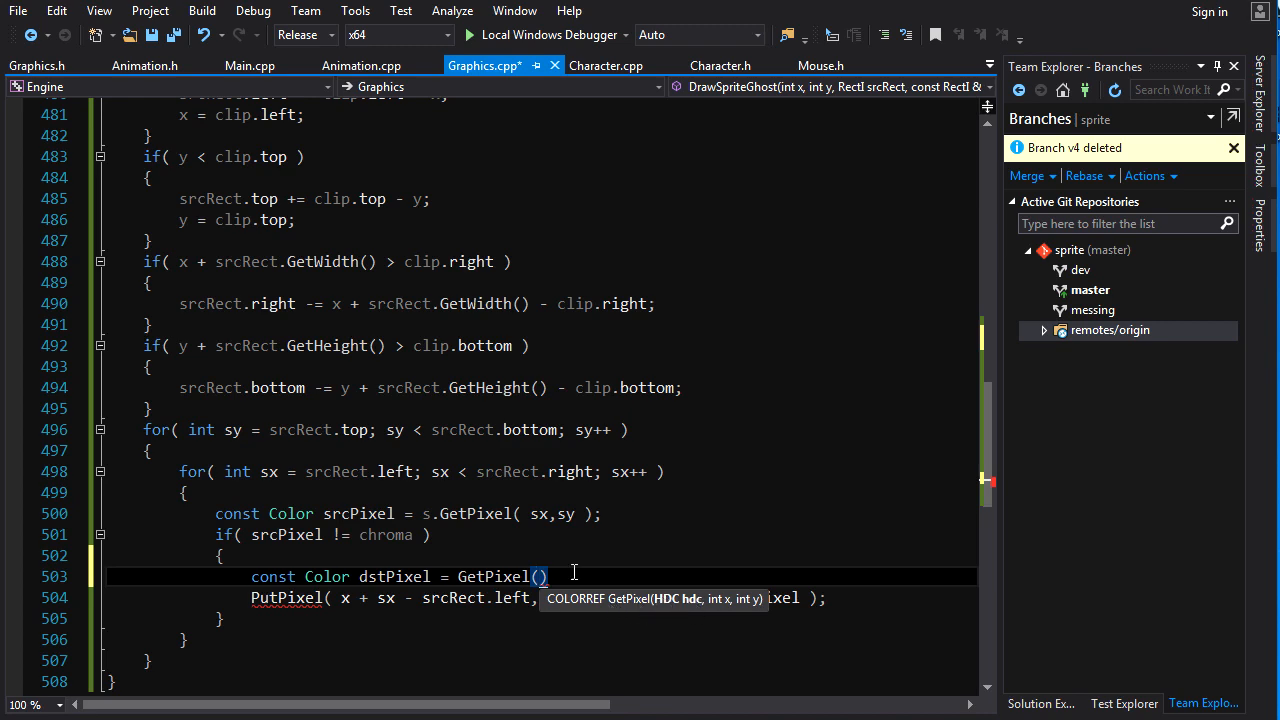
- Declare Color GetPixel( int x,int y ) const above PutPixel in Graphics.h
click(36, 64)
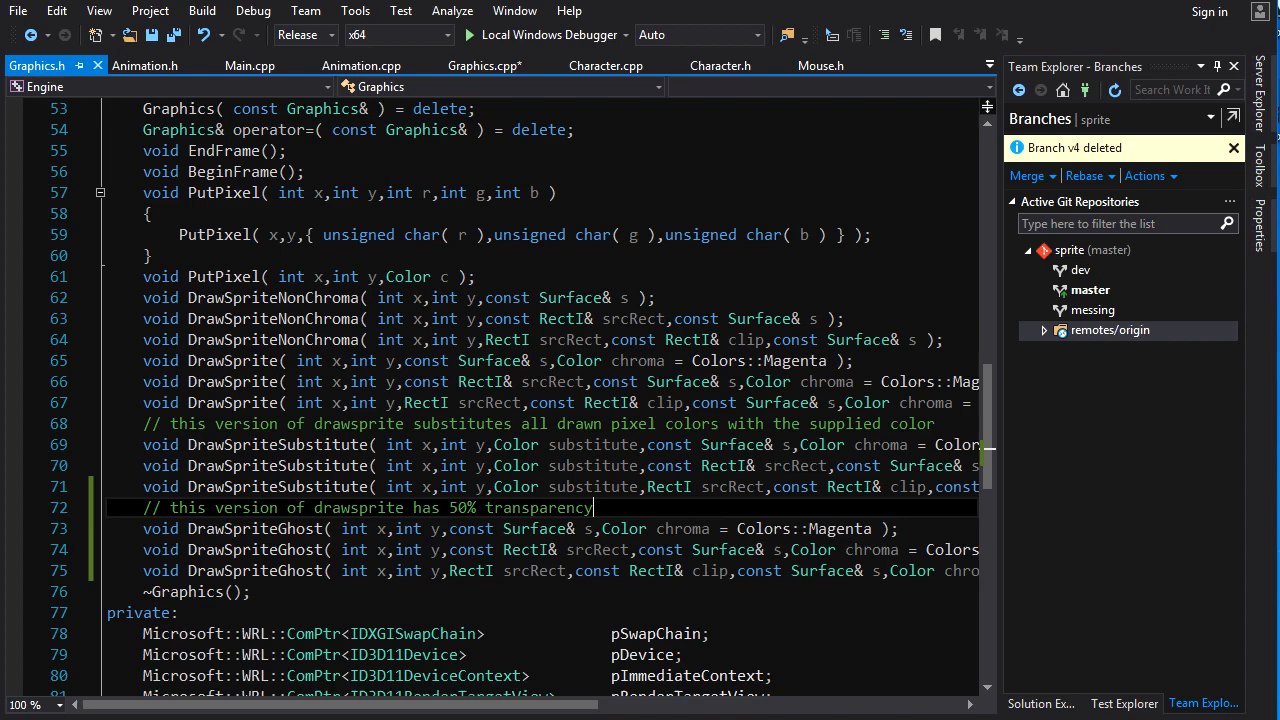
scroll(up, 3)
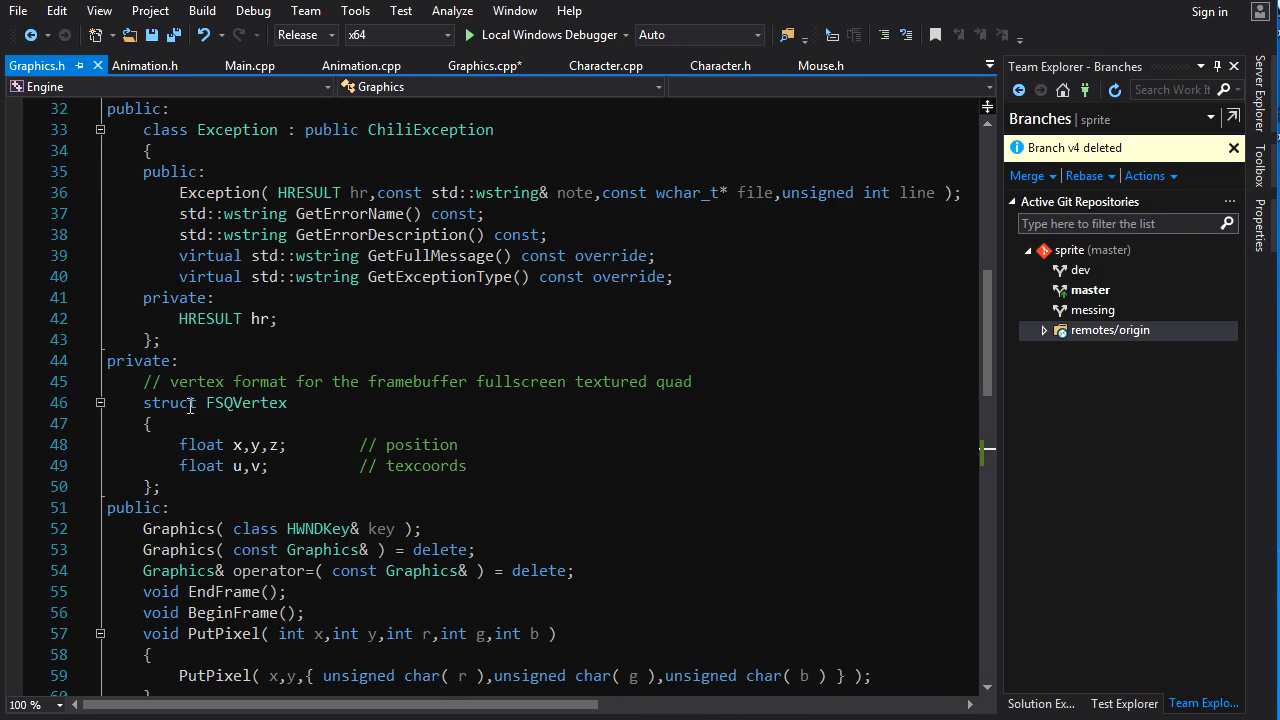
scroll(down, 3)
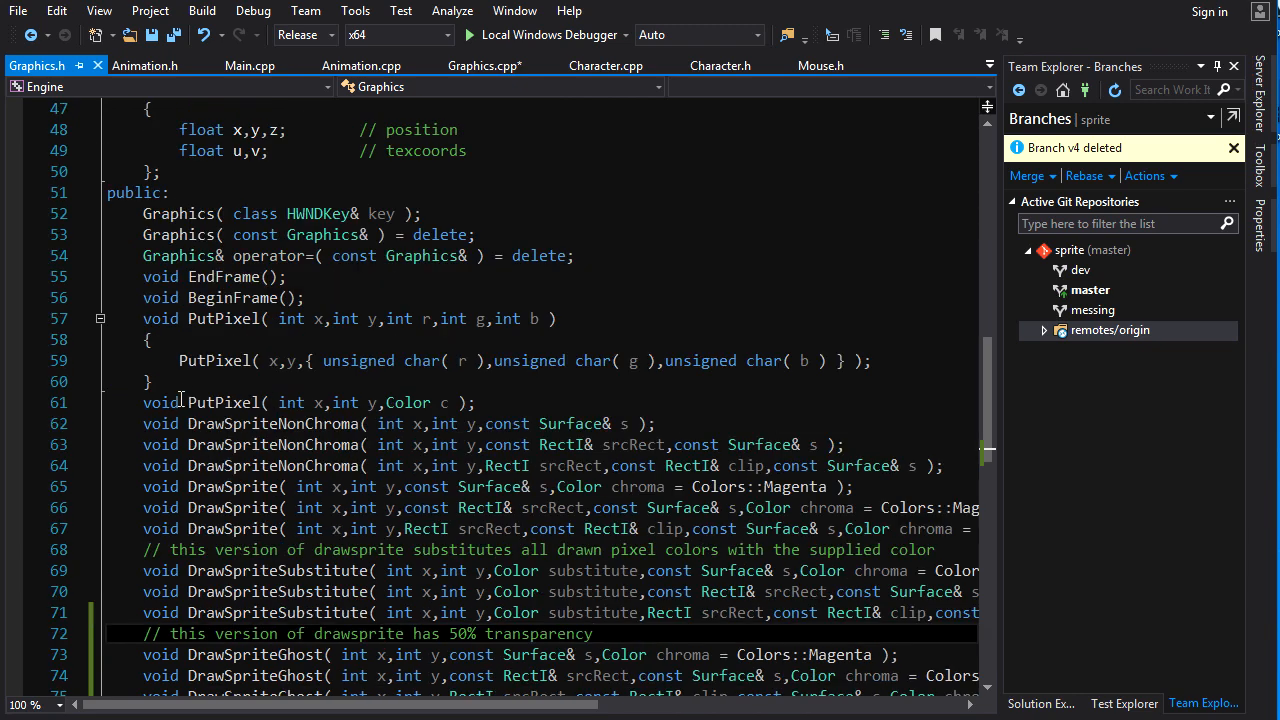
mouse_move(196, 384)
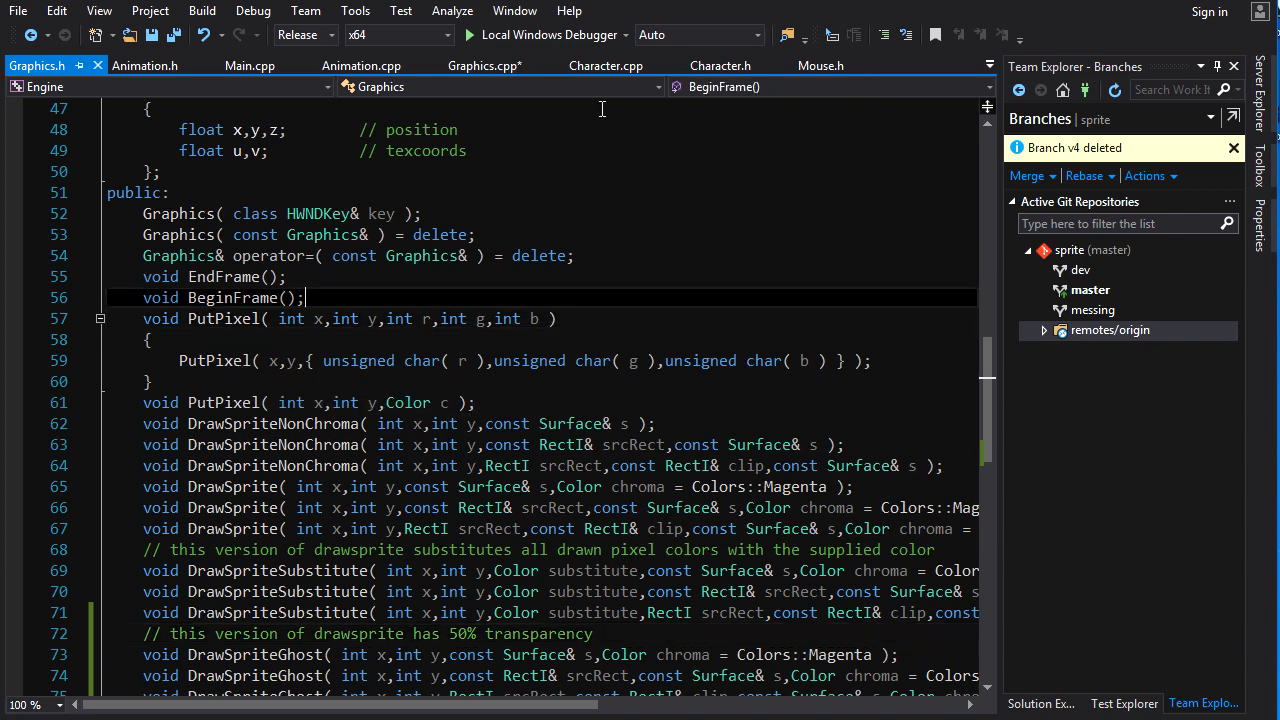
text(Color GetPixel()
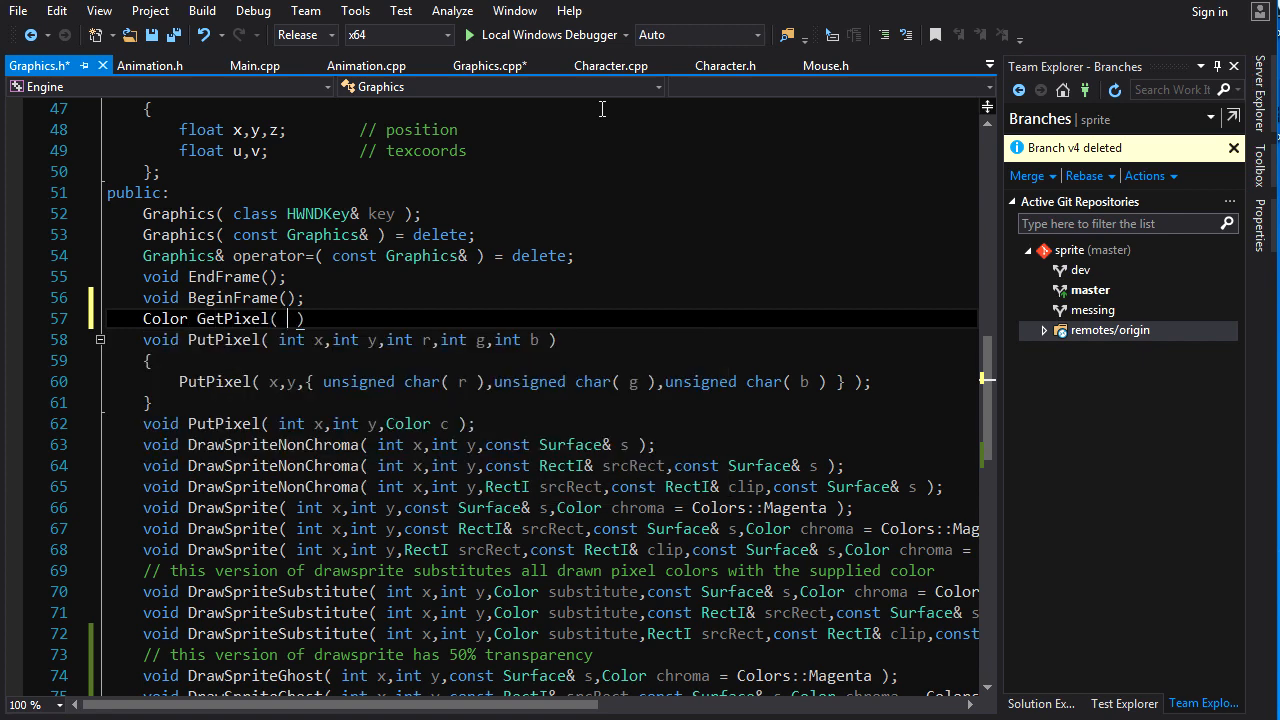
text(int x,)
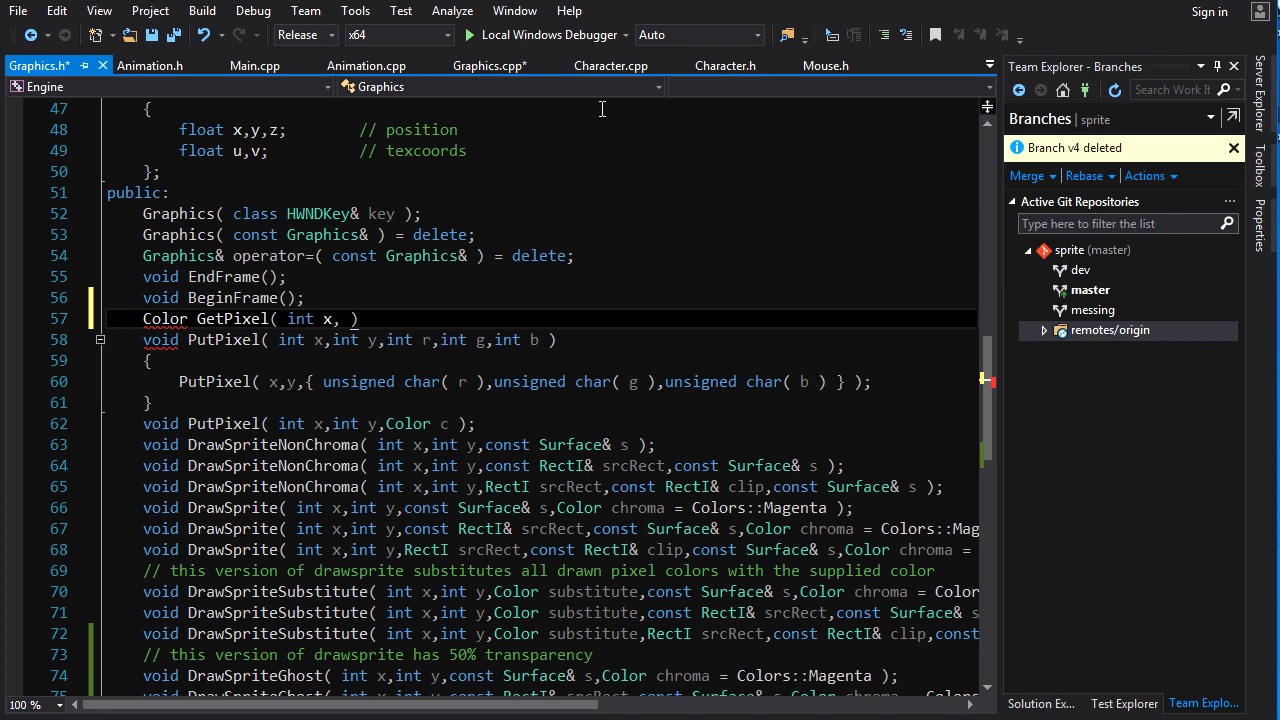
text(int y)
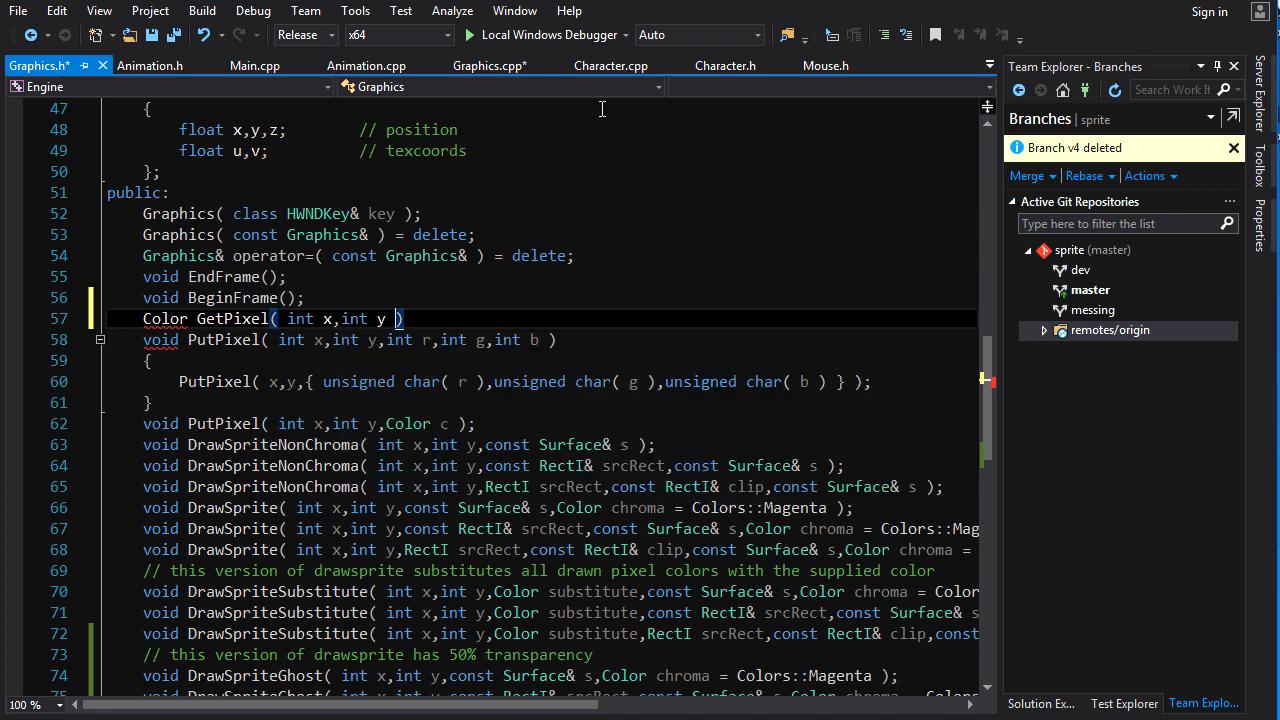
text(const)
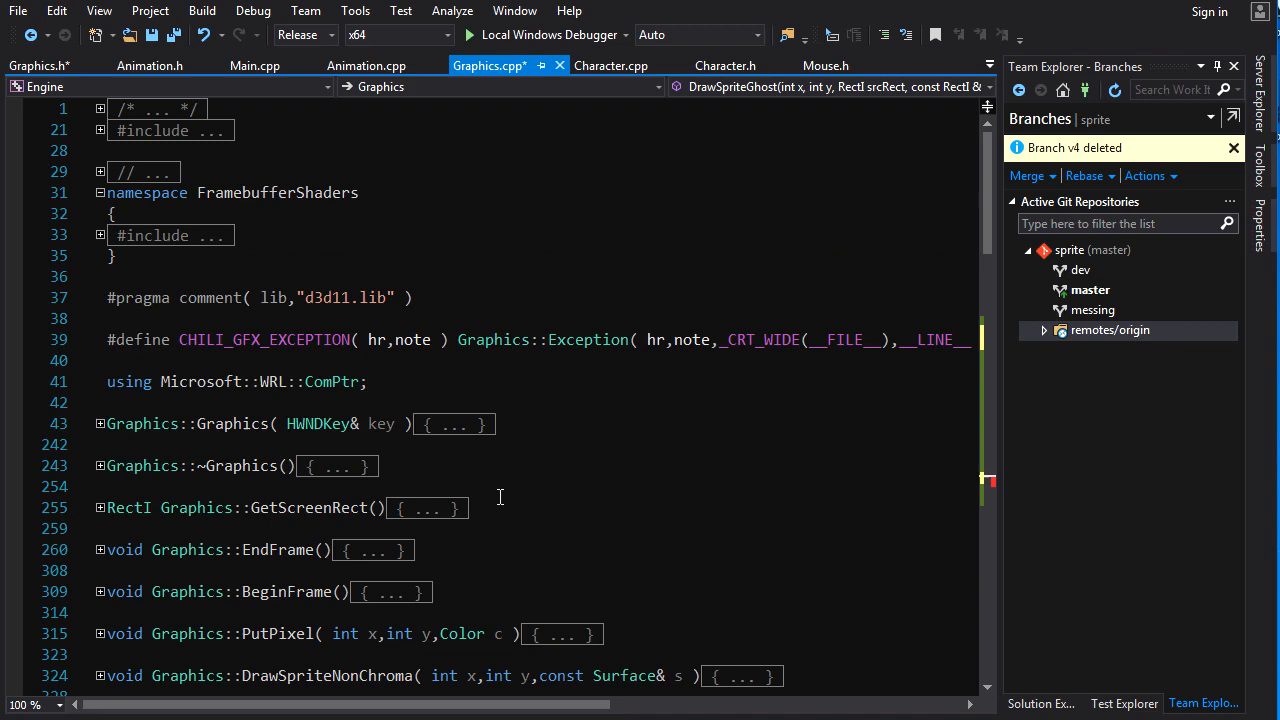
- Implement Graphics::GetPixel with PutPixel's asserts, returning pSysBuffer[ScreenWidth * y + x]
scroll(down, 3)
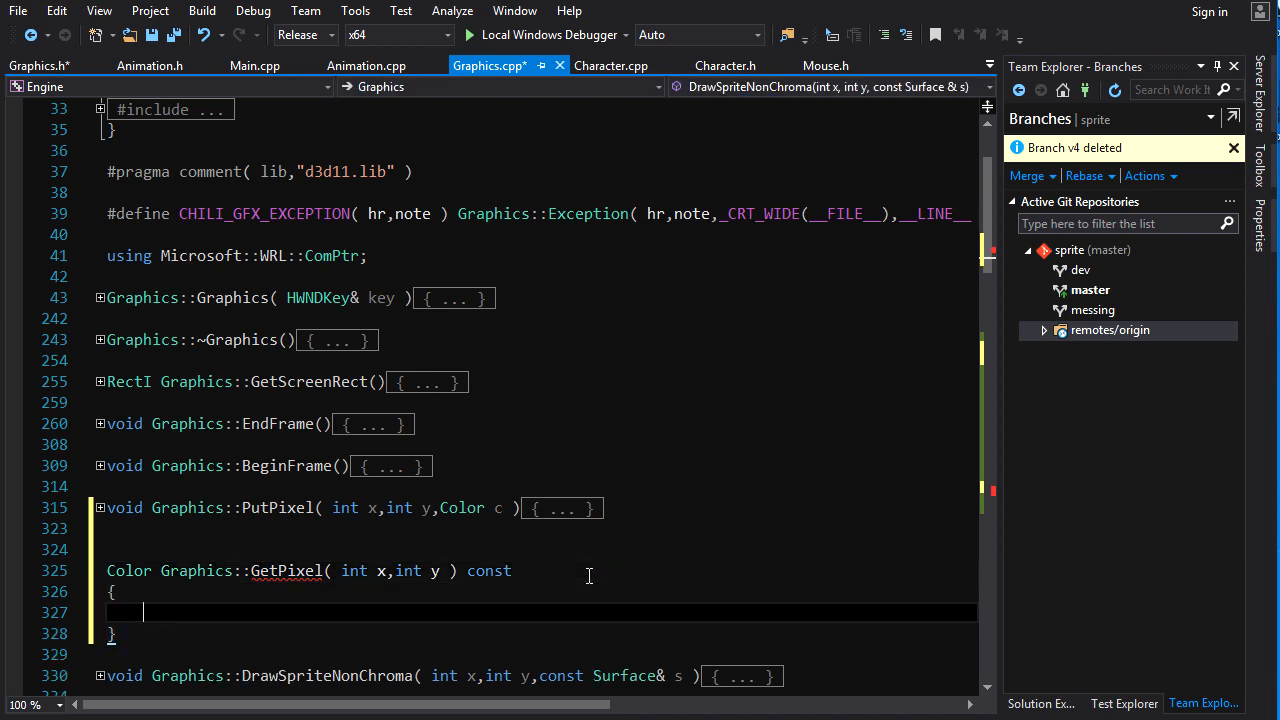
click(100, 508)
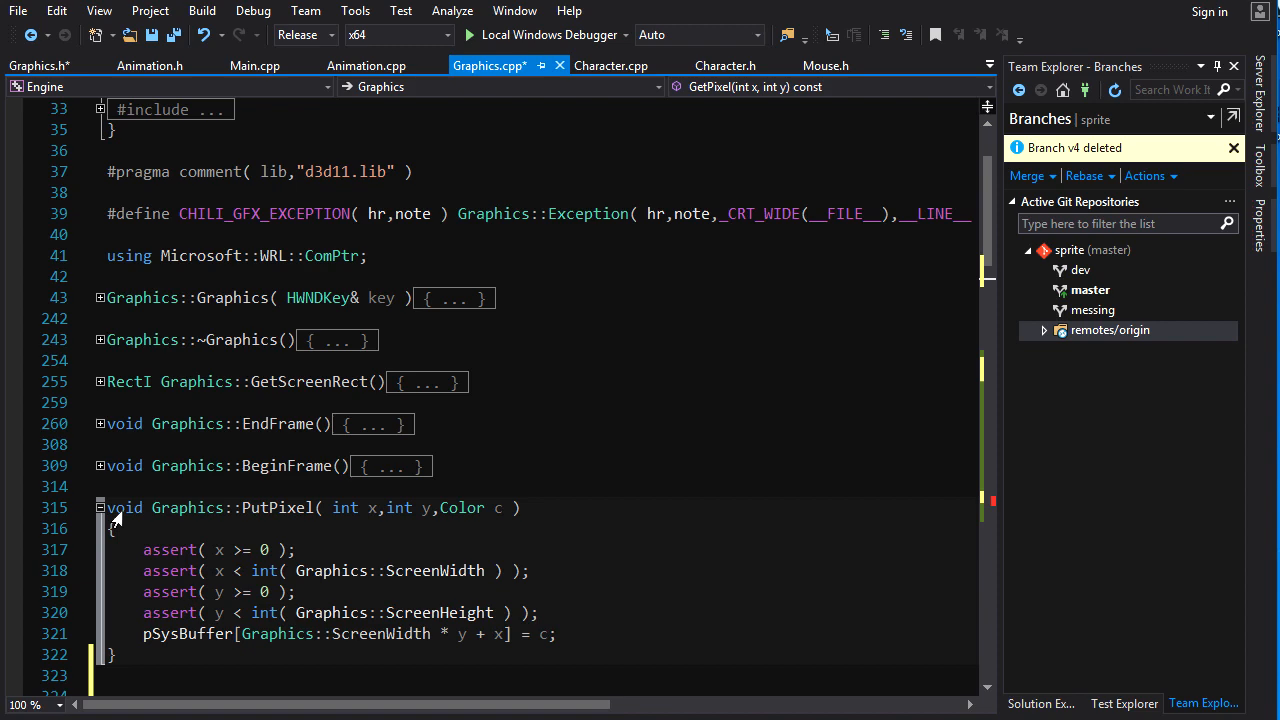
scroll(down, 3)
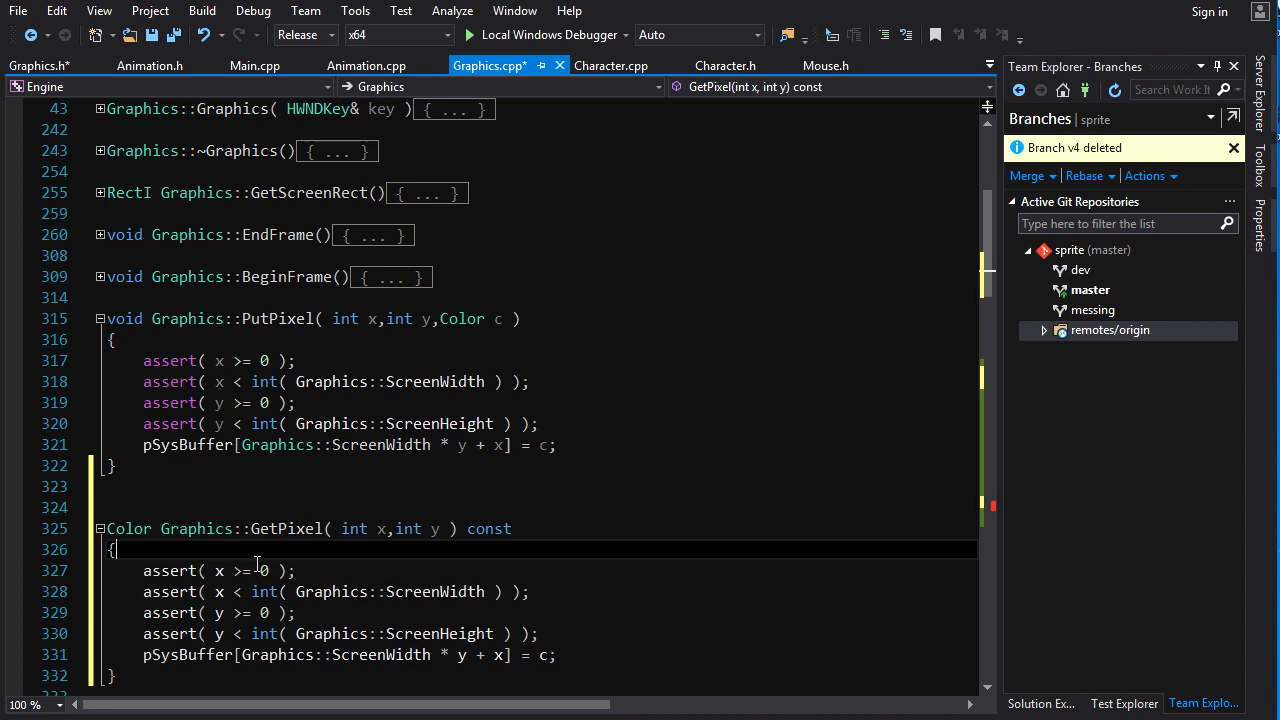
scroll(down, 3)
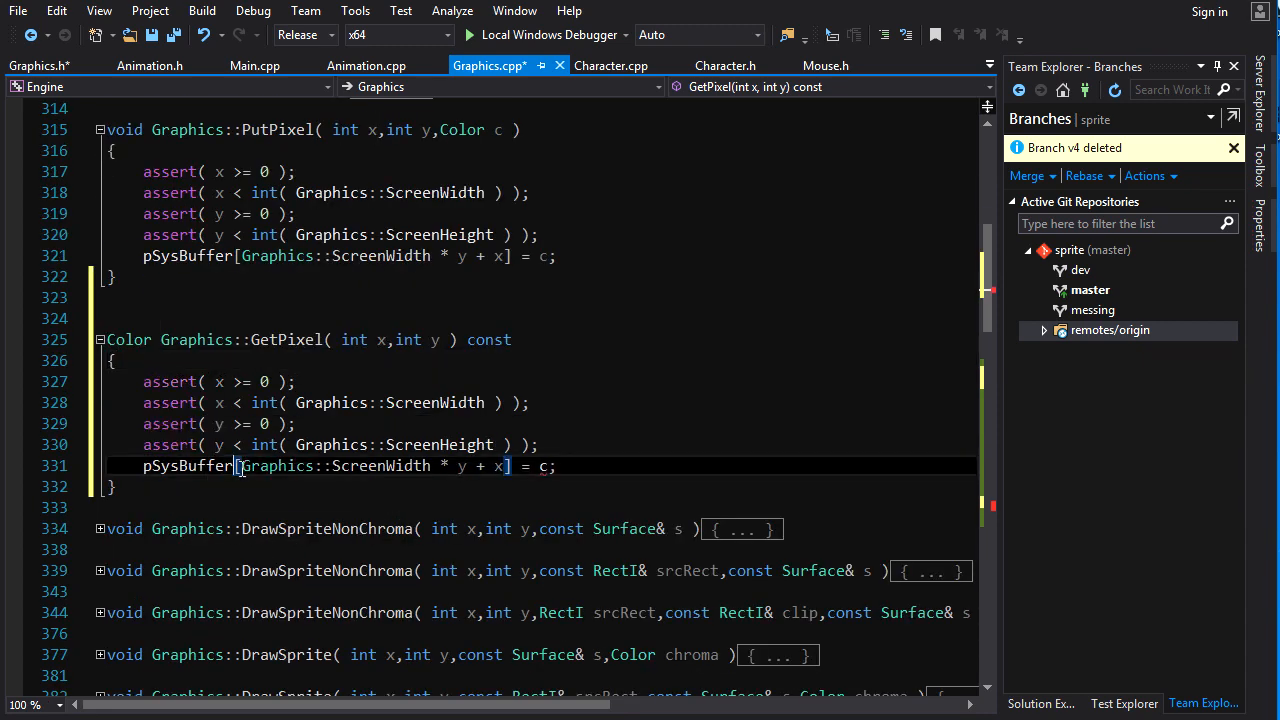
text(return)
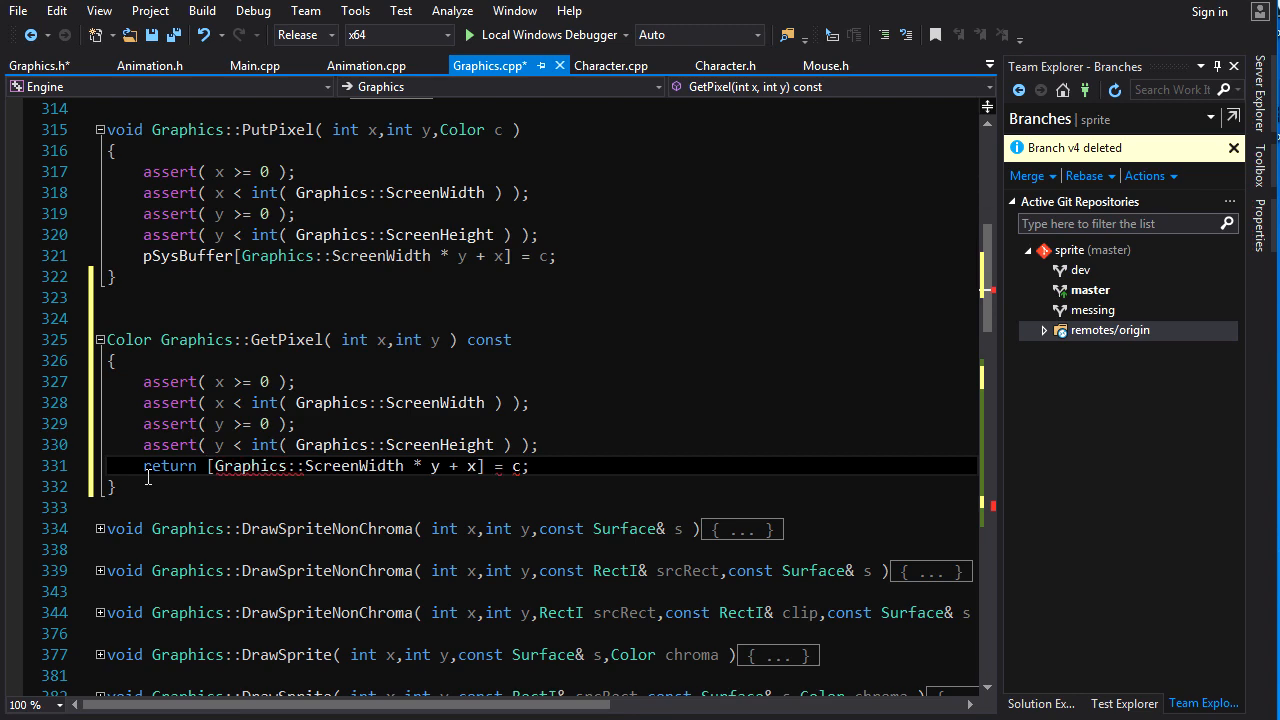
text(pSysBuffer)
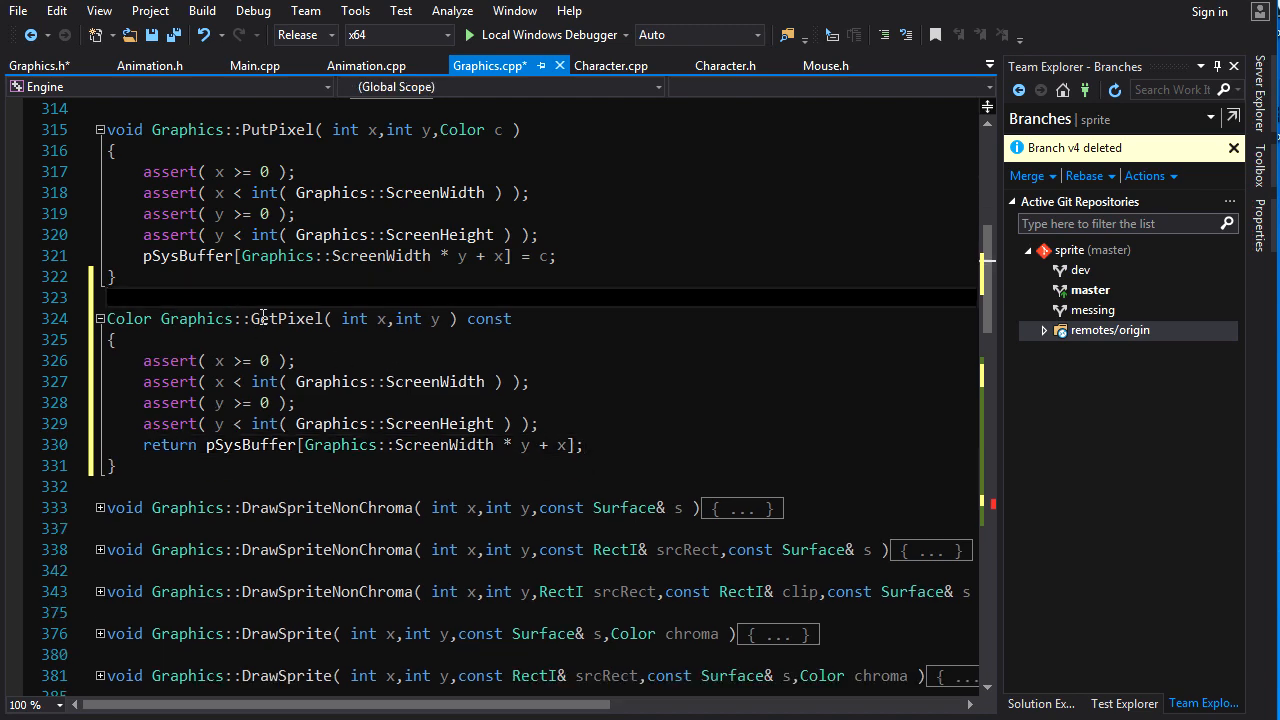
- Declare xDest and yDest from srcRect offsets and read dstPixel with GetPixel( xDest,yDest )
scroll(down, 3)
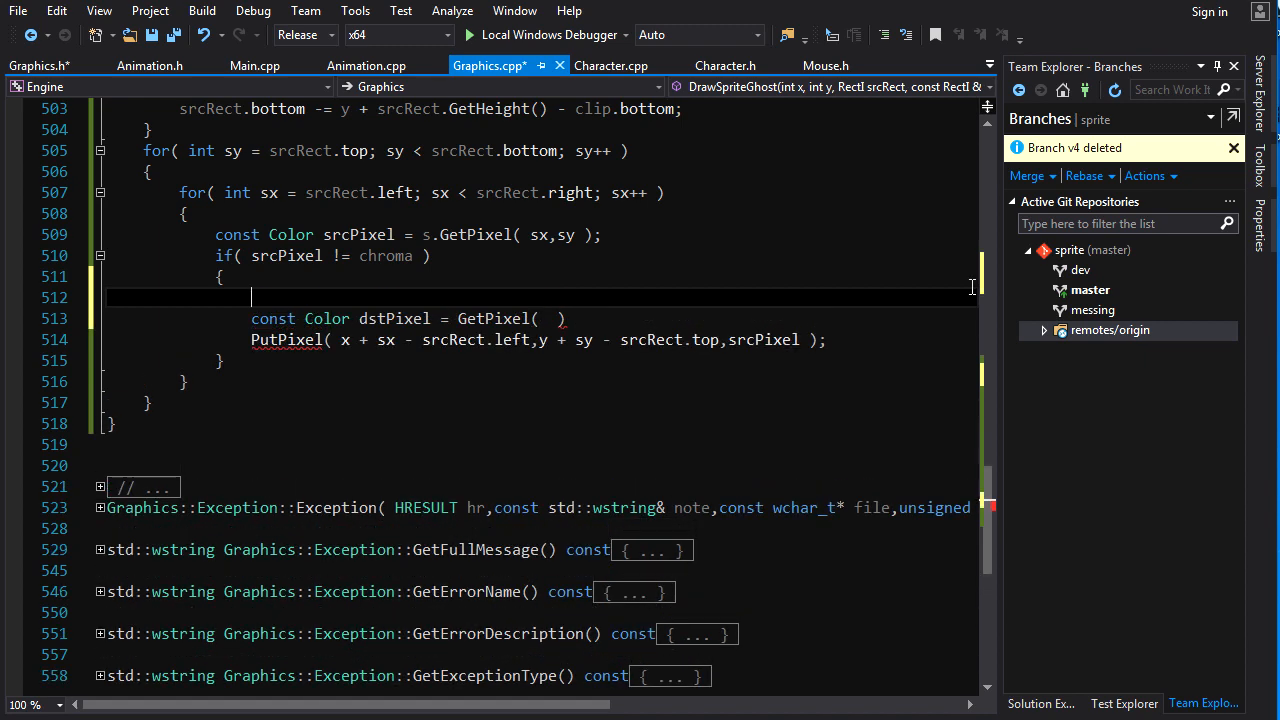
text(const i)
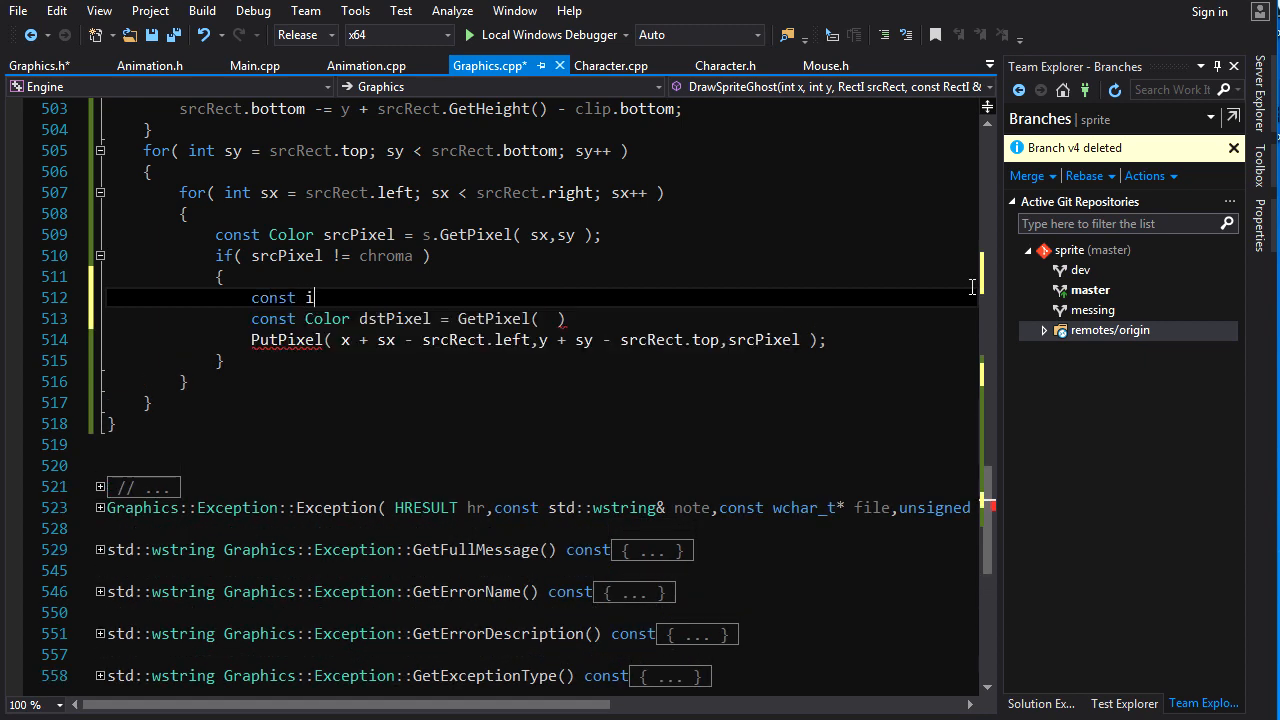
text(nt x)
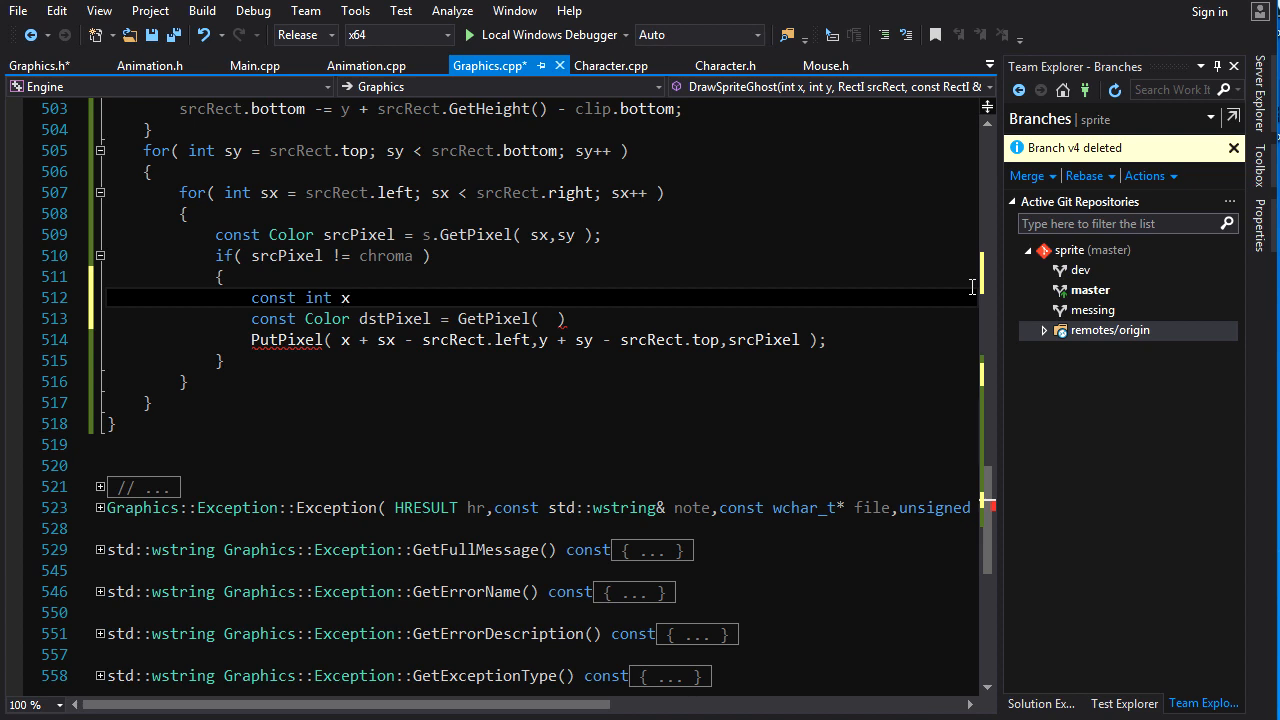
text(Dest = x + sx - srcRect.left;)
text(const int y)
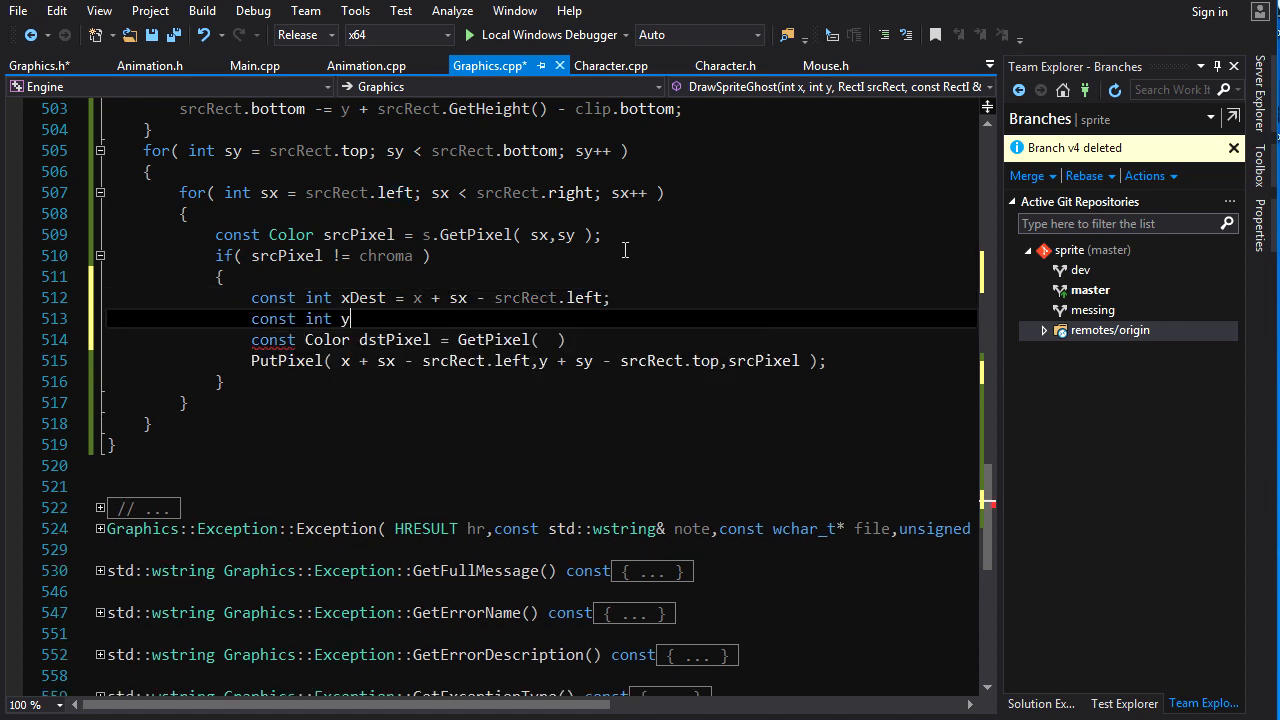
text(Dest =)
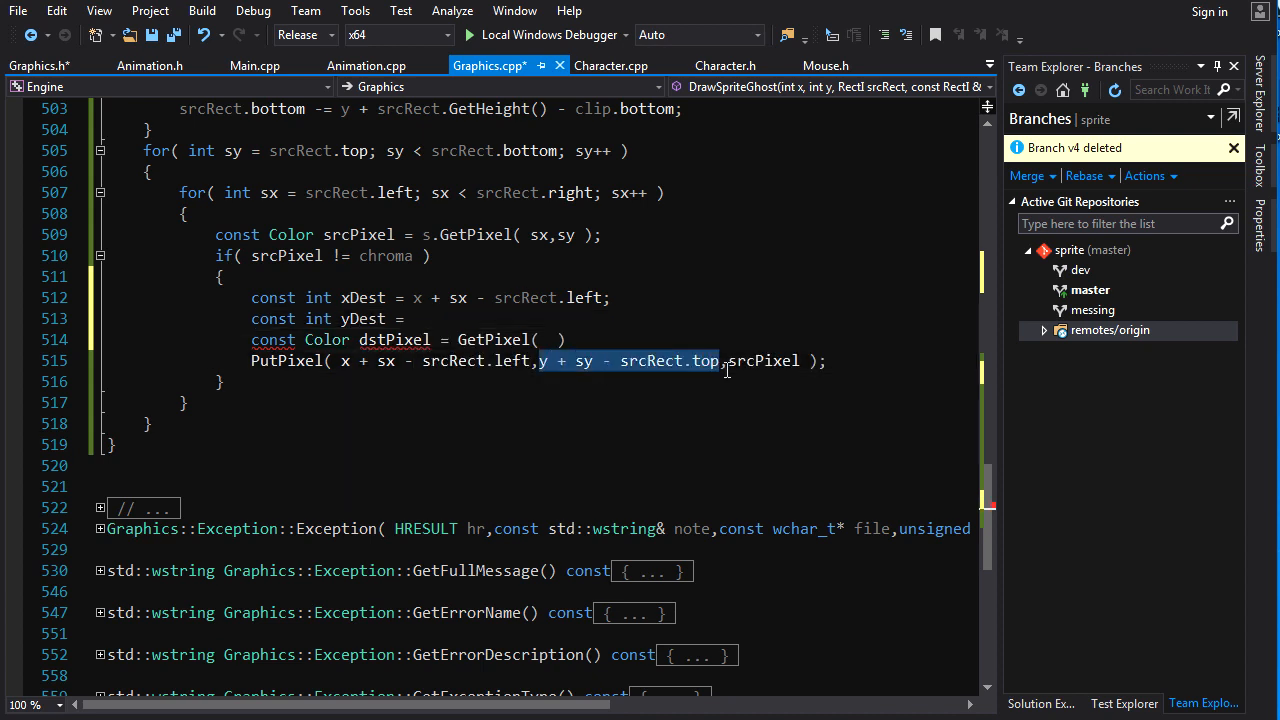
mouse_move(556, 318)
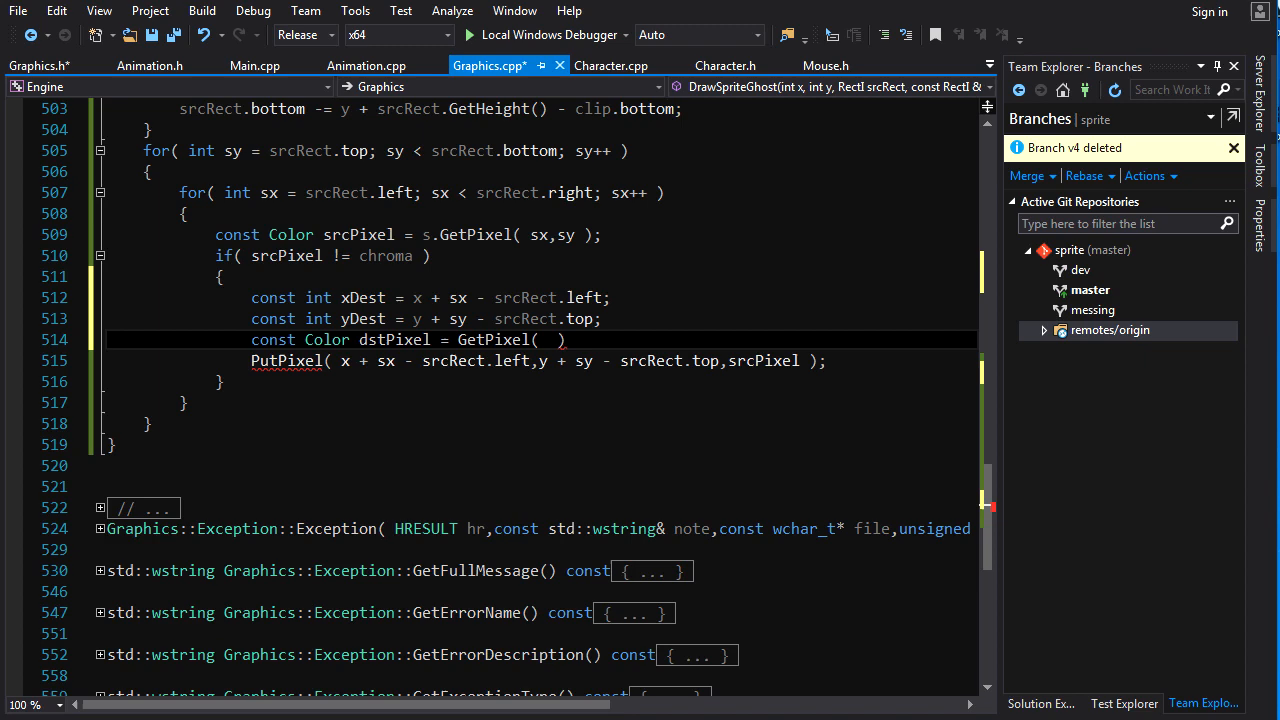
text(xDest,yDest)
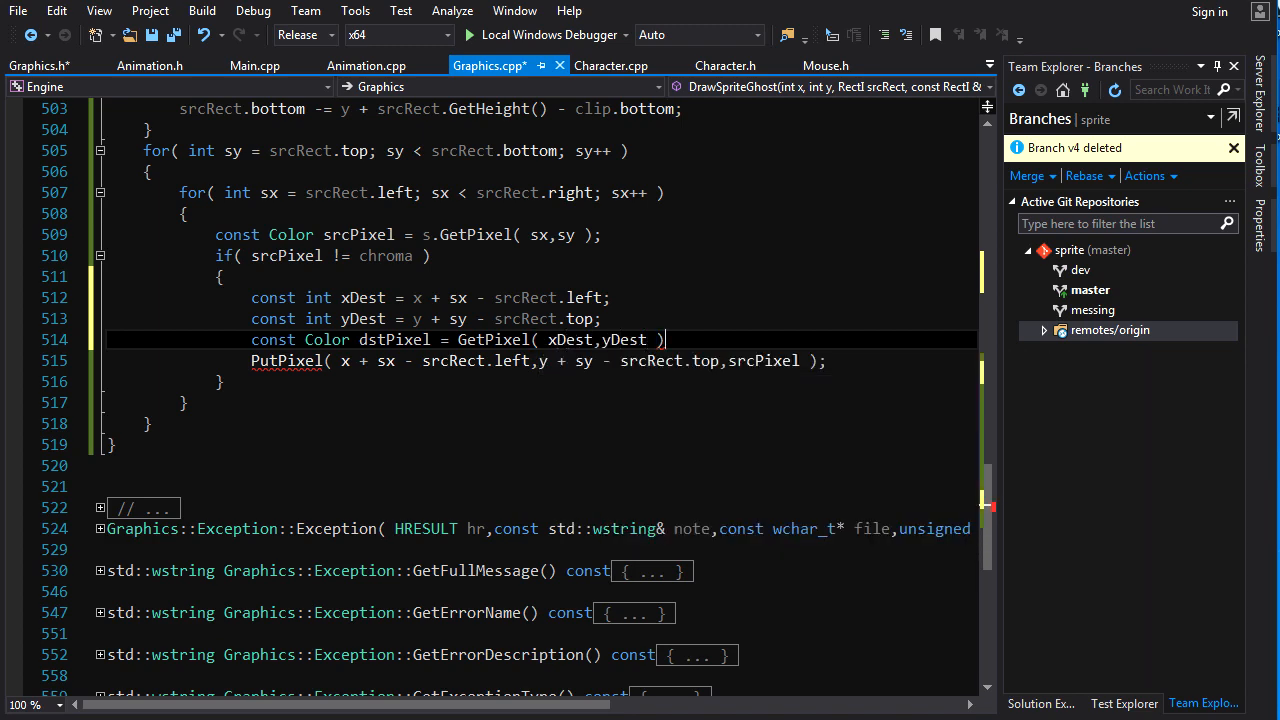
text(;)
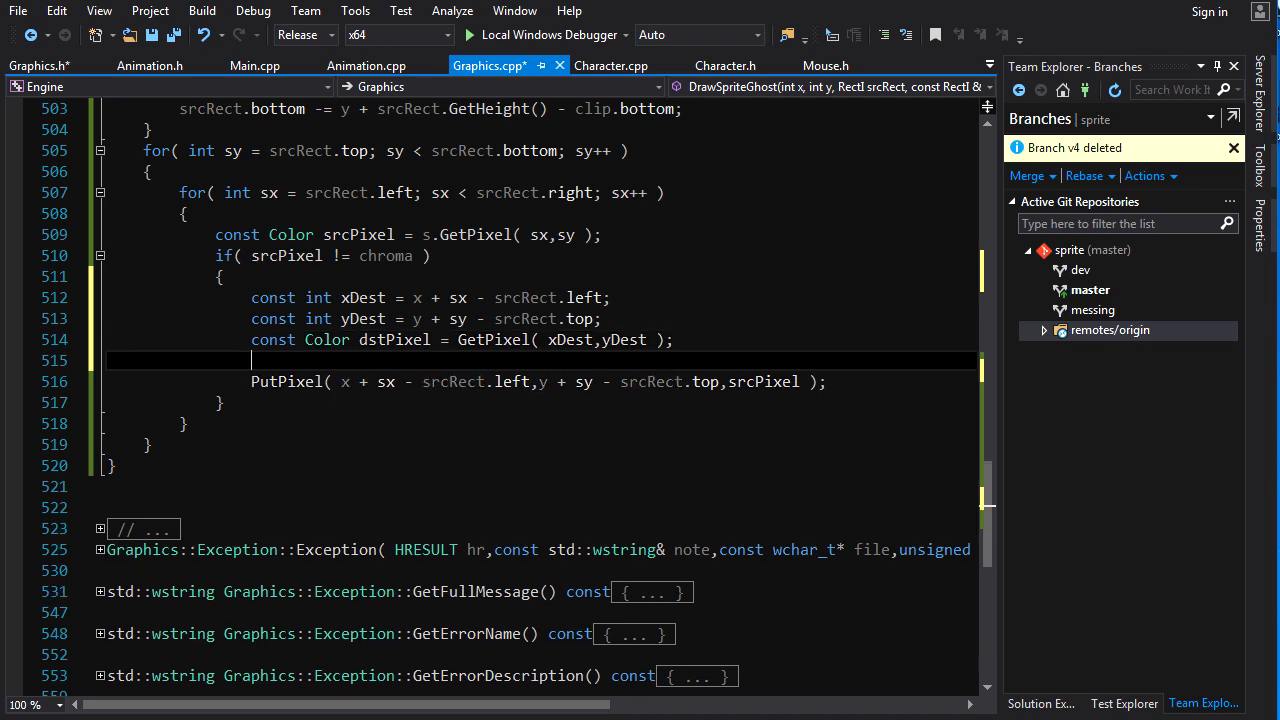
- Start const Color blendedPixel = { unsigned char( above the PutPixel call
key(Return)
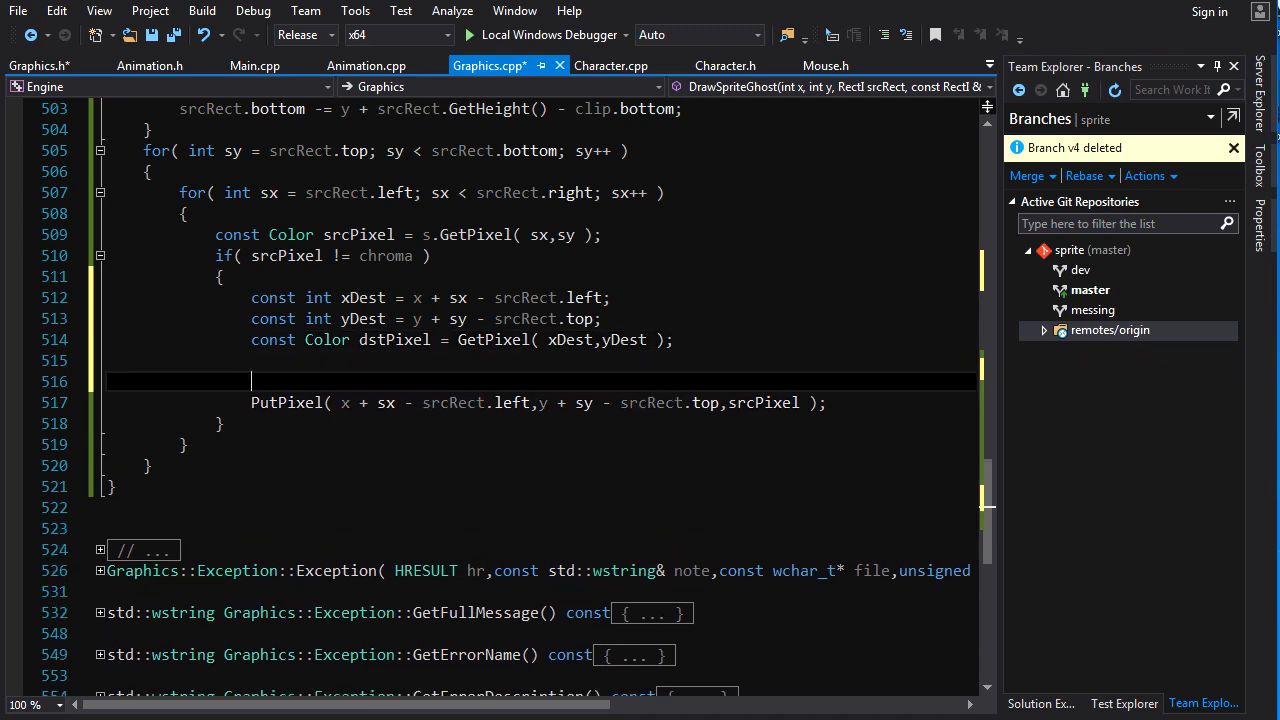
text(const Color)
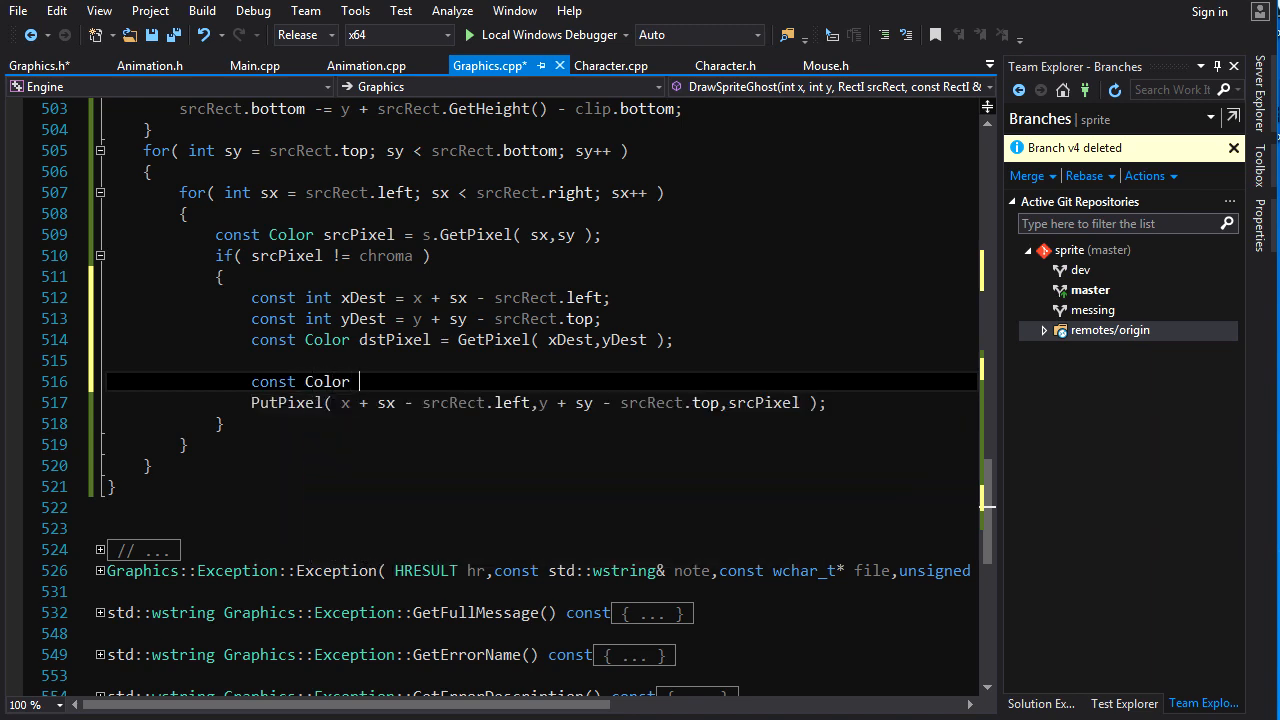
text(blended)
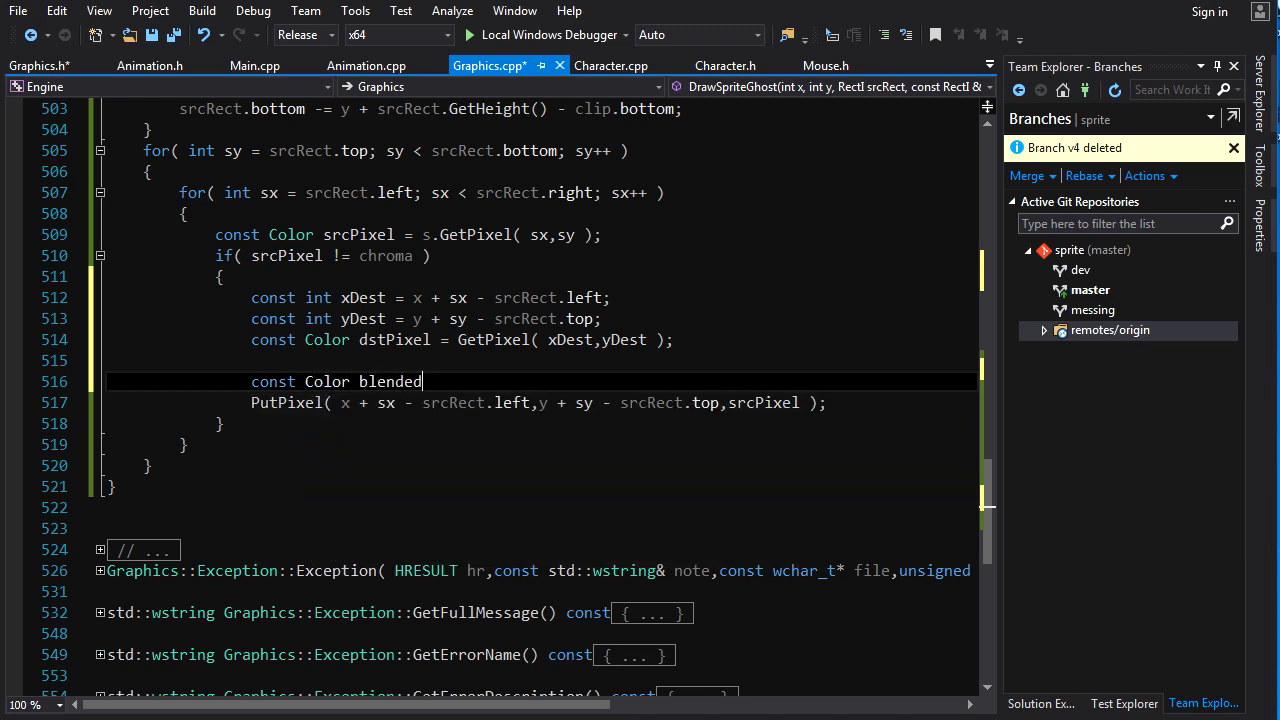
text(Pixel = Color)
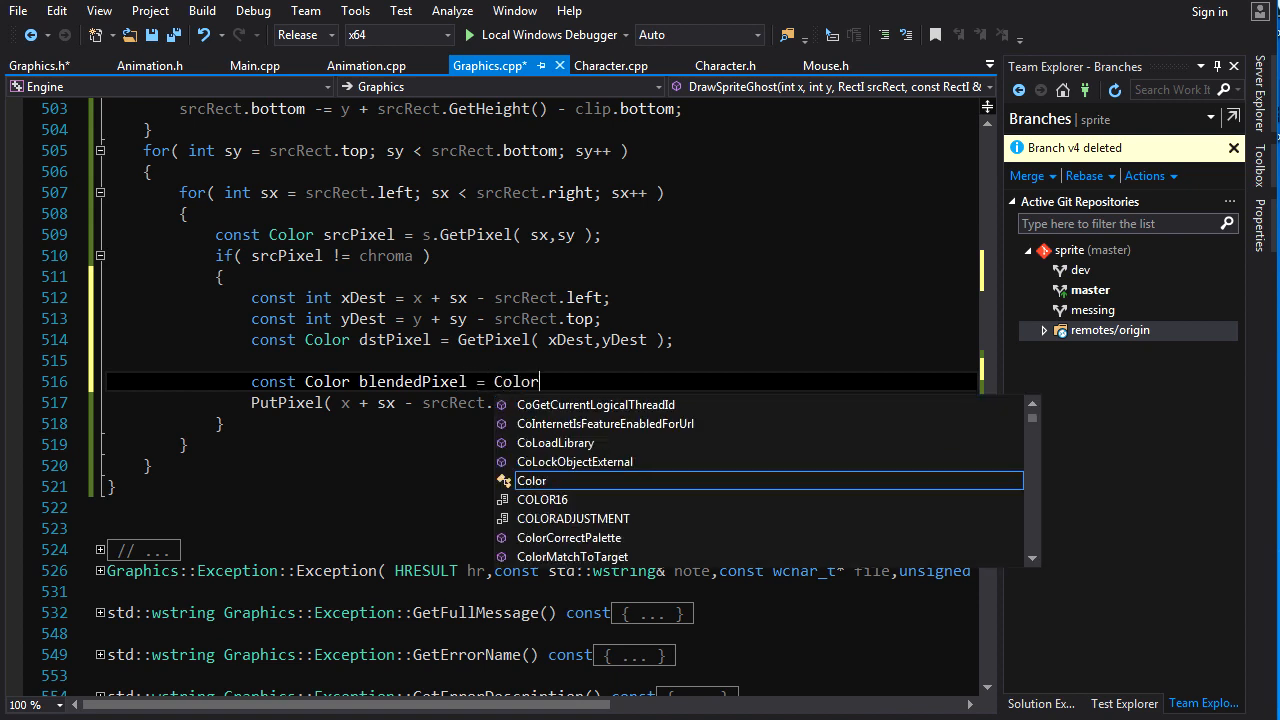
mouse_move(532, 480)
text({)
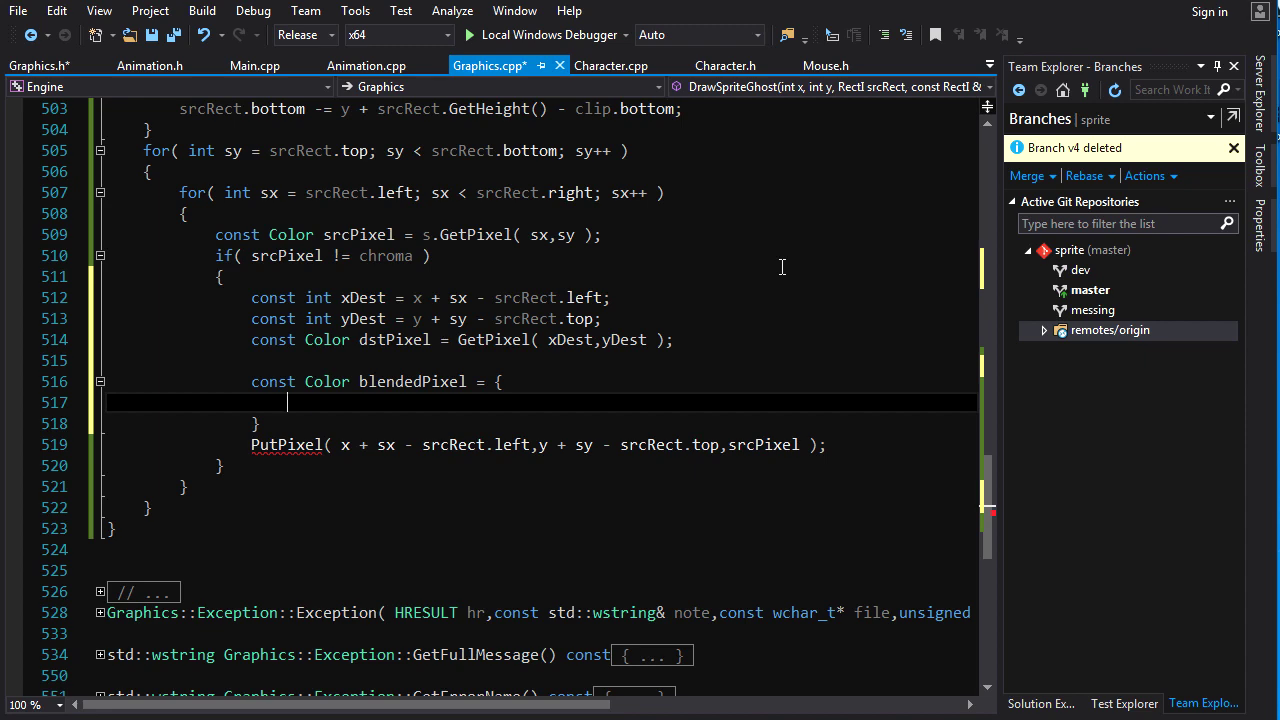
text(unsigned char()
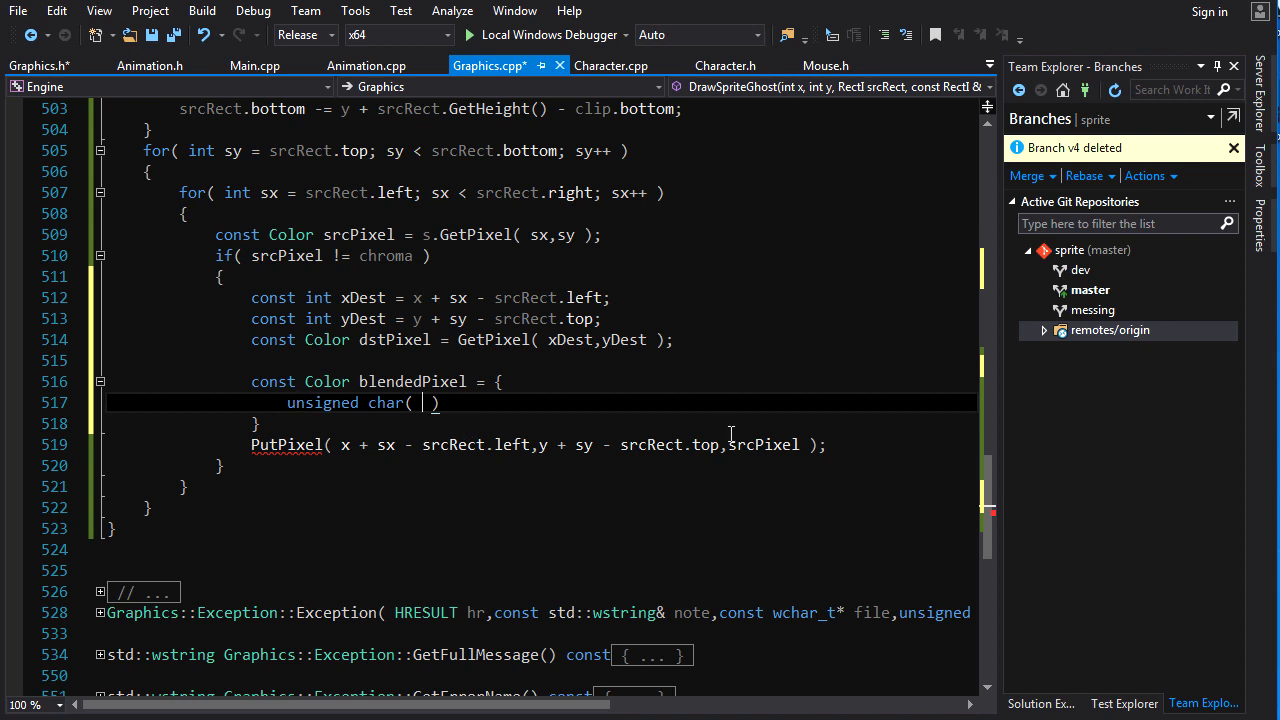
mouse_move(420, 380)
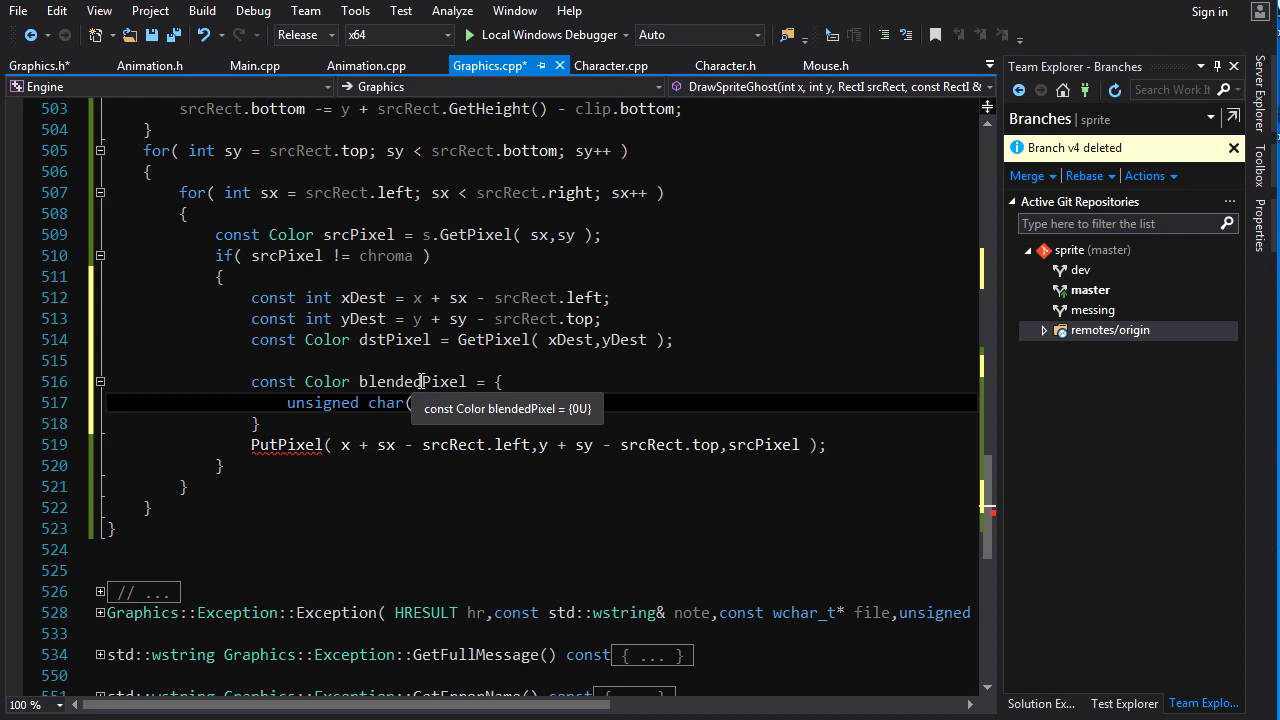
- Write the red channel as (dstPixel.GetR() + srcPixel.GetR()) / 2
click(430, 402)
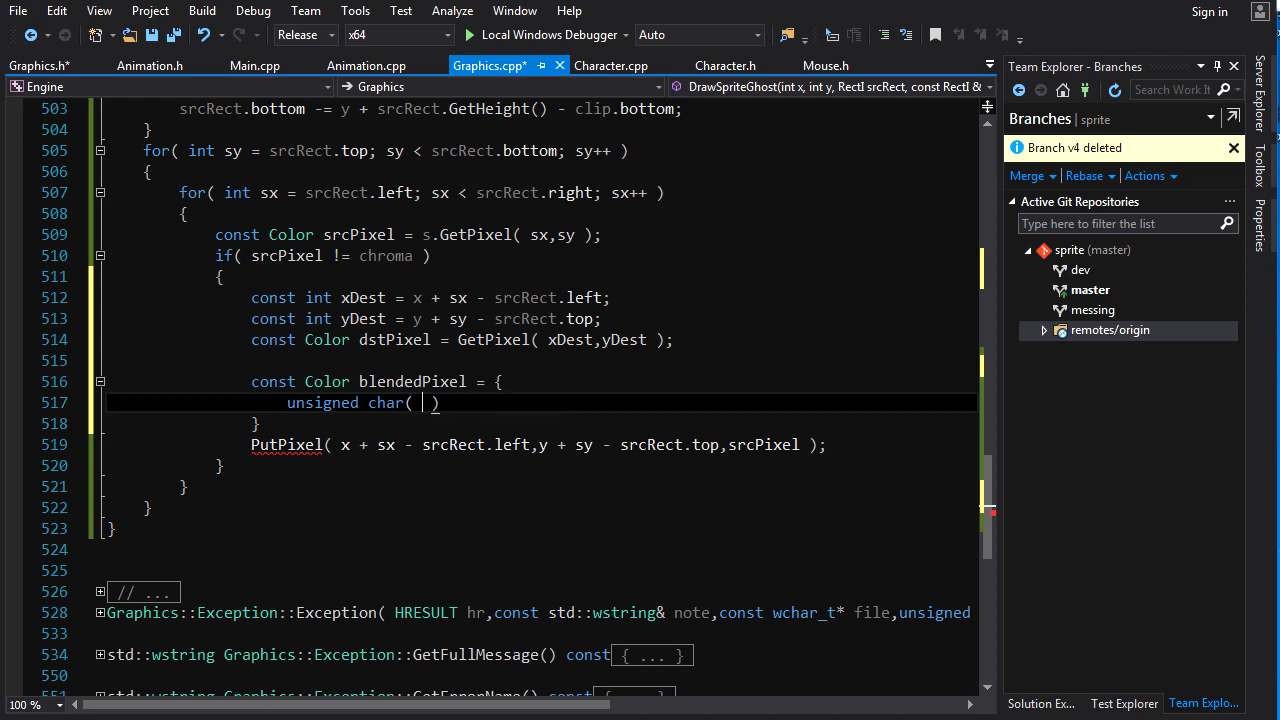
text(dstPixel)
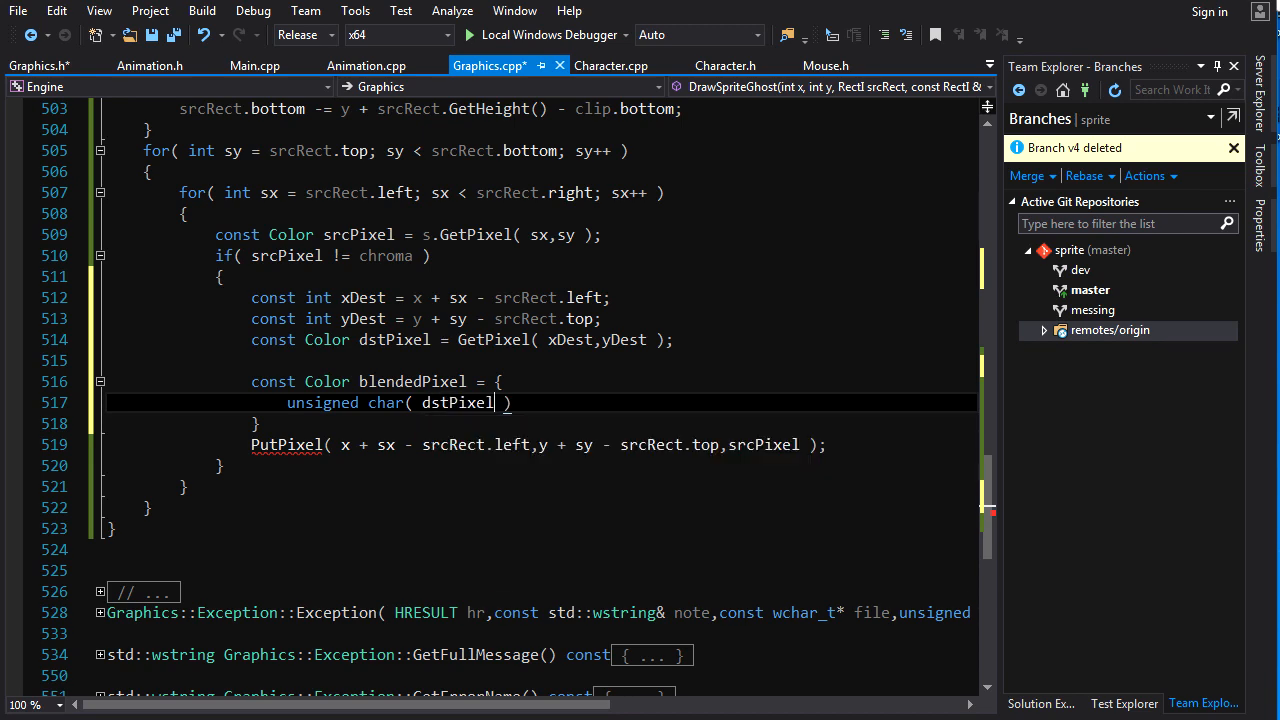
text(.GetR)
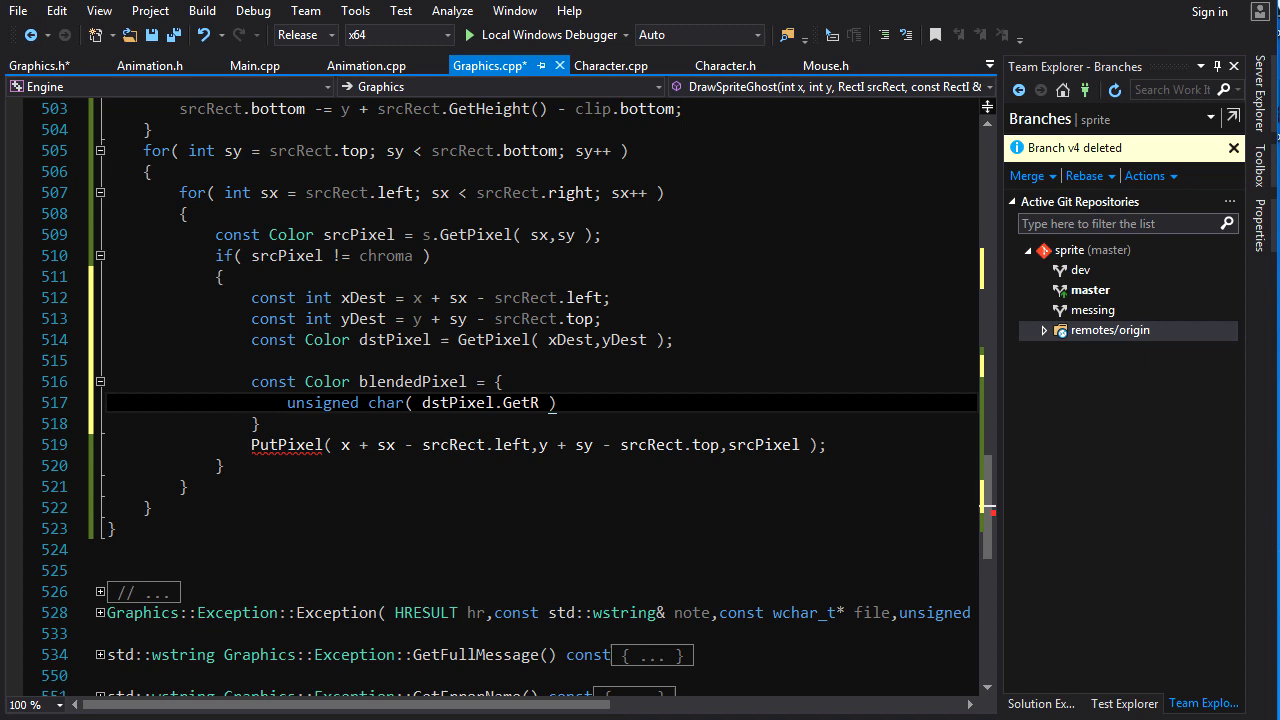
text(() + srcPixel.GetR()
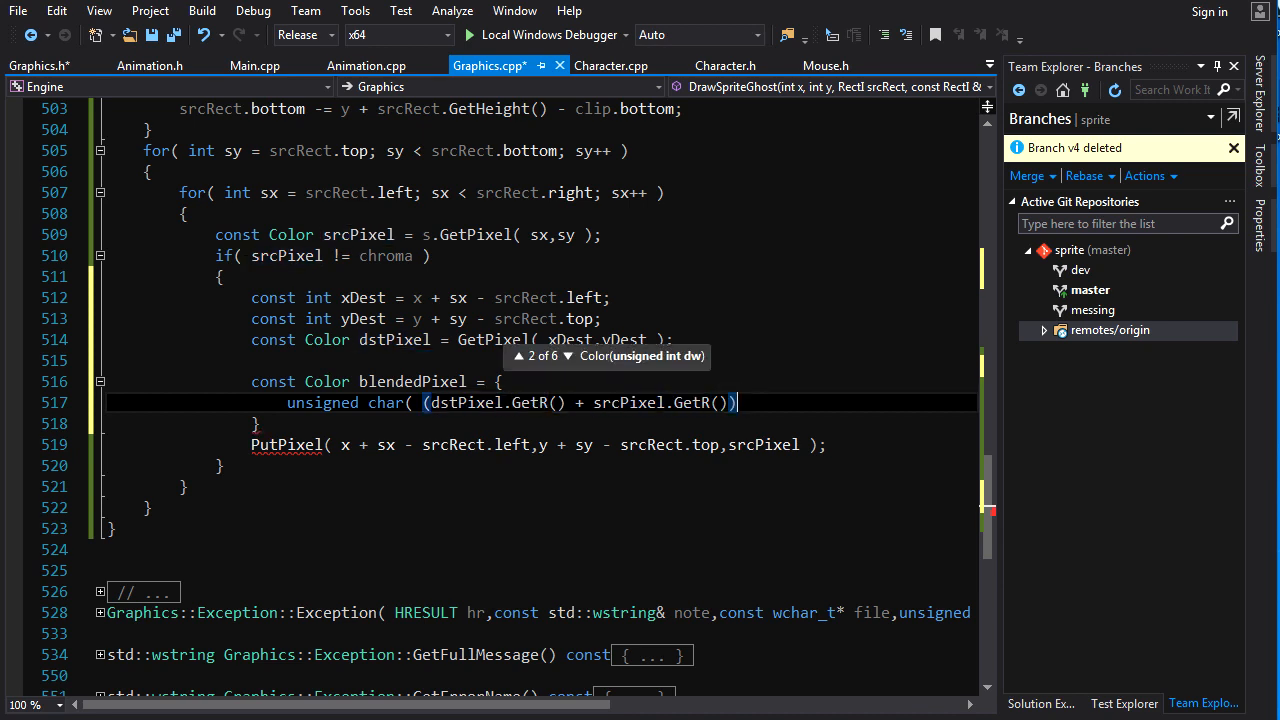
text(/ 2)
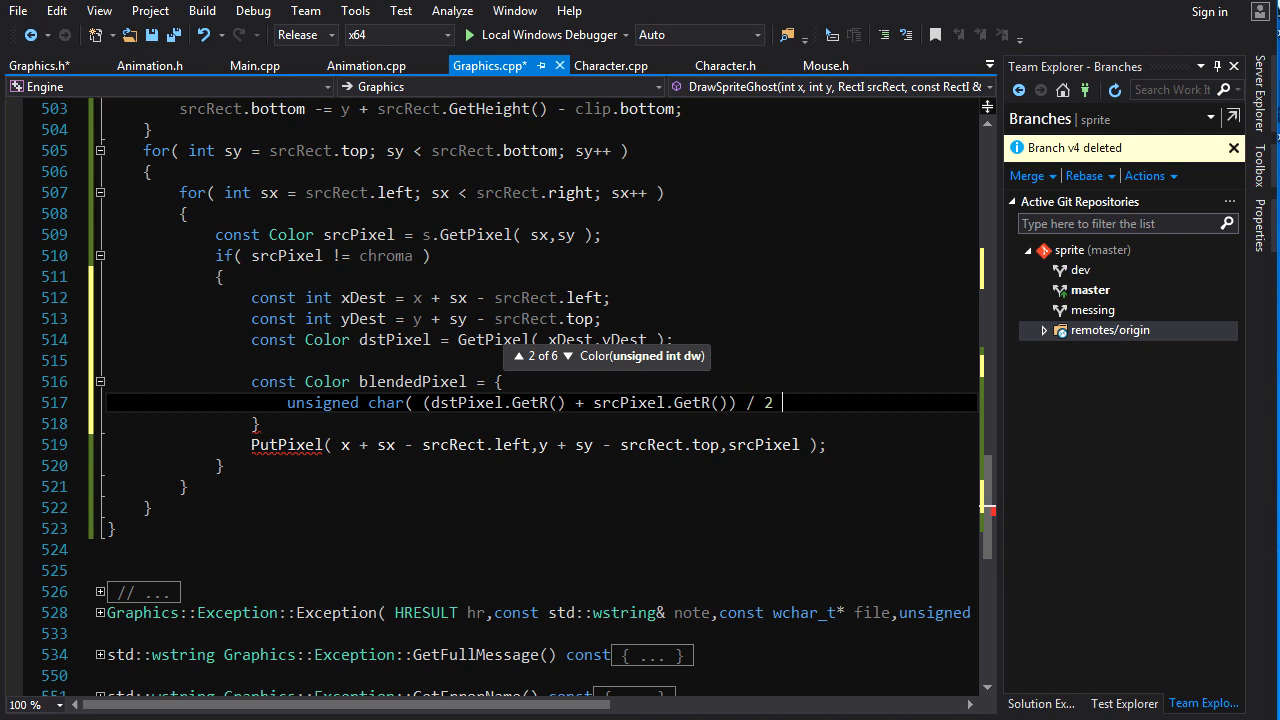
text(),)
click(542, 422)
text(;)
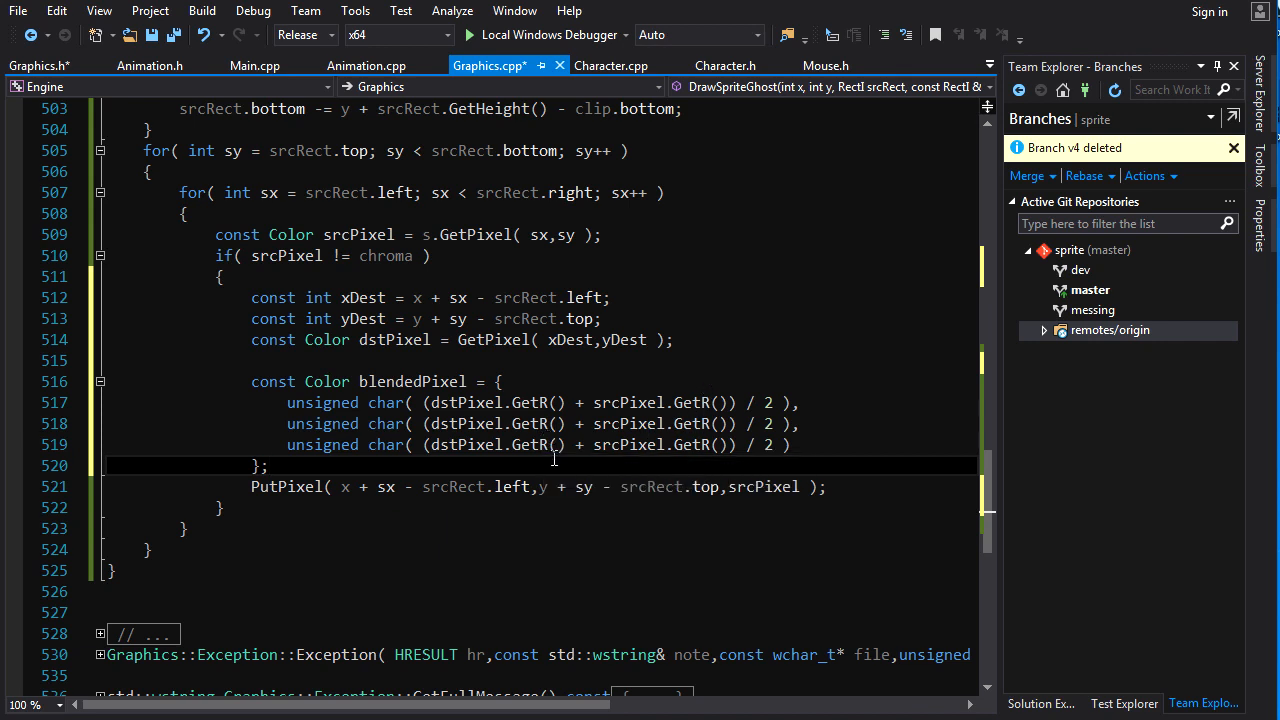
- Switch the copied channels to green and blue and pass blendedPixel to PutPixel
double_click(528, 402)
text(B)
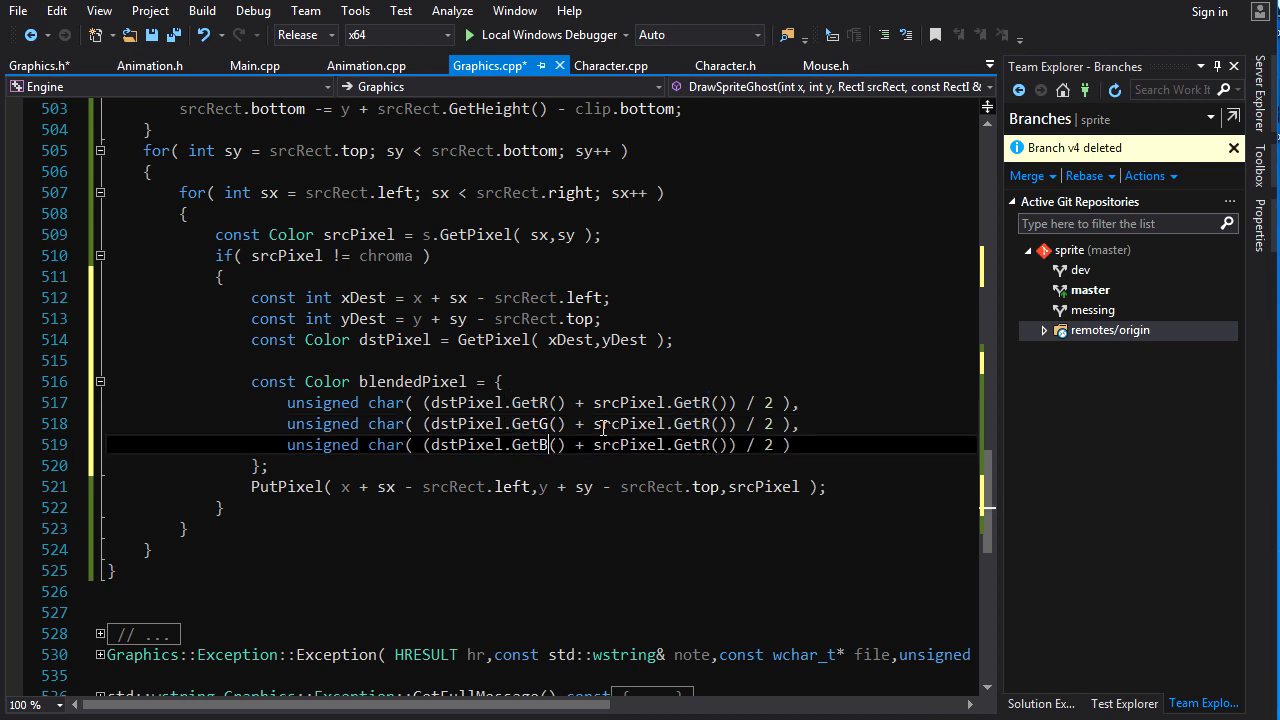
click(700, 424)
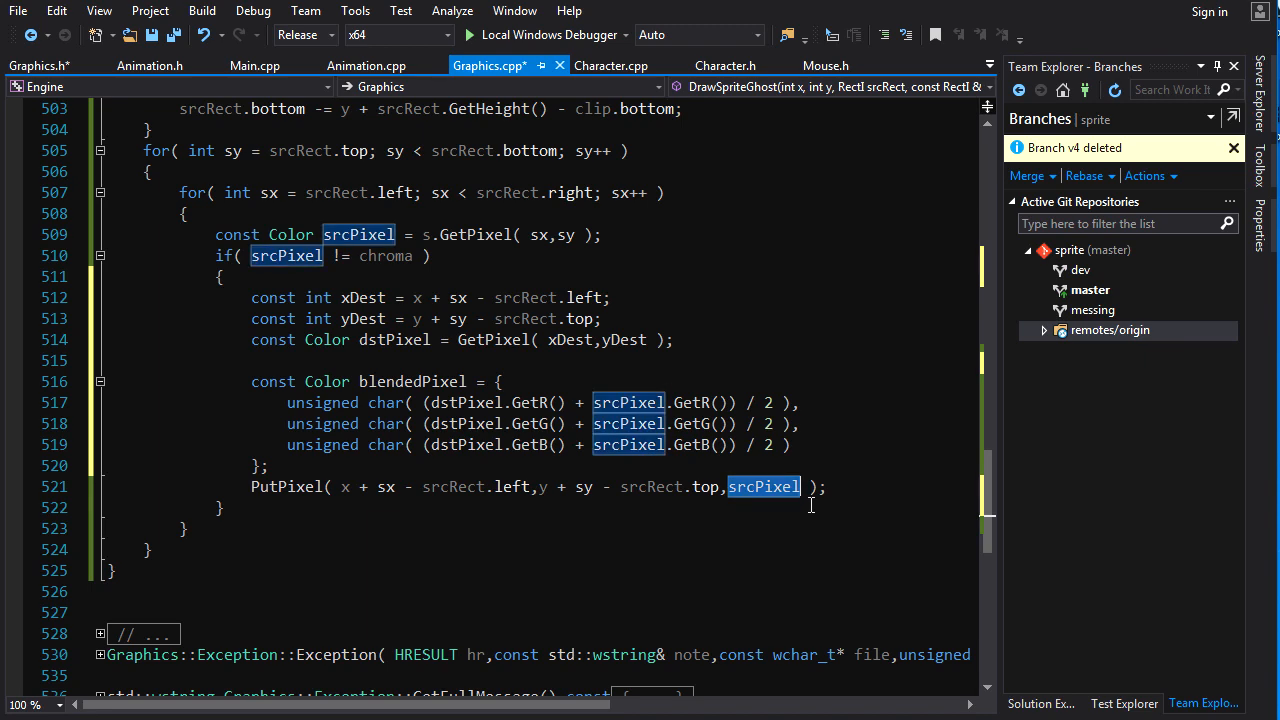
text(blended)
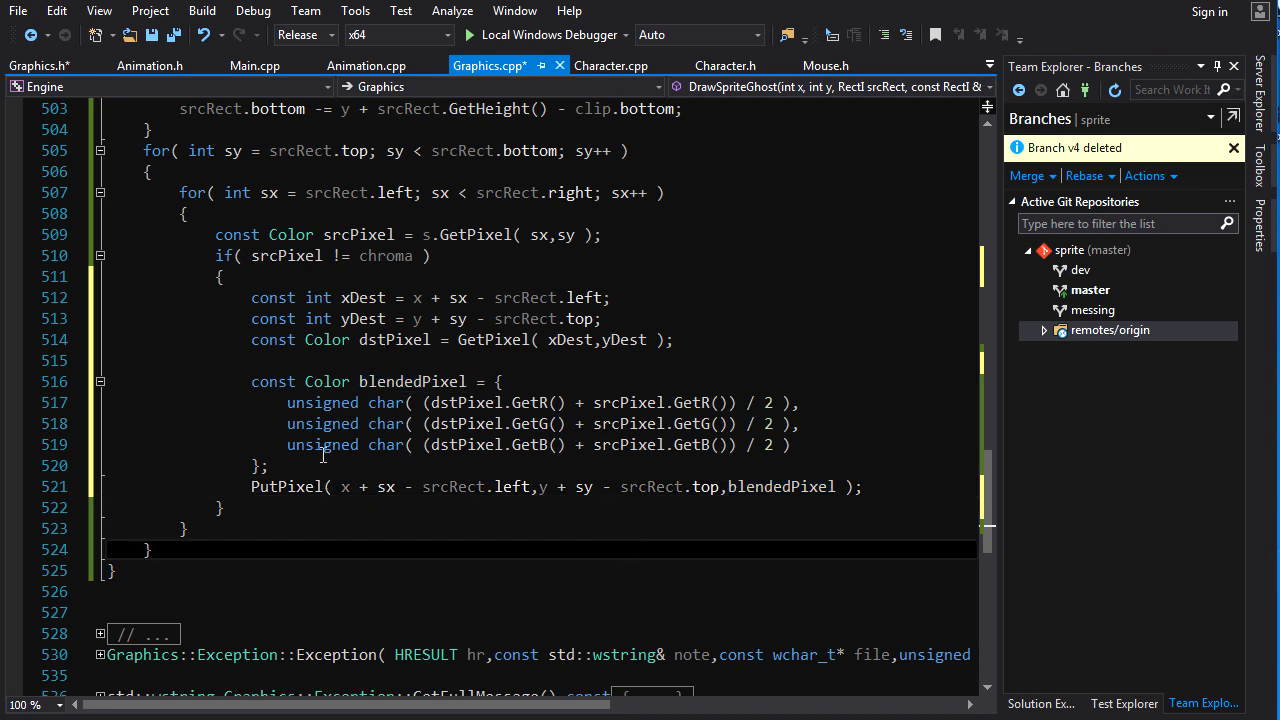
- In Animation.cpp, make the first Animation::Draw call gfx.DrawSpriteGhost
scroll(up, 3)
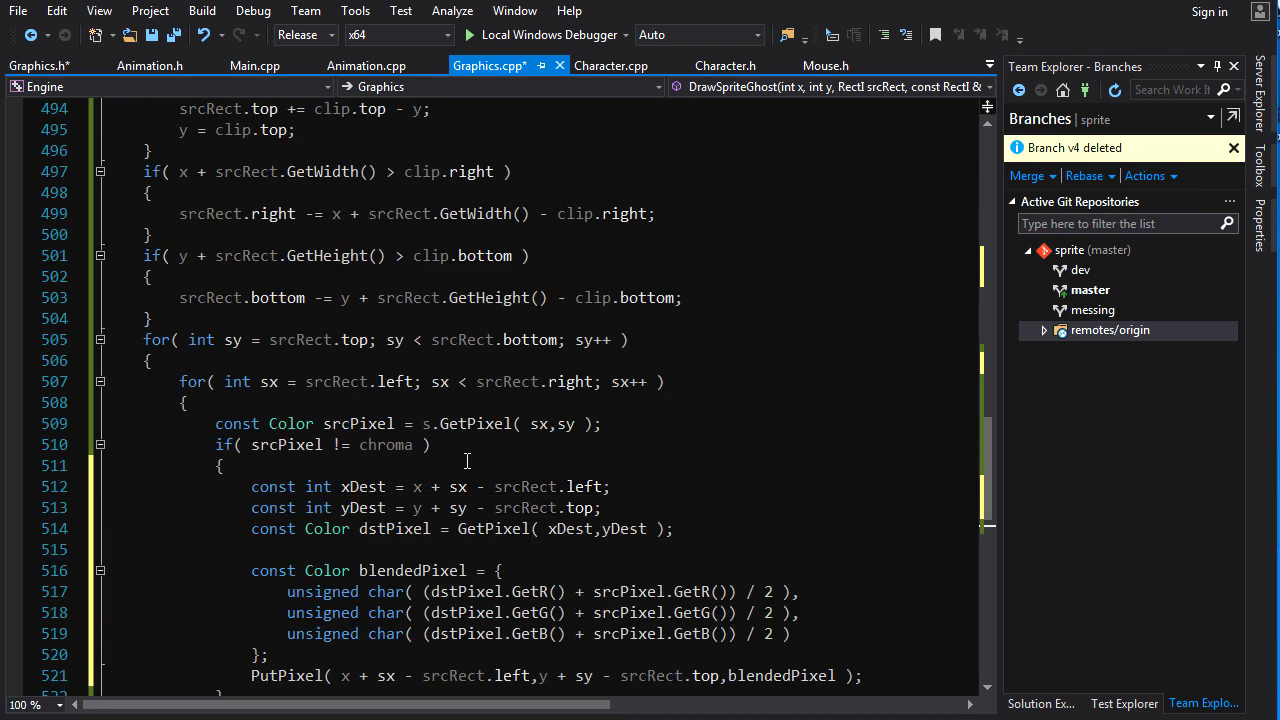
scroll(up, 3)
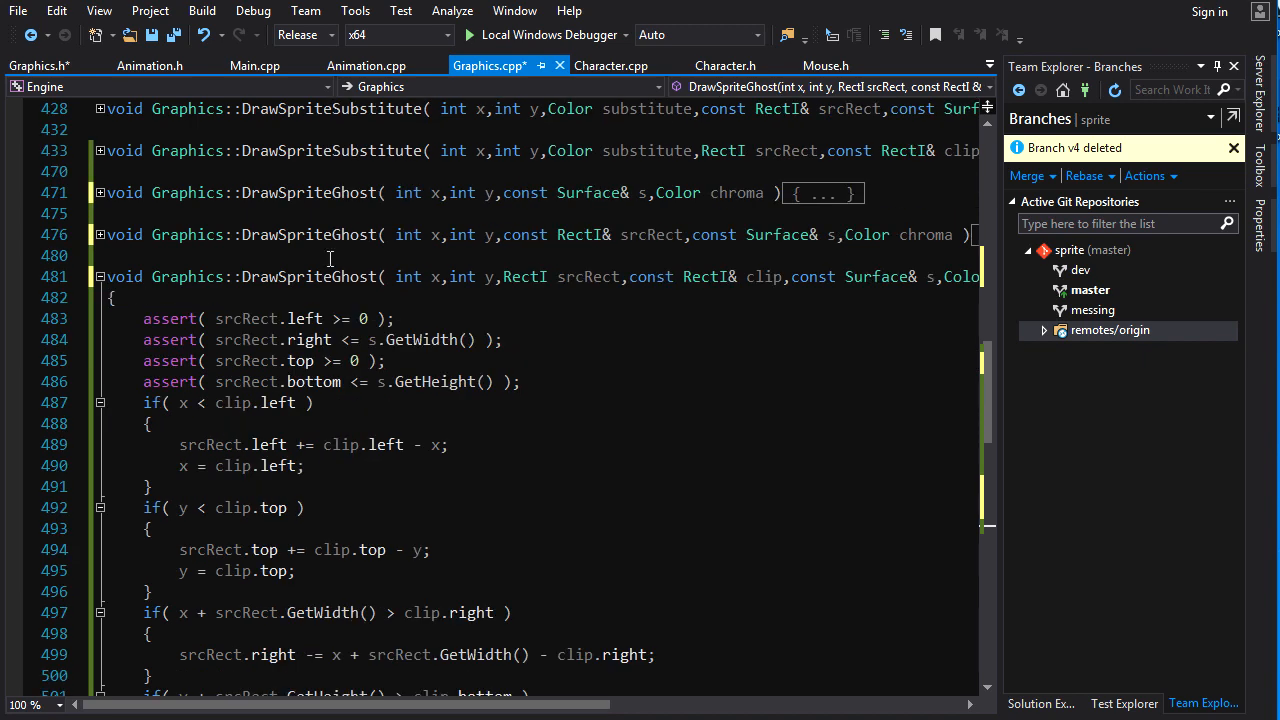
mouse_move(1044, 704)
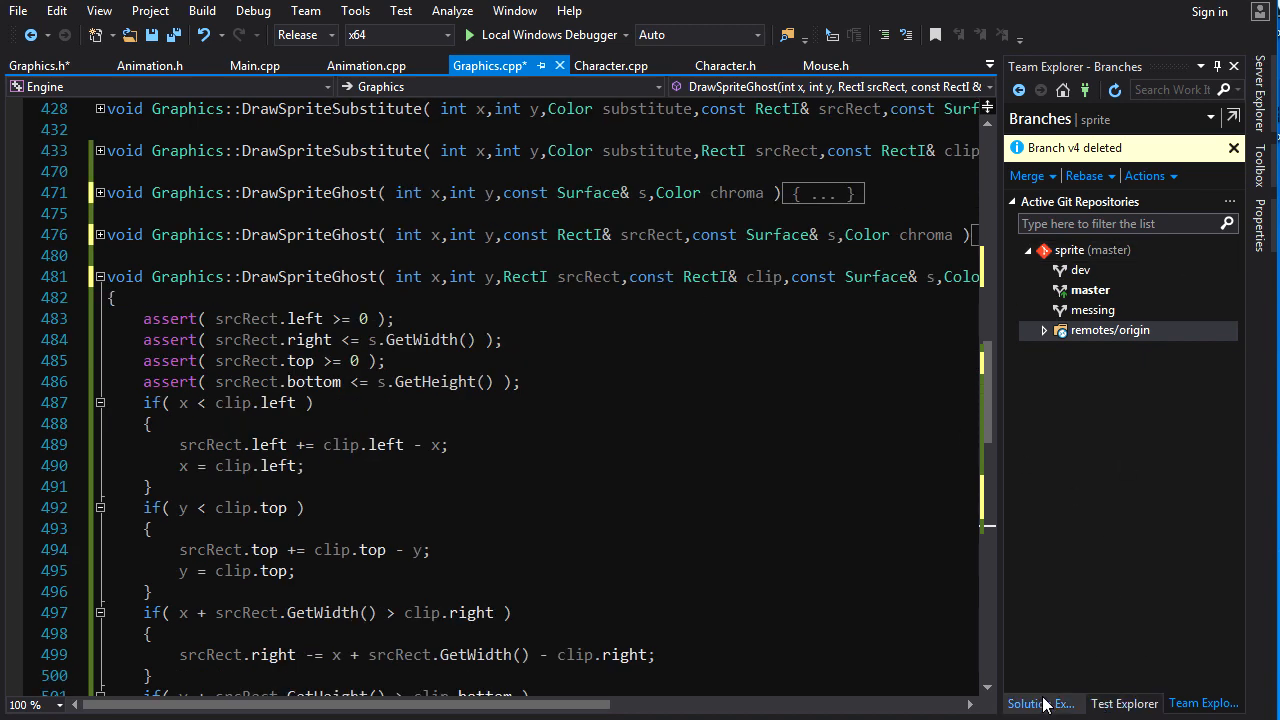
click(1040, 704)
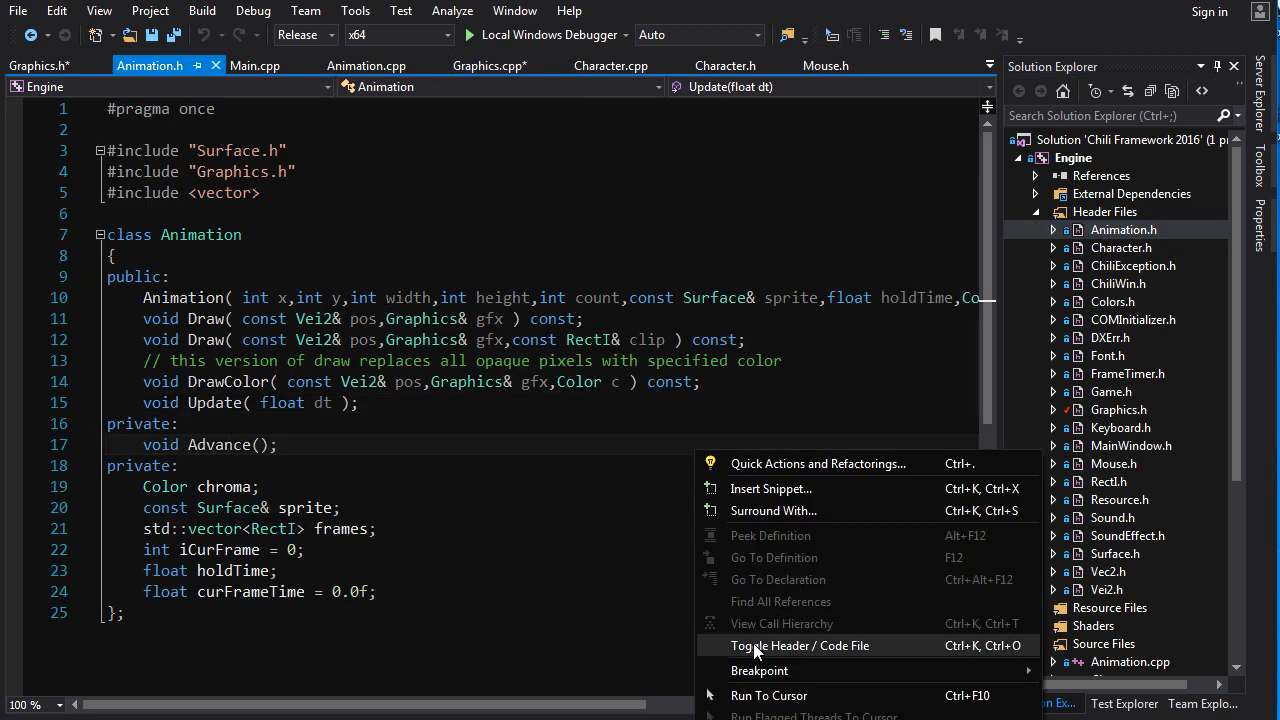
click(800, 644)
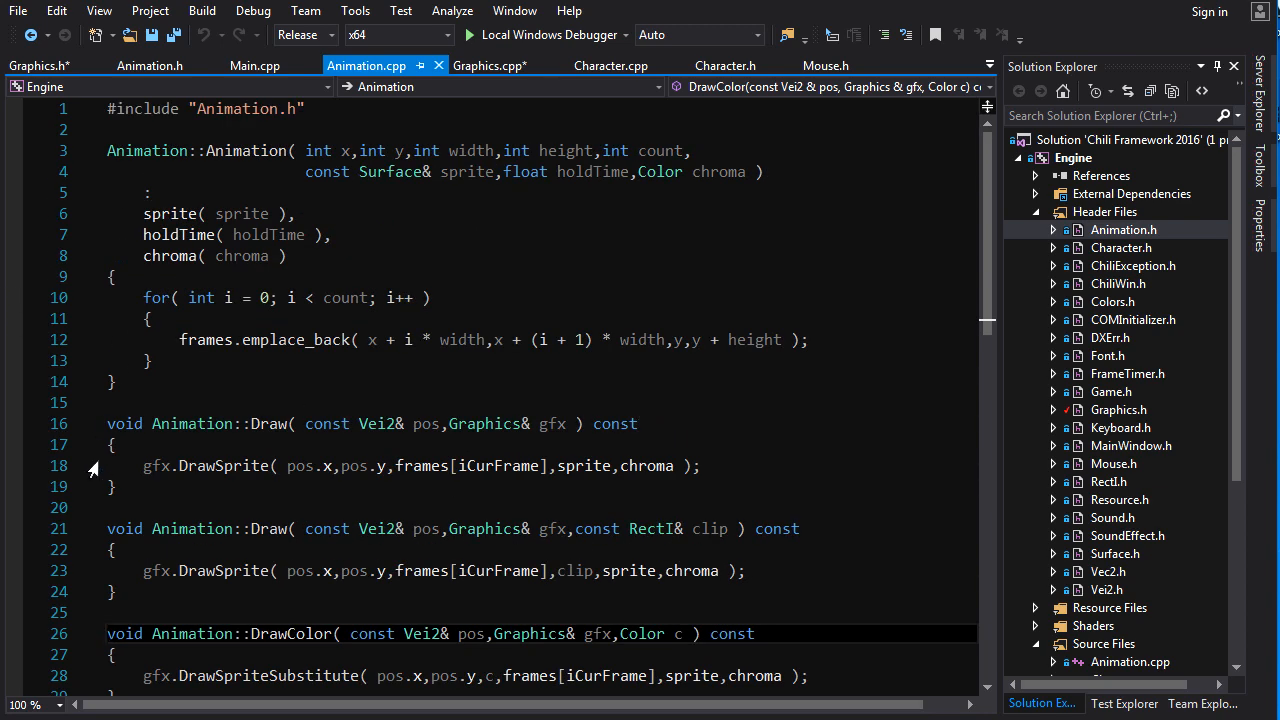
scroll(down, 3)
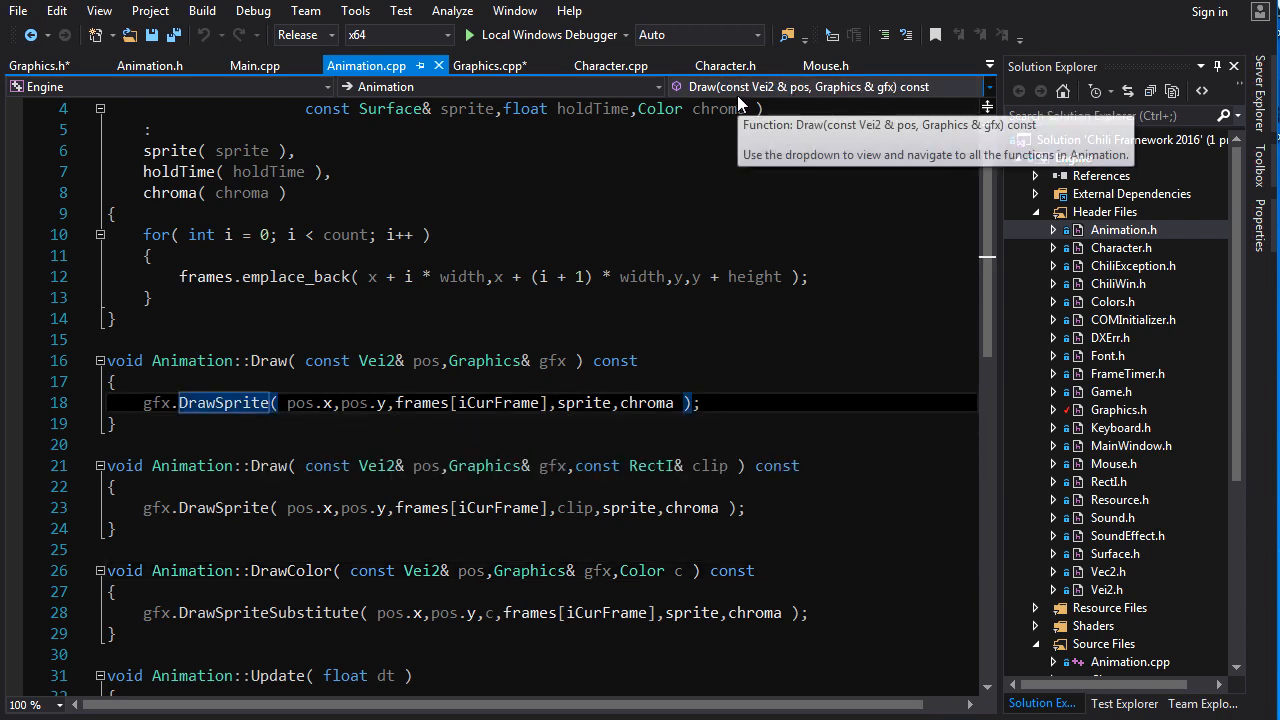
text(Ghost)
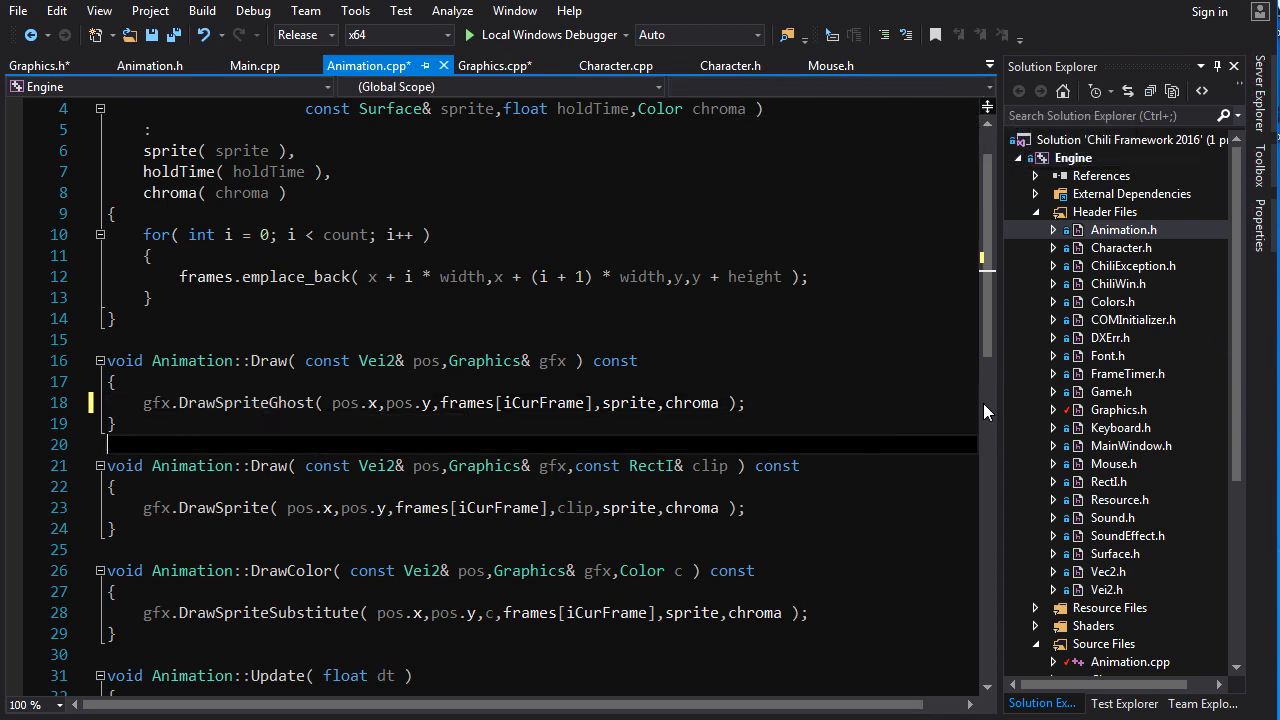
- Edit the font.DrawText call in Game::ComposeFrame, then return to Graphics.cpp's DrawSpriteGhost overloads
scroll(down, 3)
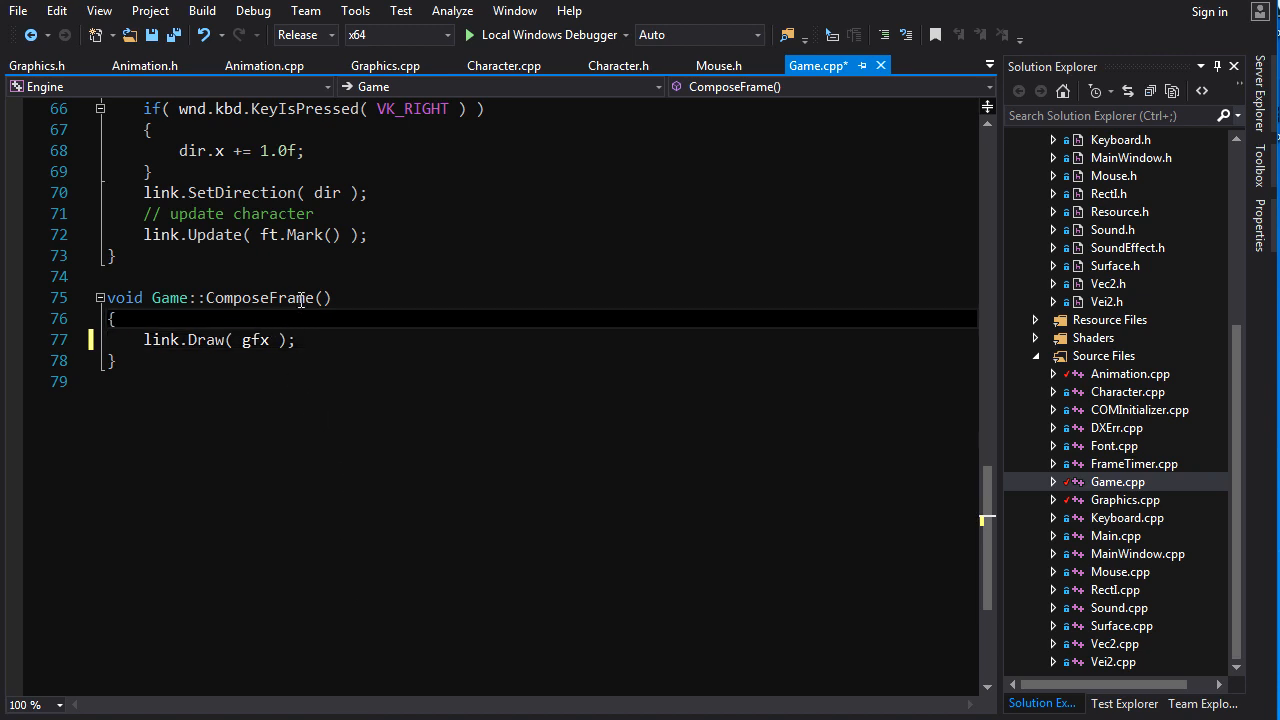
text(font.DrawText( "Becky.\nLemme smash.",wnd.mouse.GetPos() - Vei2{ 50,150 },Colors::White,gfx ))
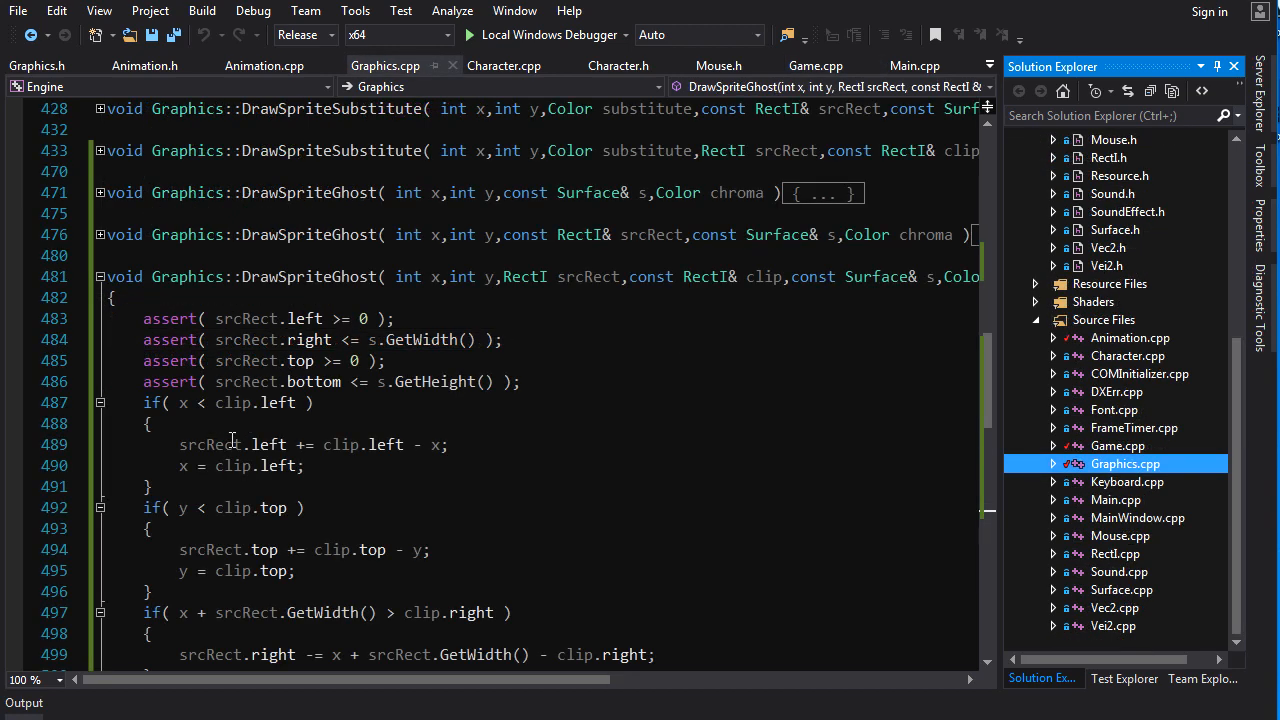
- Replace the DrawSprite calls in both short overloads with DrawSpriteGhost
scroll(up, 3)
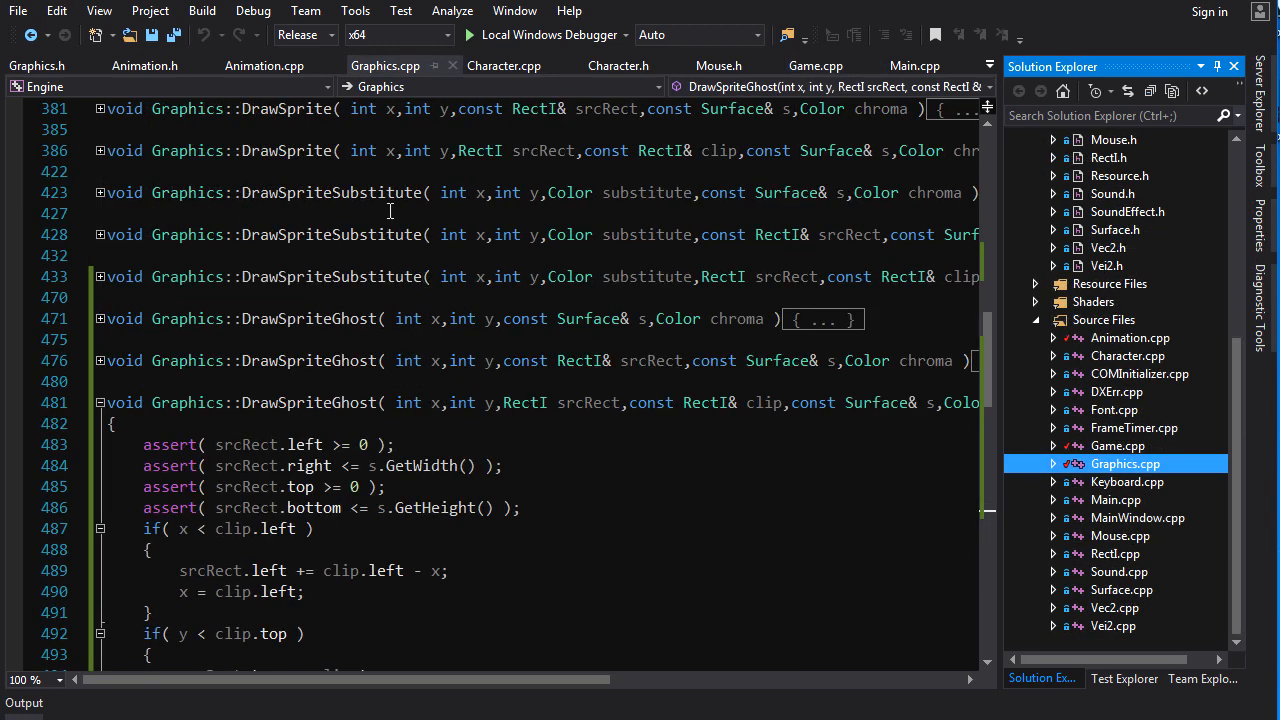
mouse_move(374, 340)
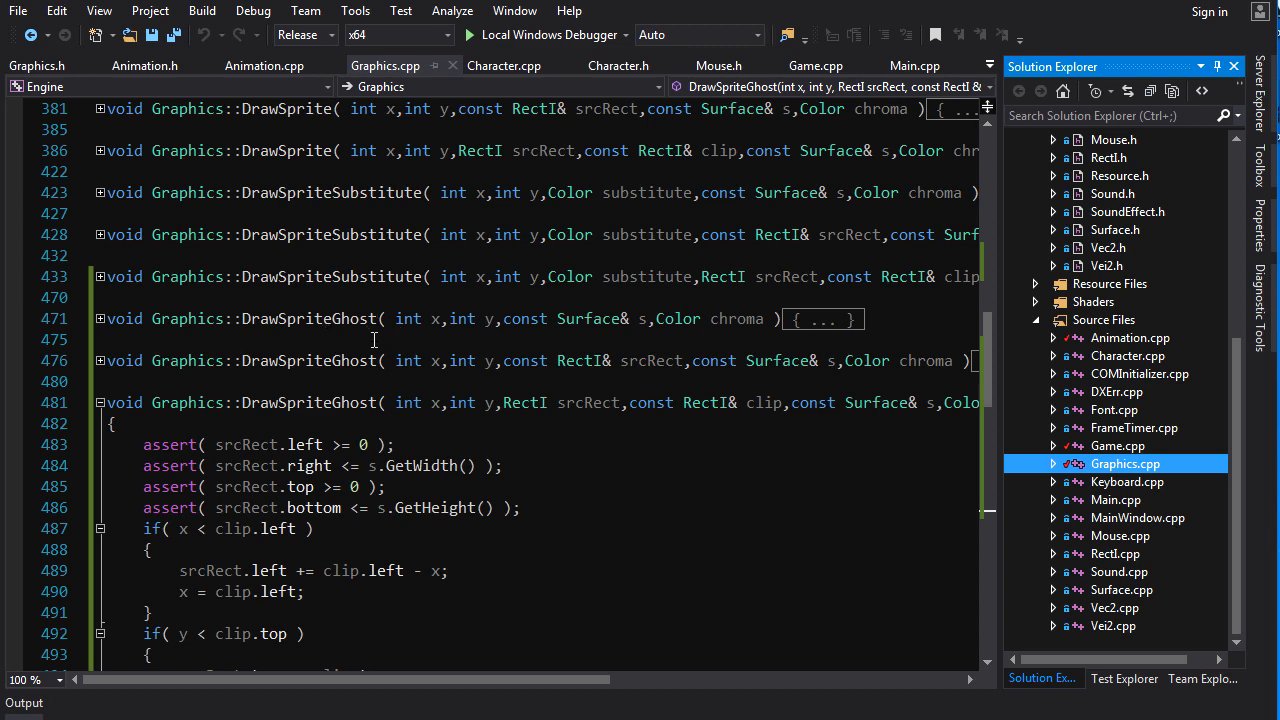
mouse_move(352, 432)
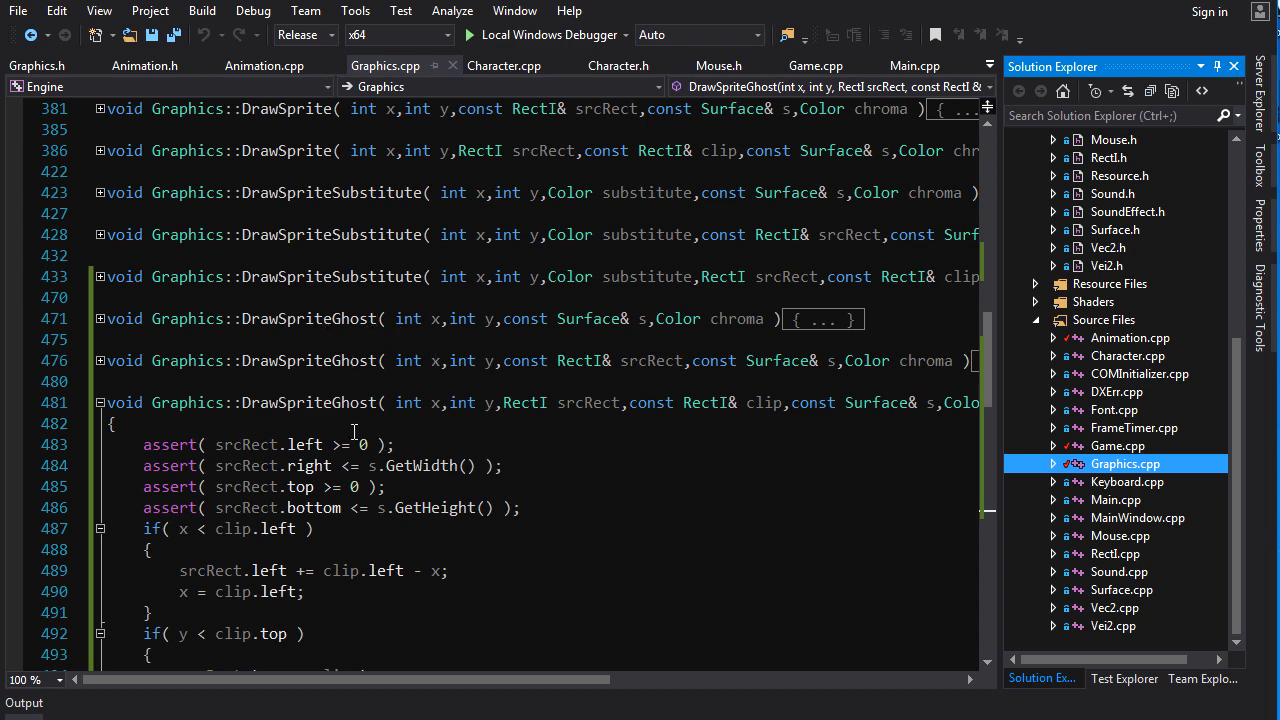
click(100, 318)
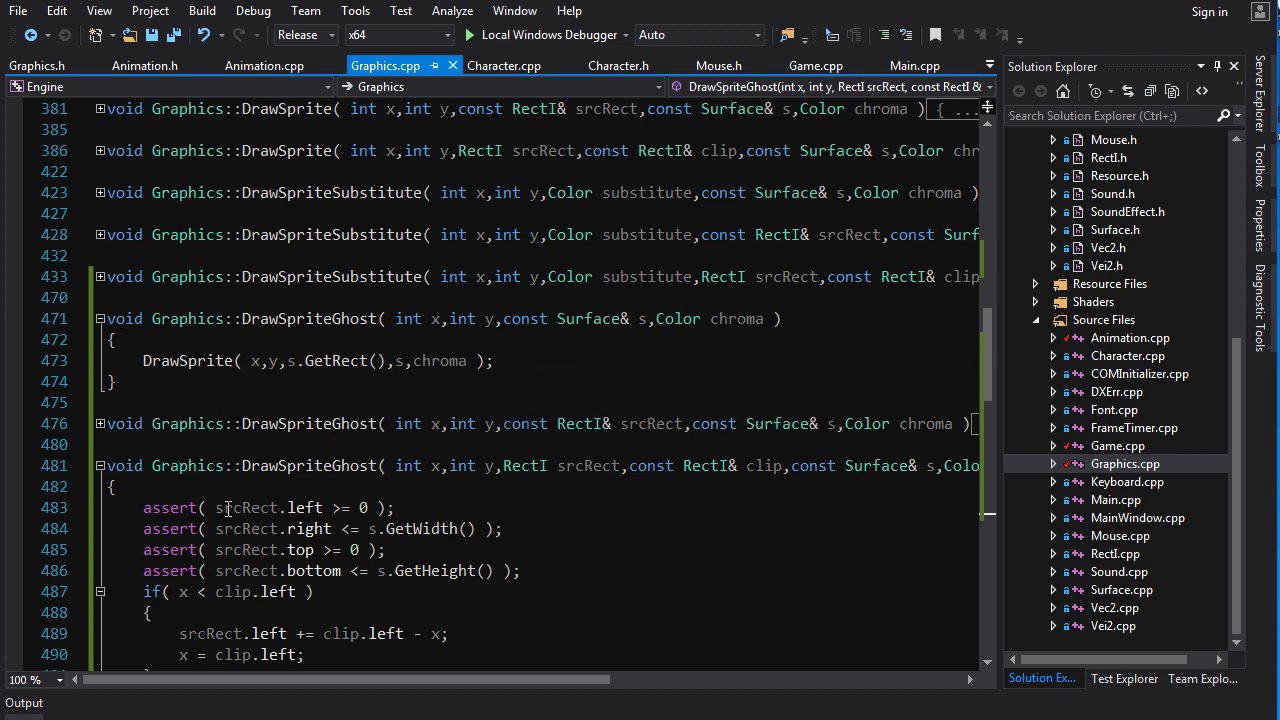
double_click(188, 360)
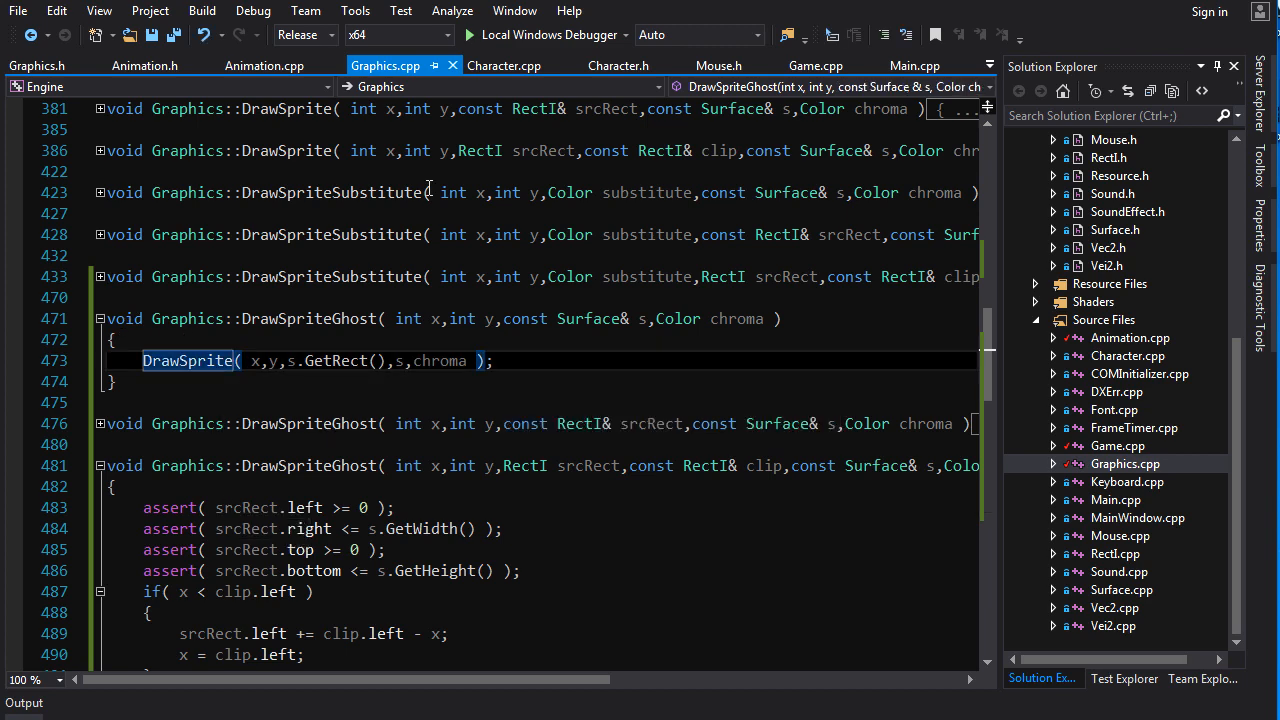
text(DrawSpriteGhost( x,y,srcRect,GetScreenRect(),s,chroma );)
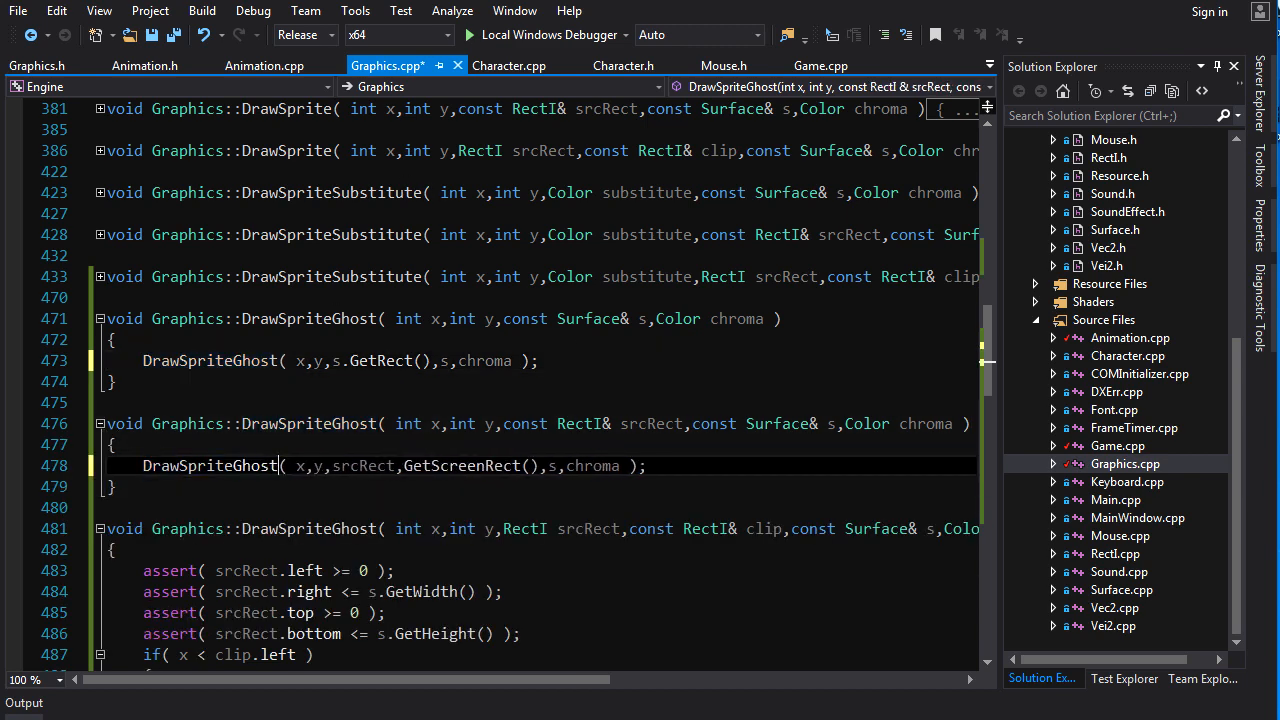
double_click(210, 464)
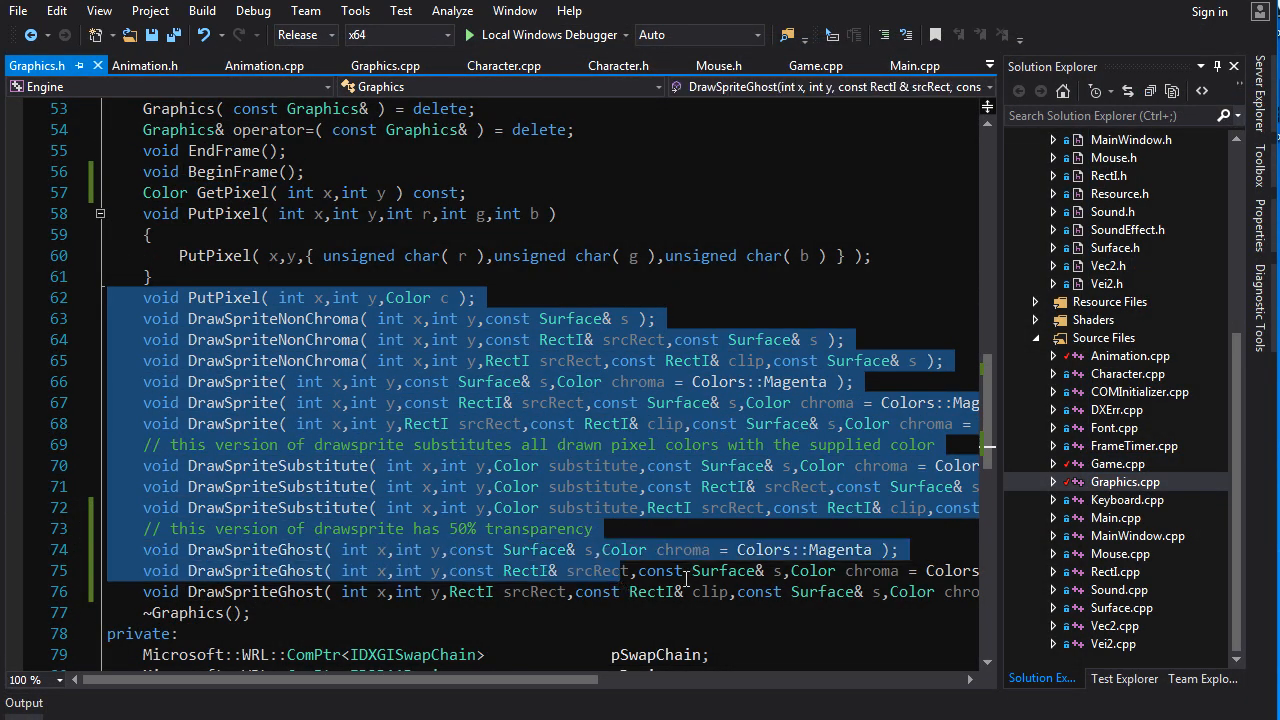
click(424, 508)
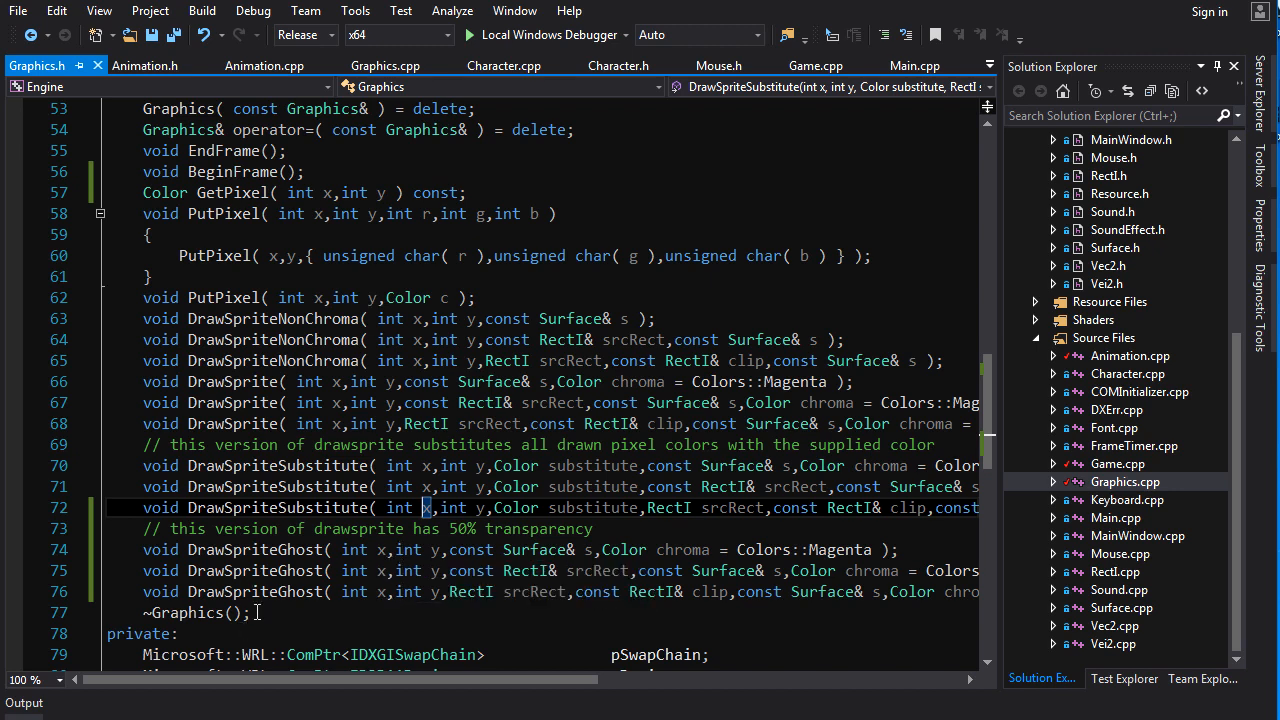
mouse_move(262, 614)
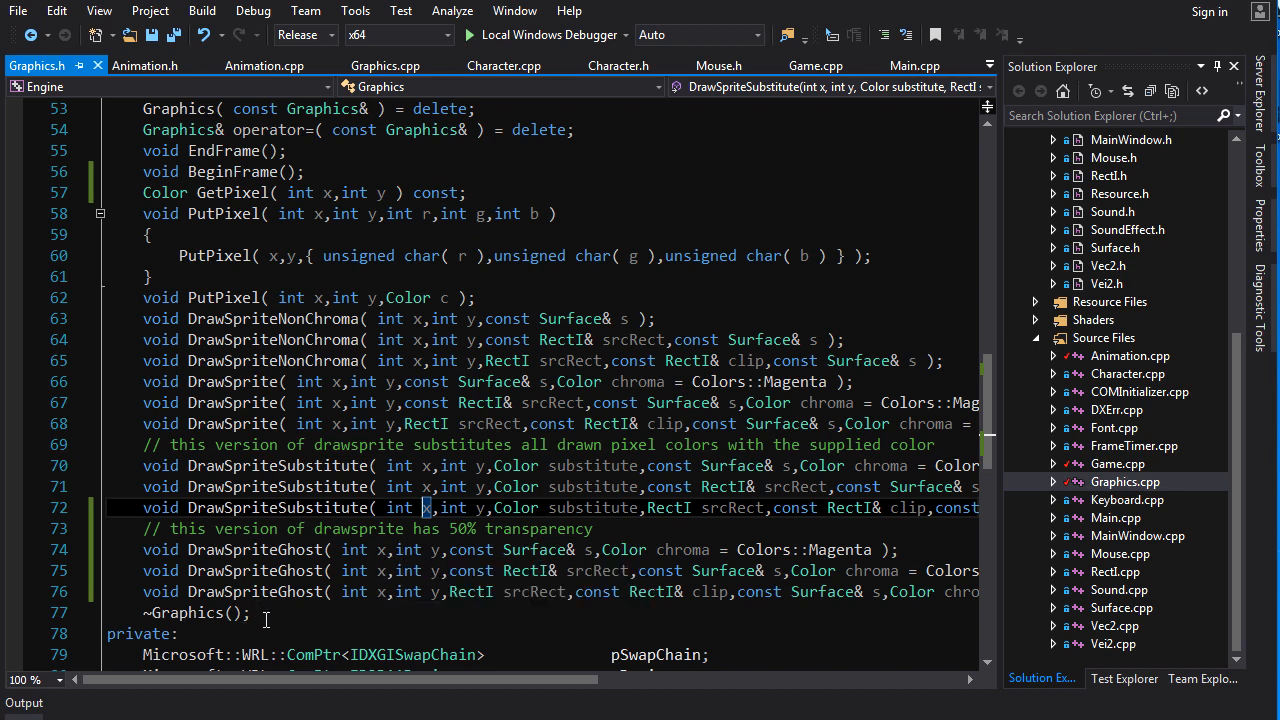